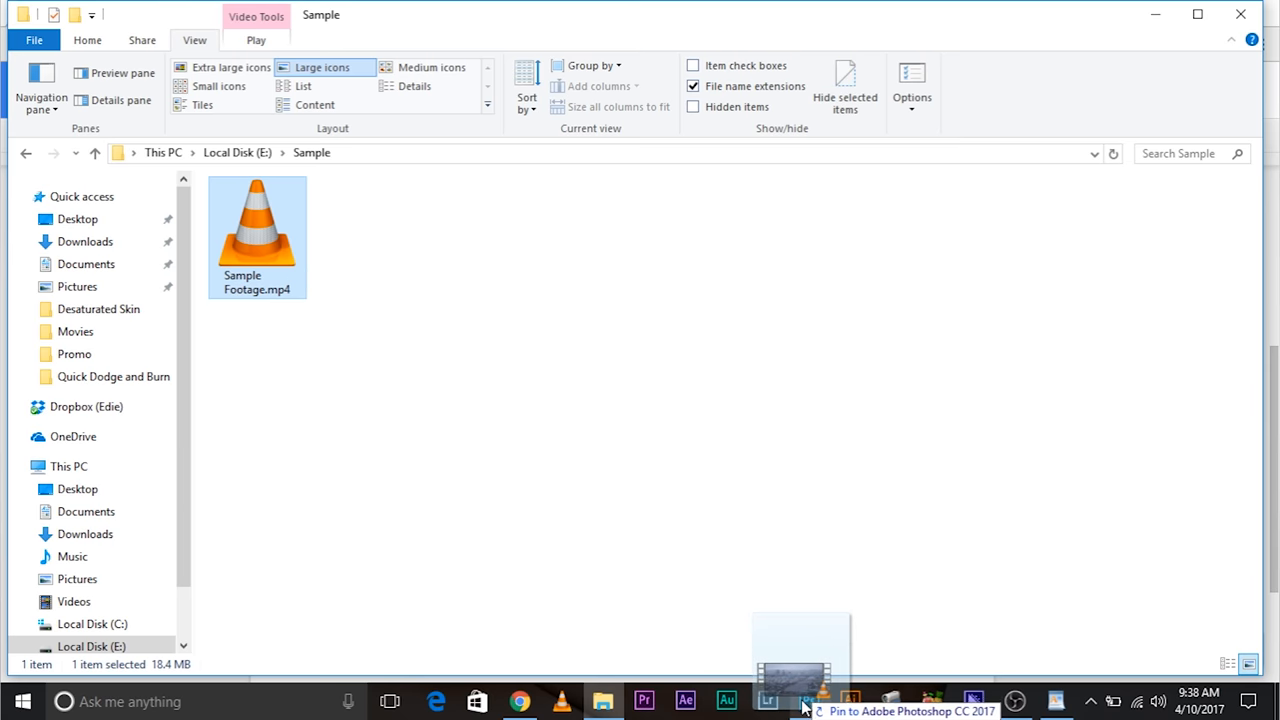
Open Sample Footage.mp4 in Photoshop as Layer 1 in Video Group 1
{"action": "left_click", "coordinate": [808, 700]}
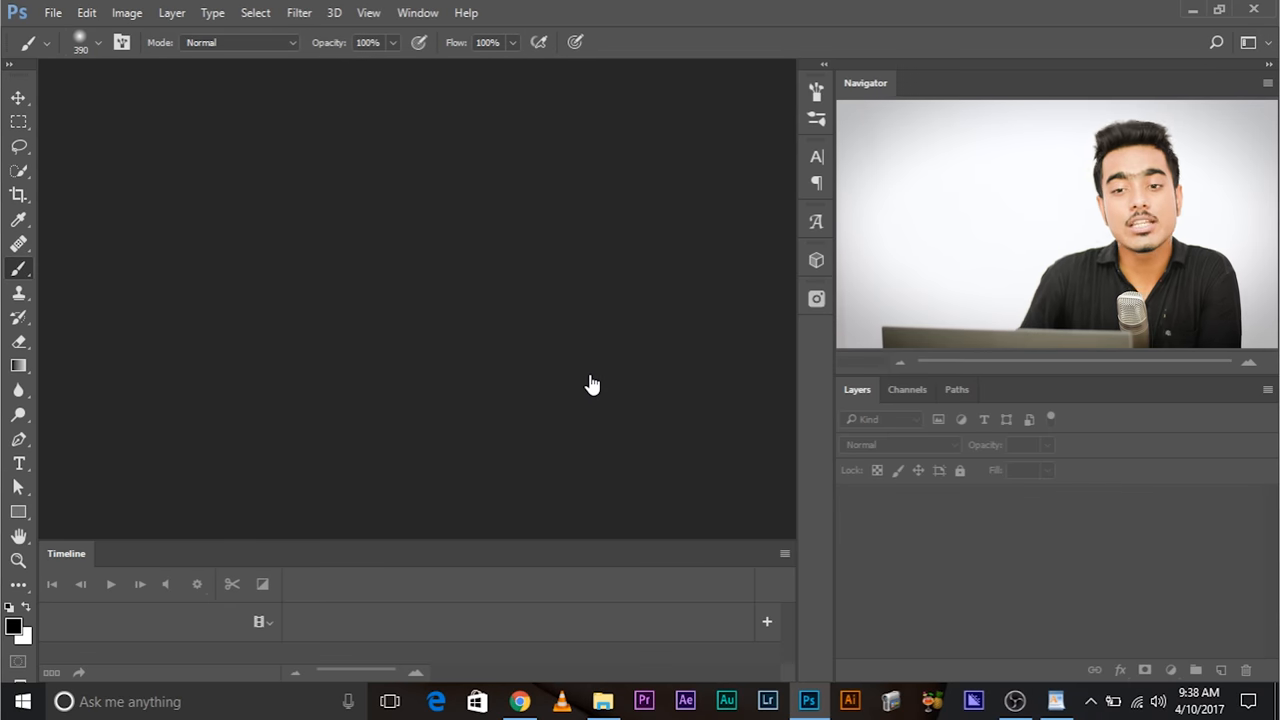
{"action": "left_click", "coordinate": [52, 12]}
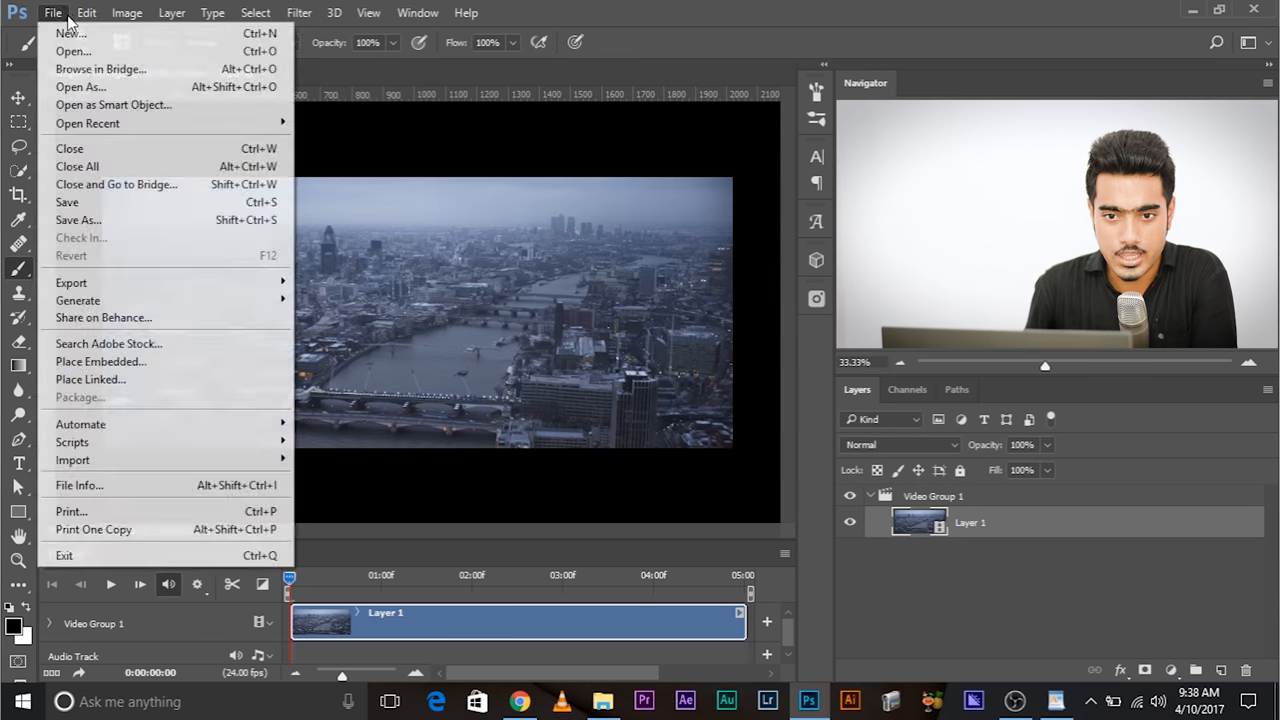
{"action": "left_click", "coordinate": [770, 16]}
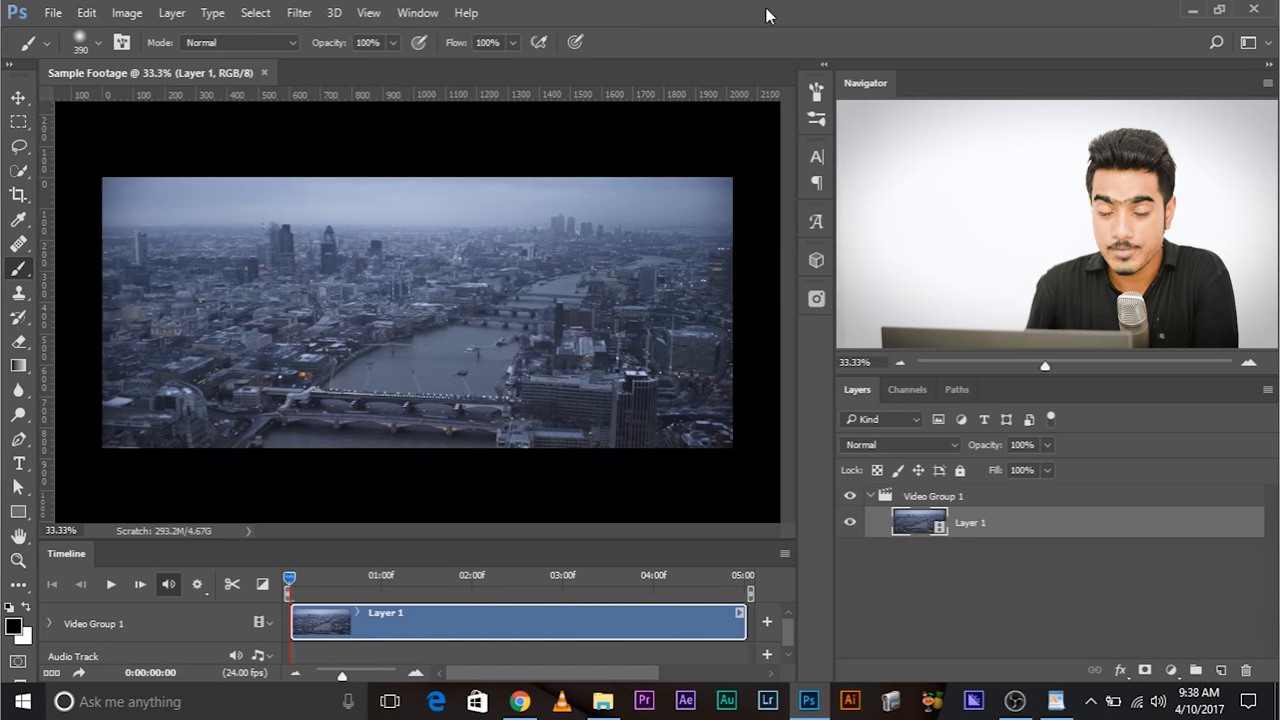
{"action": "mouse_move", "coordinate": [80, 562]}
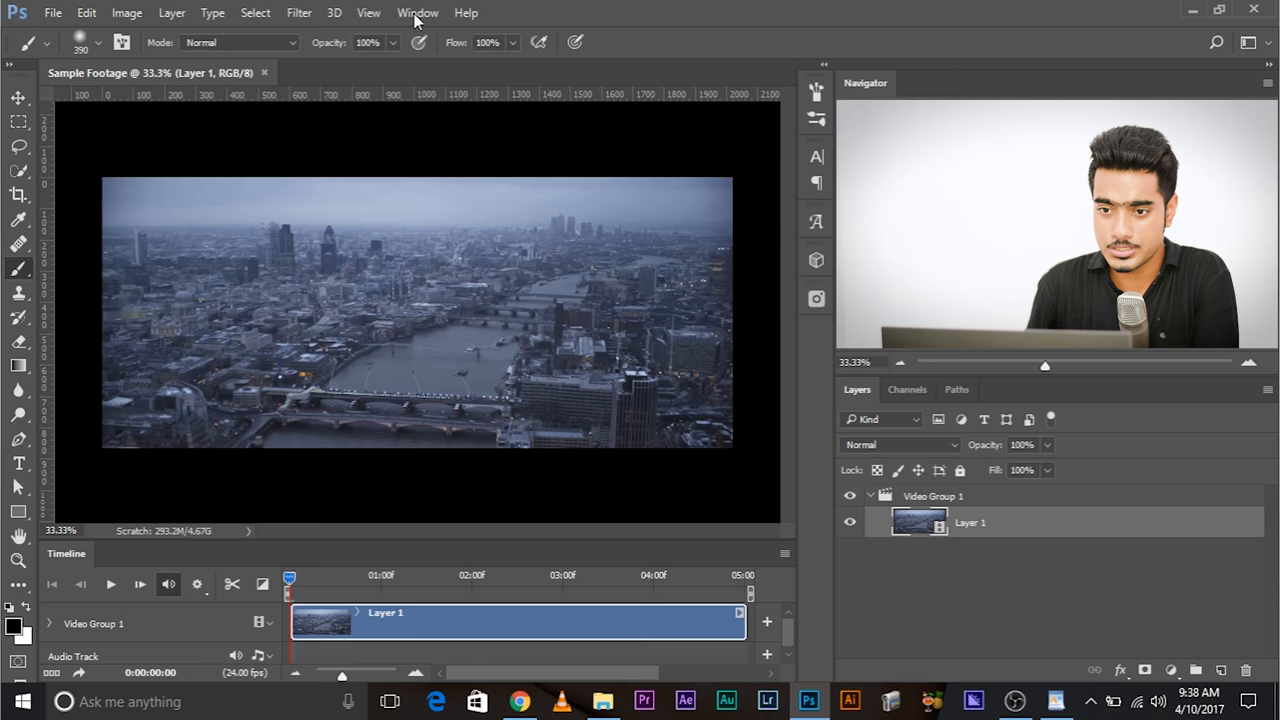
{"action": "left_click", "coordinate": [417, 12]}
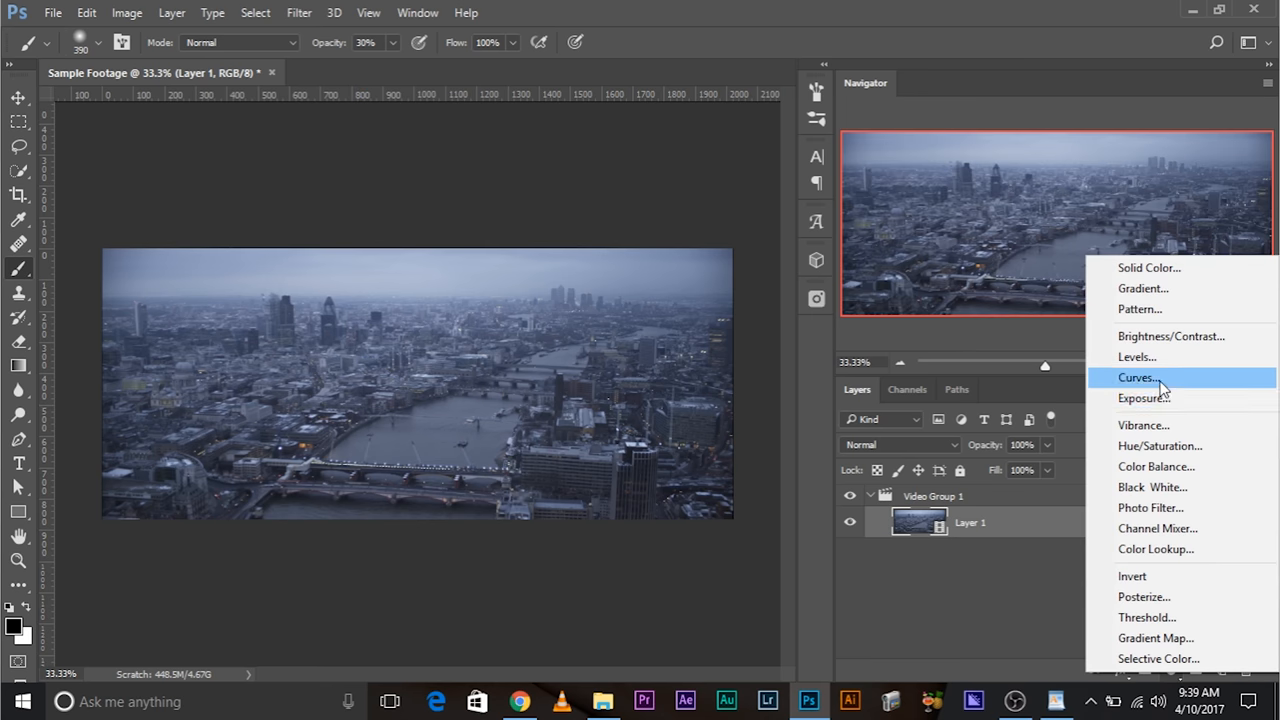
Add a Curves adjustment and pull the white and black points inward to deepen shadows
{"action": "left_click", "coordinate": [1137, 377]}
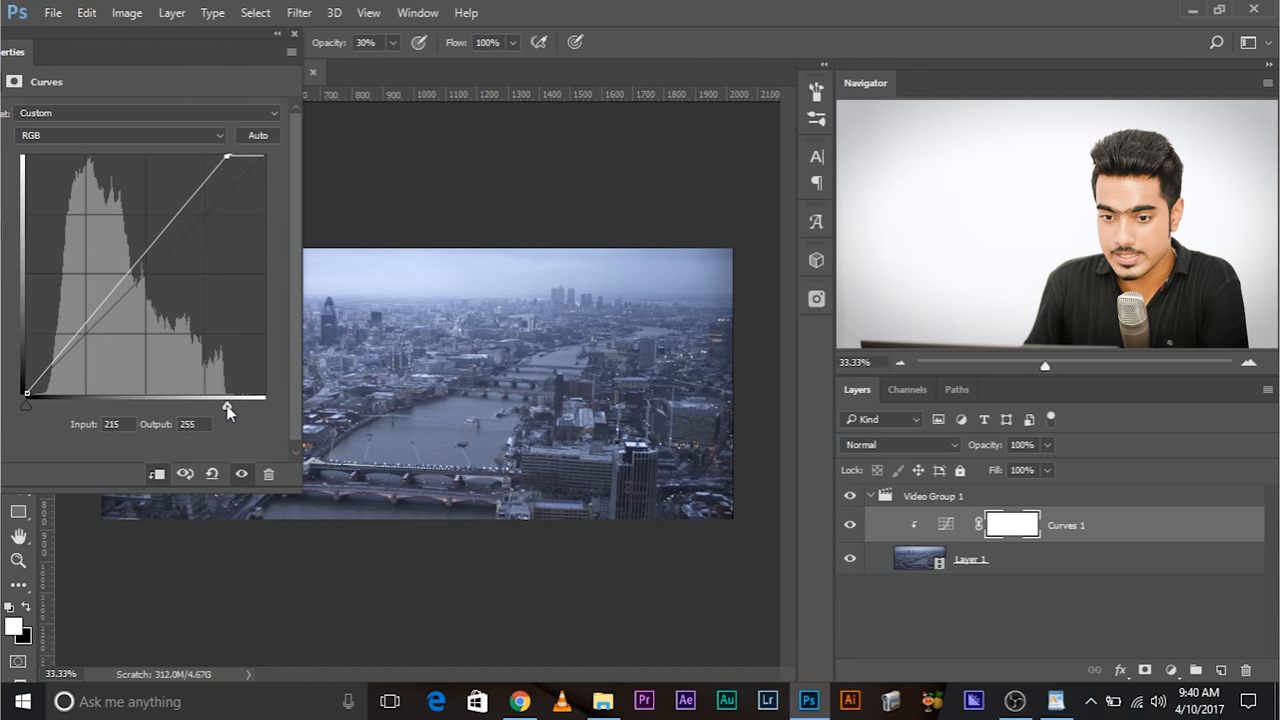
{"action": "left_click_drag", "start_coordinate": [230, 157], "coordinate": [228, 158]}
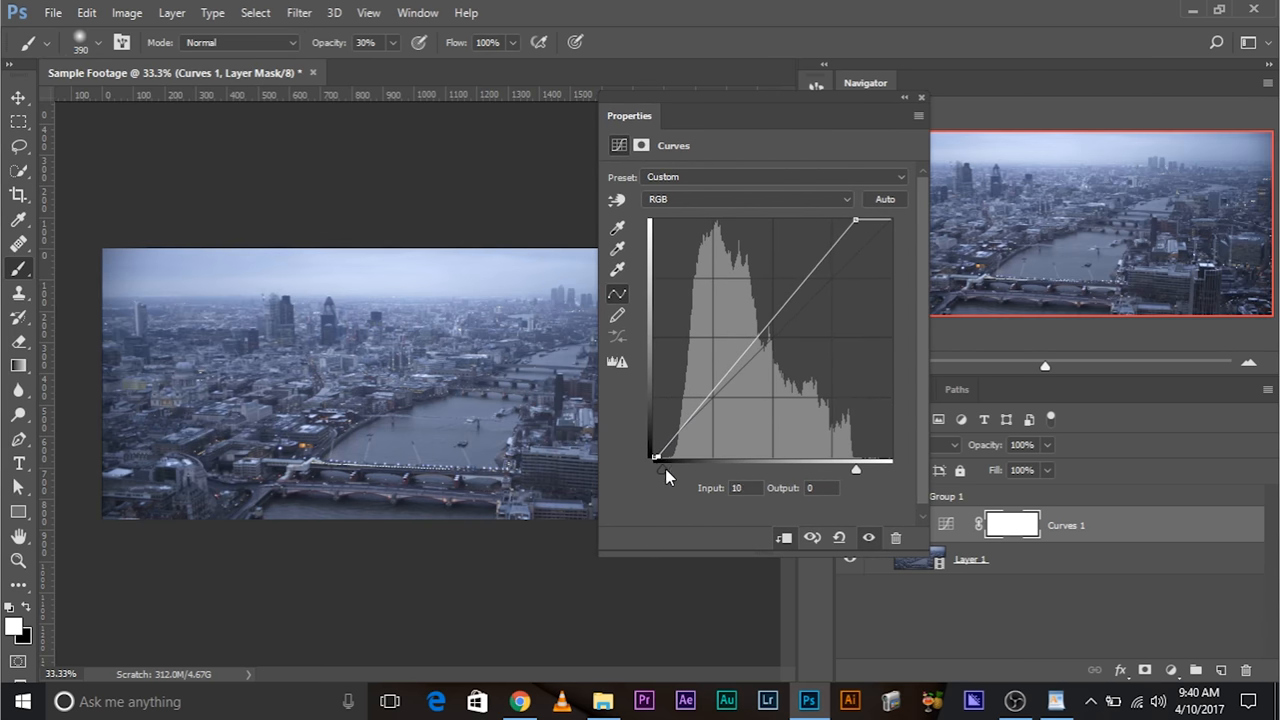
{"action": "left_click_drag", "start_coordinate": [656, 456], "coordinate": [670, 468]}
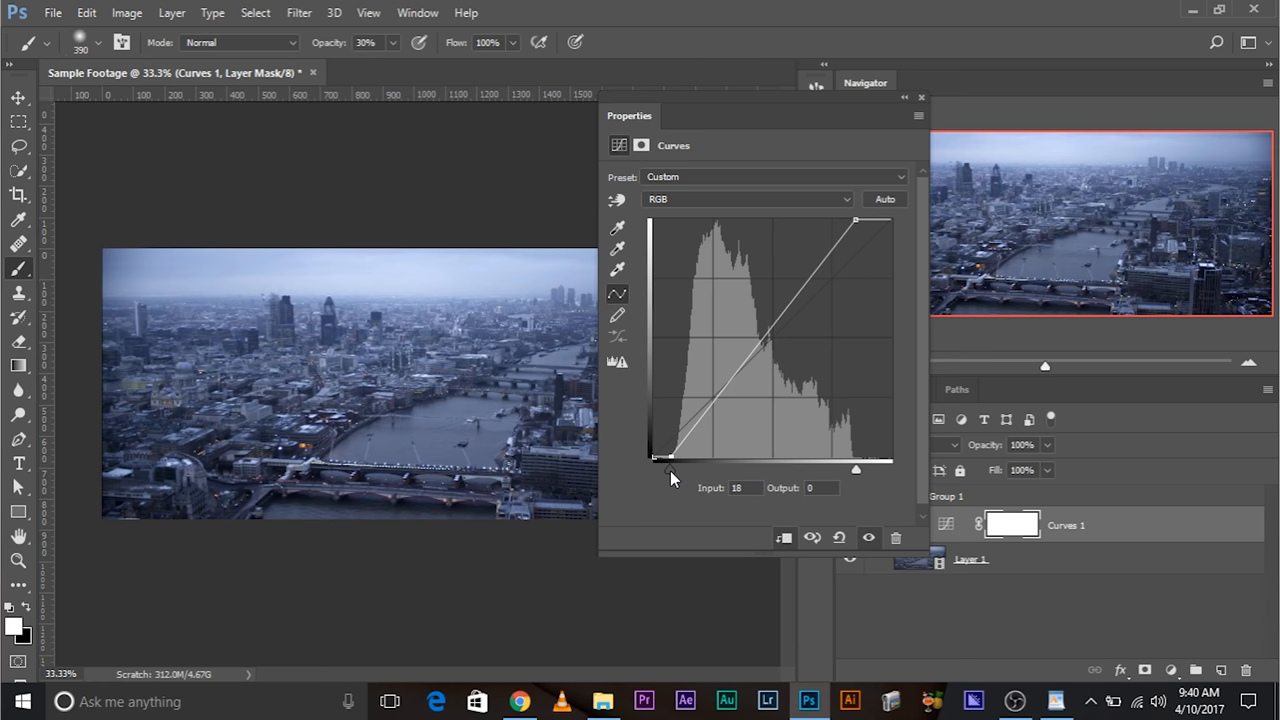
{"action": "left_click_drag", "start_coordinate": [660, 460], "coordinate": [700, 458]}
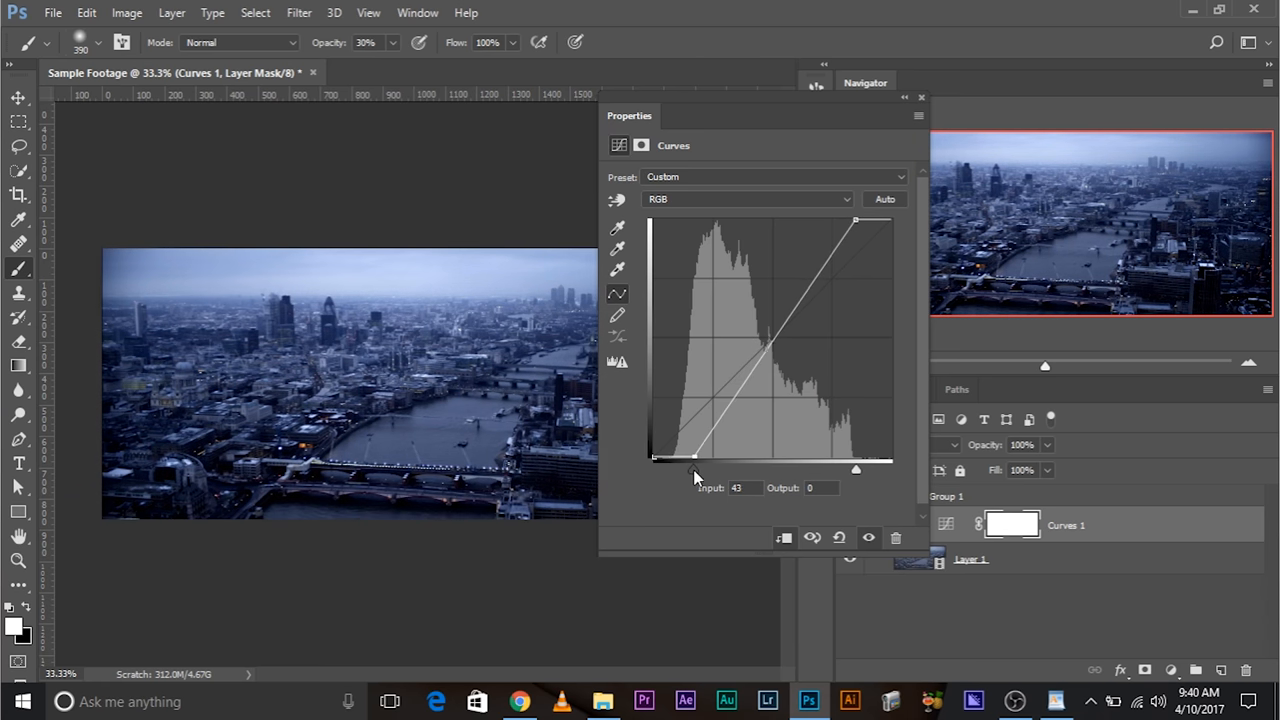
{"action": "left_click_drag", "start_coordinate": [694, 469], "coordinate": [675, 469]}
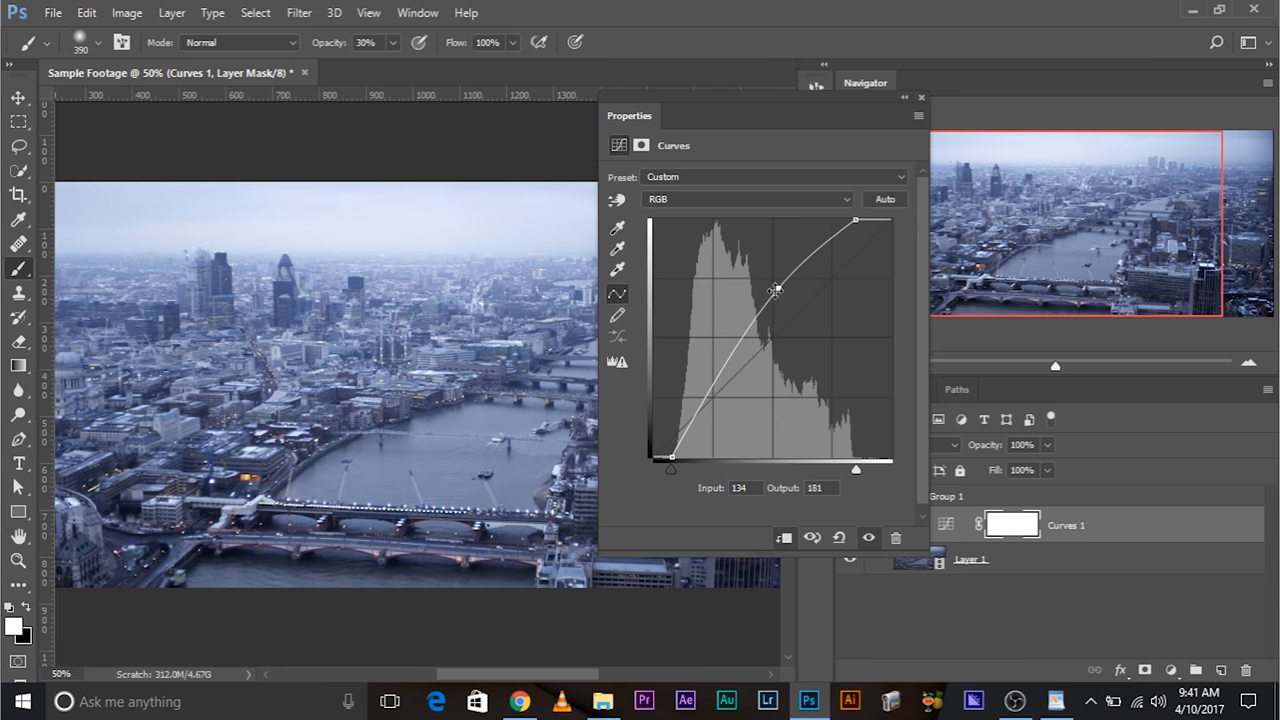
Shape the curve into an S, lifting the midtones and holding down the shadows
{"action": "left_click_drag", "start_coordinate": [775, 290], "coordinate": [770, 284]}
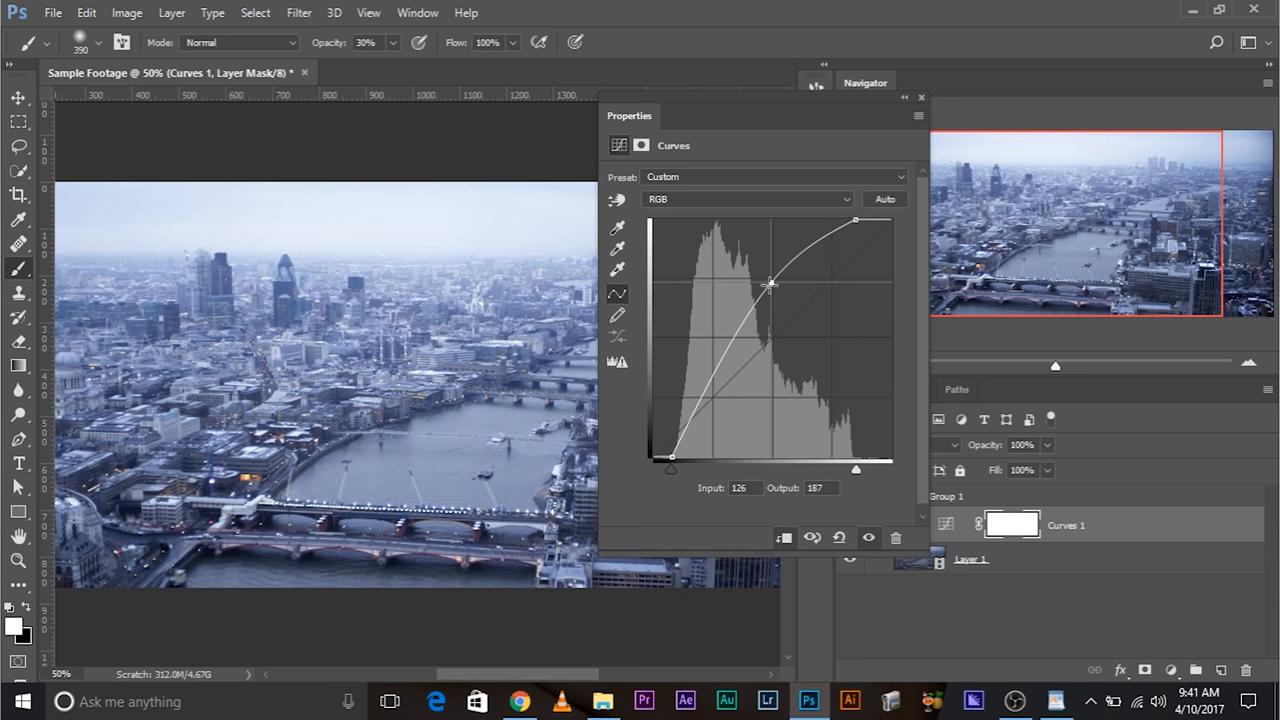
{"action": "left_click_drag", "start_coordinate": [770, 284], "coordinate": [770, 282]}
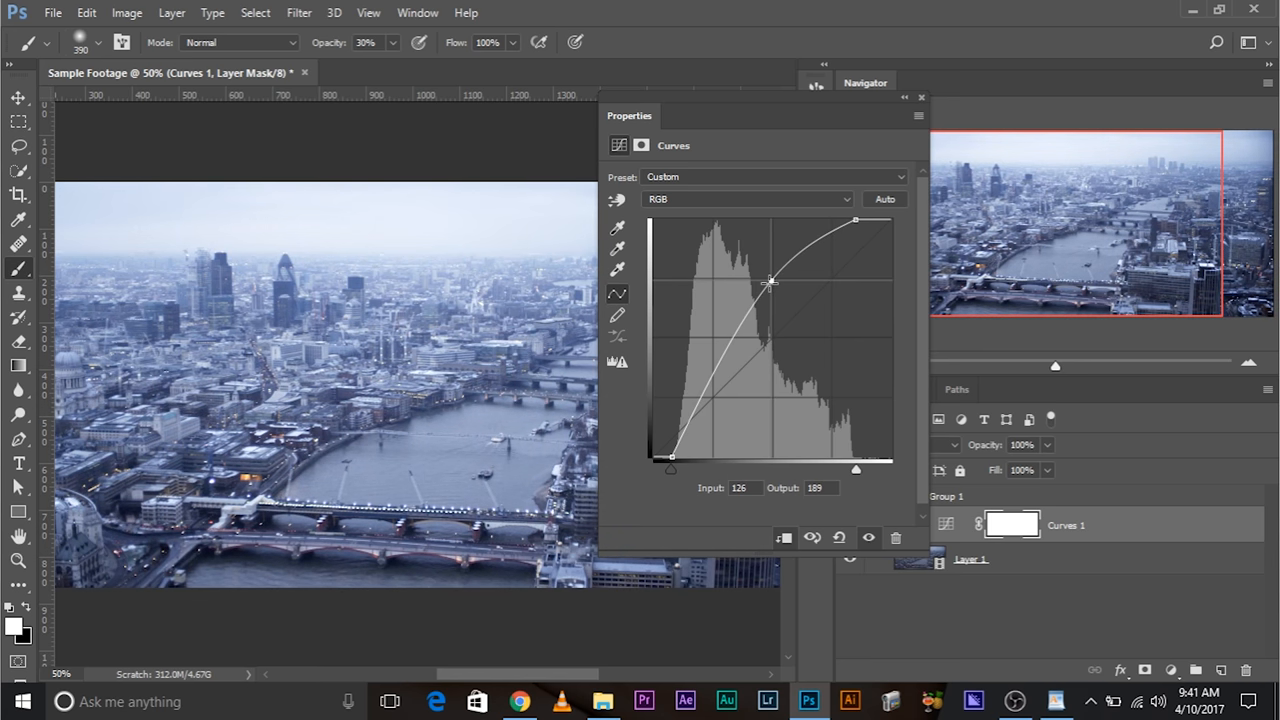
{"action": "left_click_drag", "start_coordinate": [770, 283], "coordinate": [765, 257]}
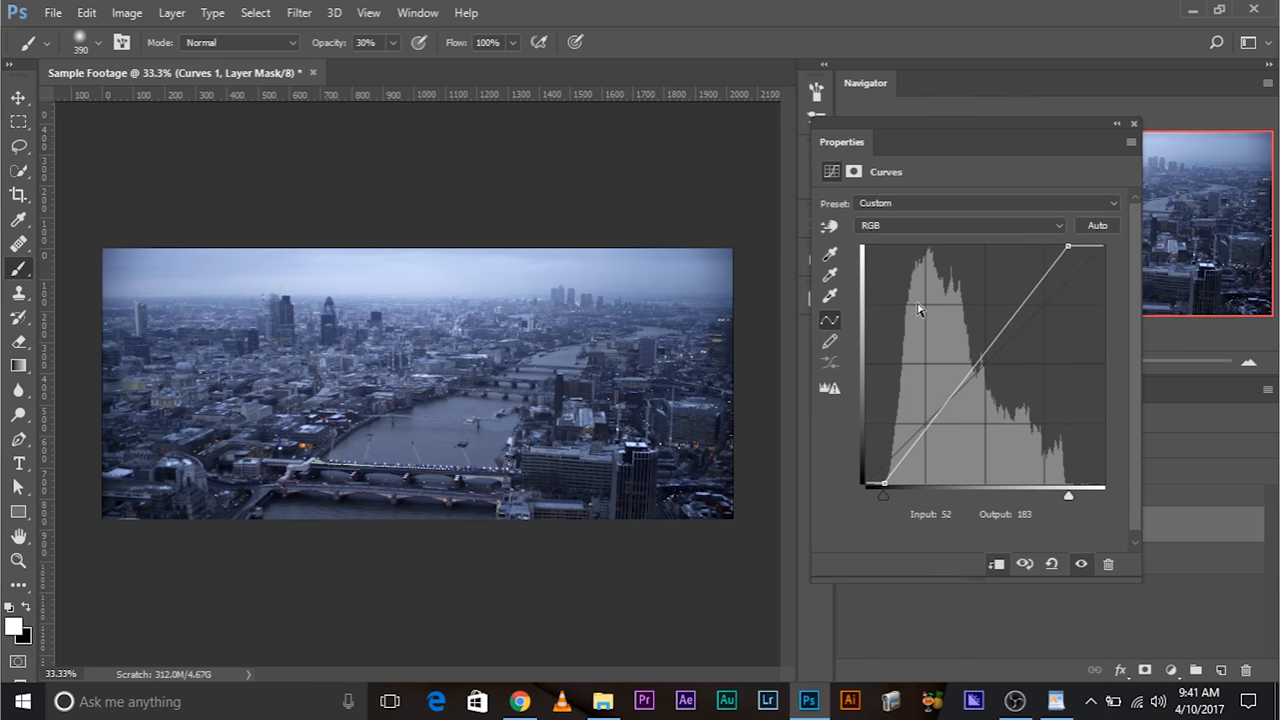
{"action": "left_click_drag", "start_coordinate": [919, 310], "coordinate": [1006, 303]}
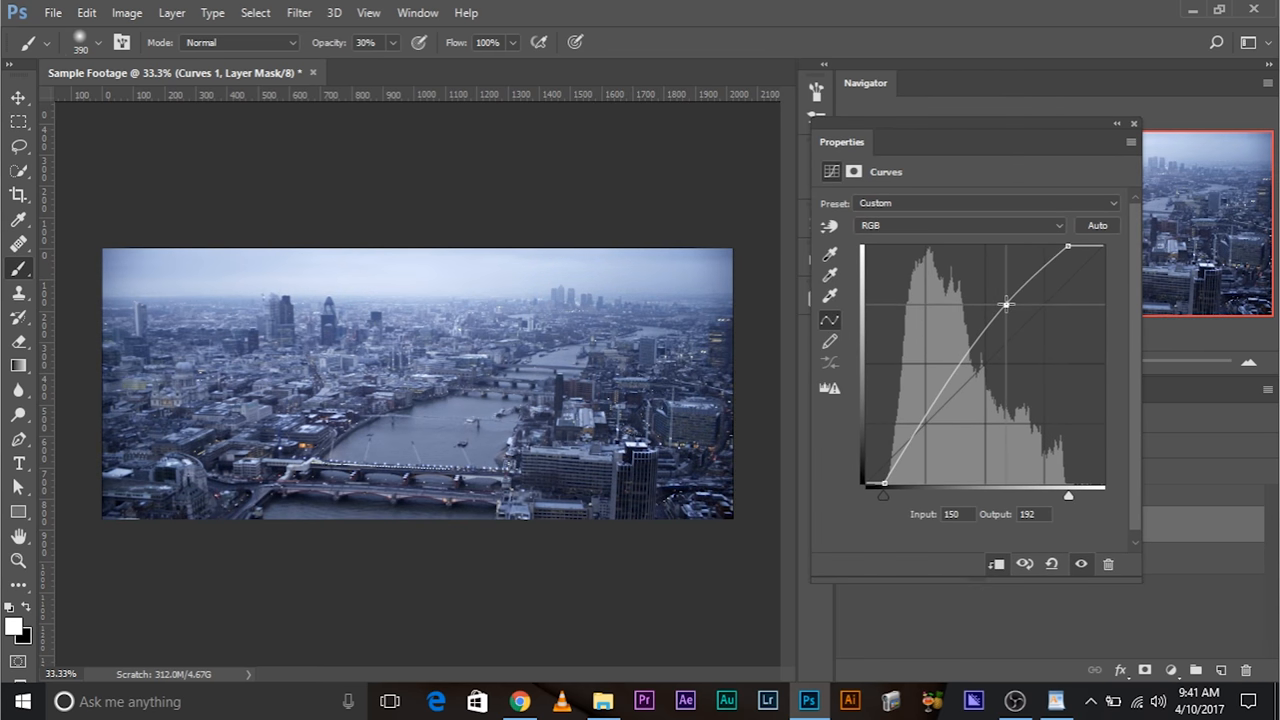
{"action": "left_click_drag", "start_coordinate": [1006, 304], "coordinate": [915, 428]}
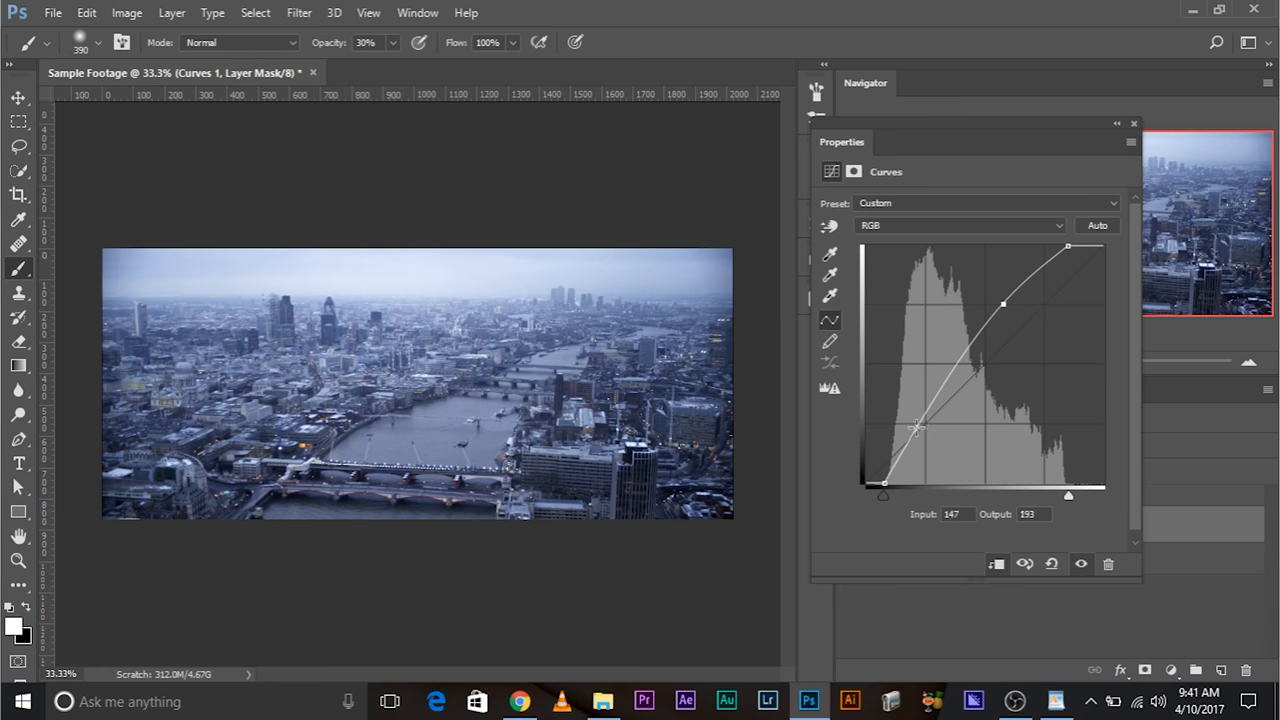
{"action": "left_click_drag", "start_coordinate": [915, 427], "coordinate": [928, 428]}
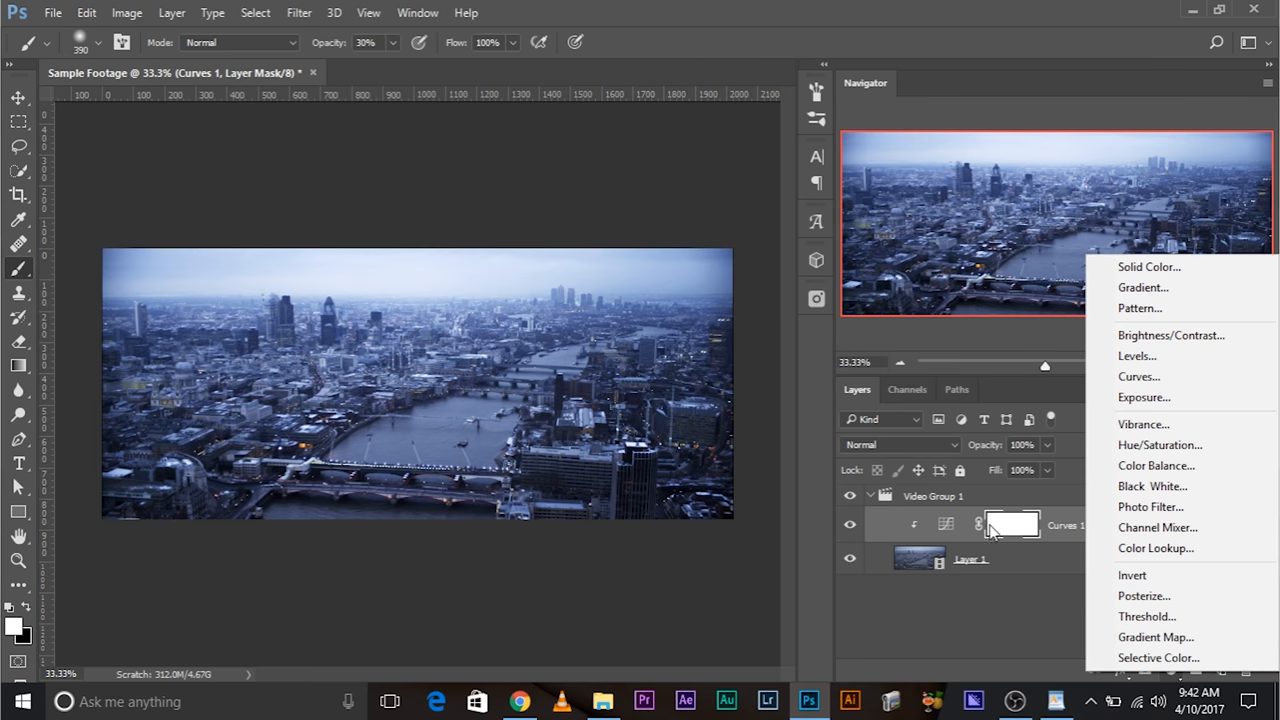
{"action": "mouse_move", "coordinate": [952, 528]}
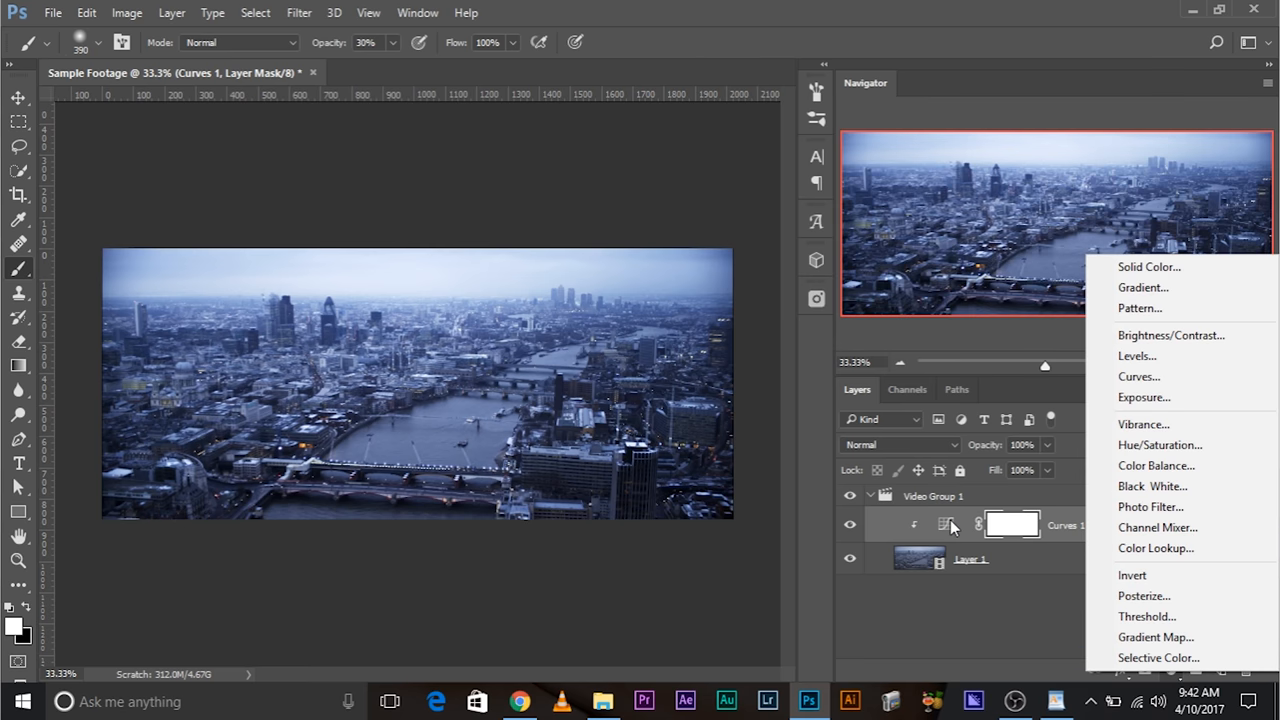
{"action": "mouse_move", "coordinate": [1138, 377]}
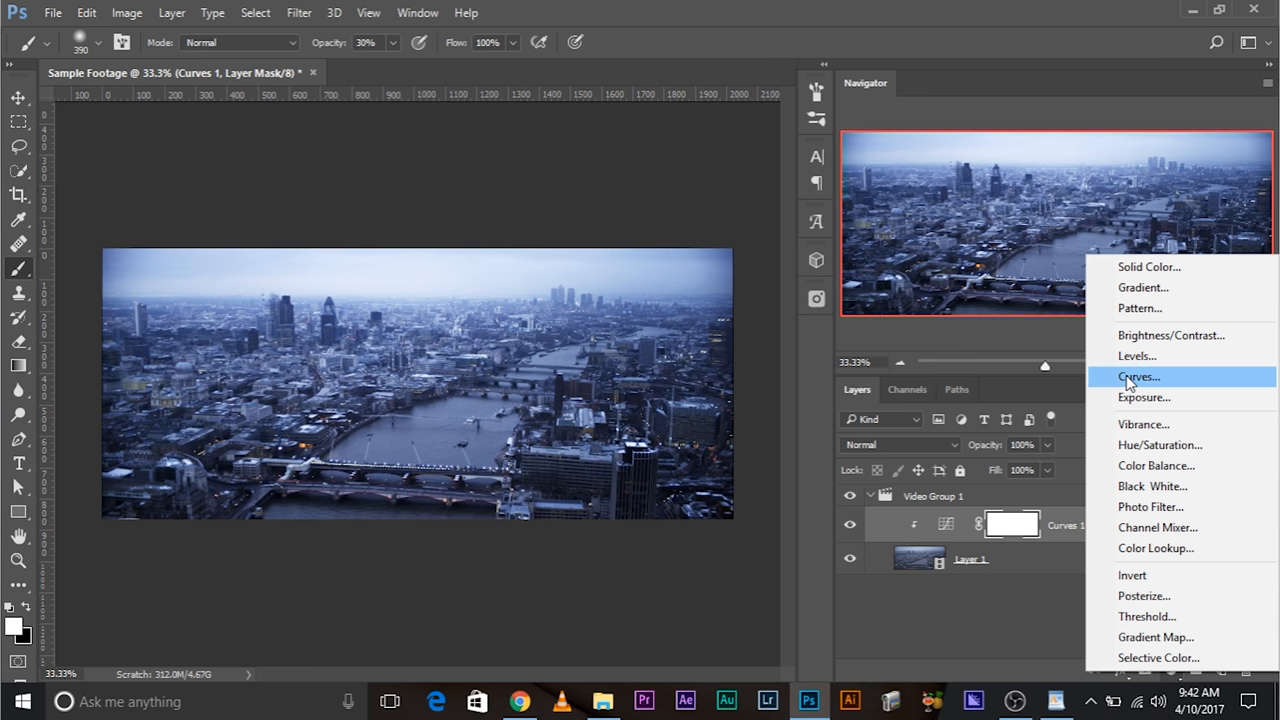
Add Curves 2 above Curves 1 and try adjusting the Blue channel's shadow point
{"action": "left_click", "coordinate": [1137, 376]}
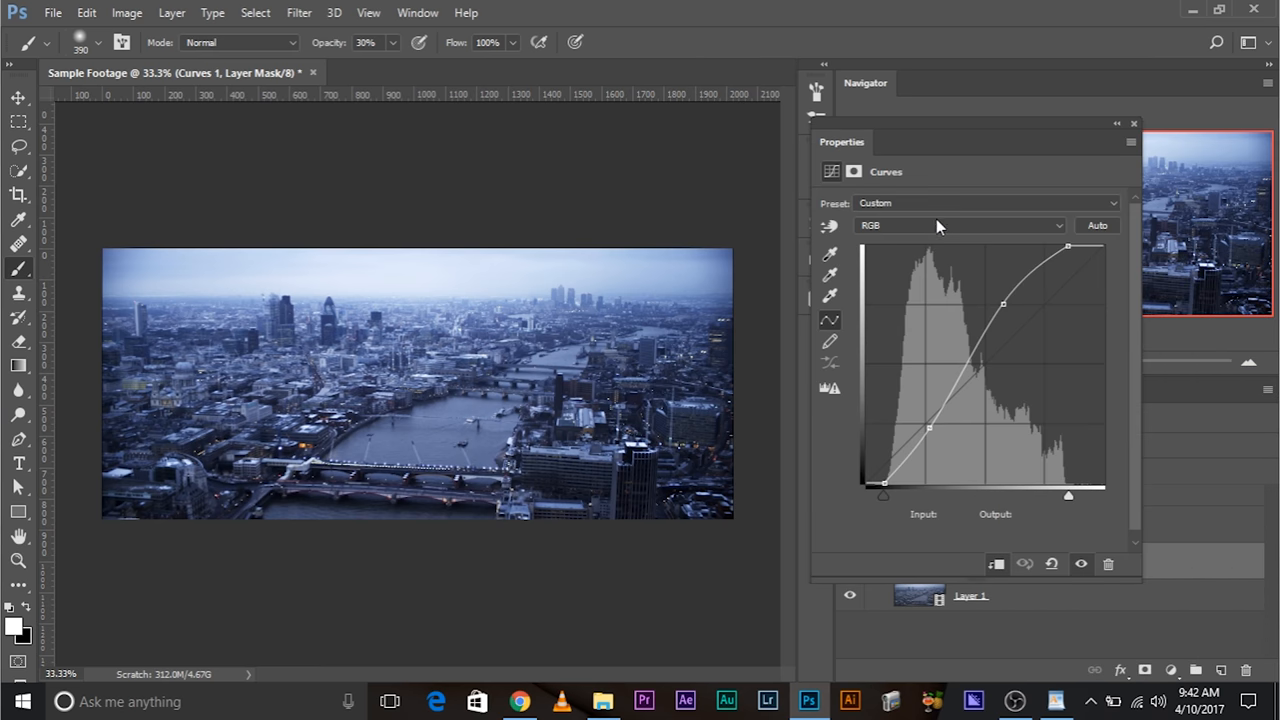
{"action": "left_click", "coordinate": [957, 225]}
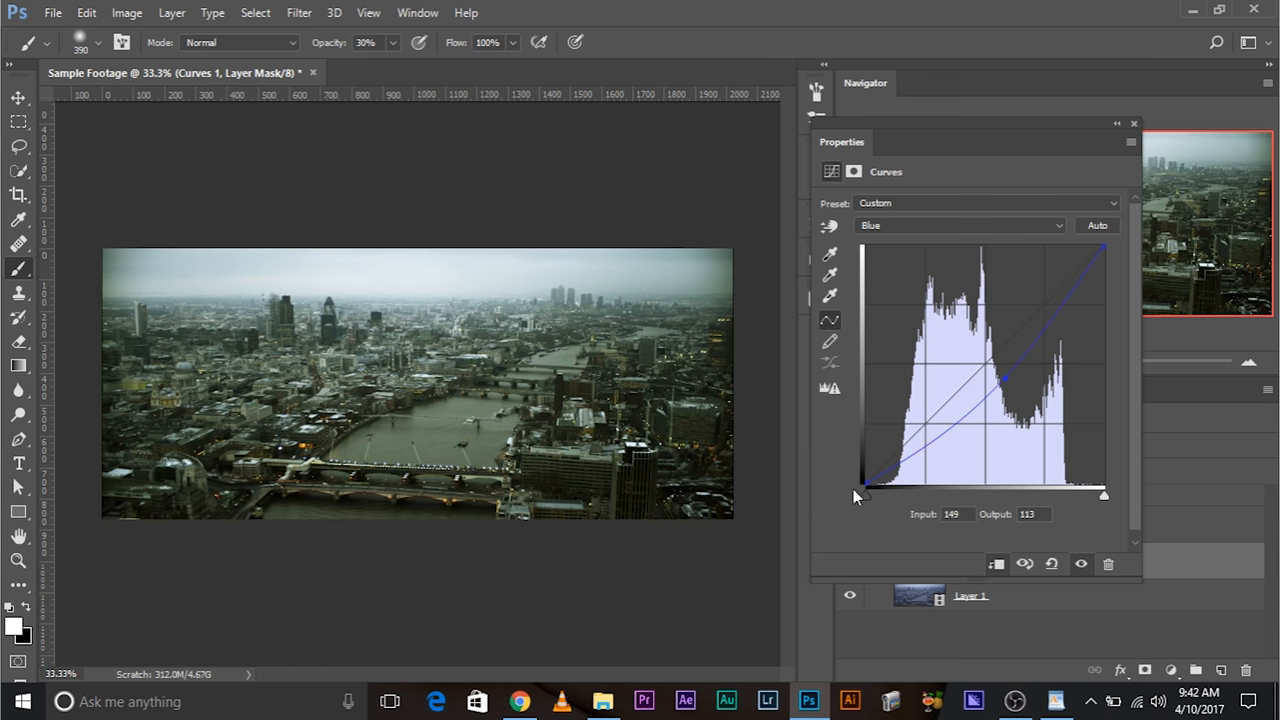
{"action": "left_click_drag", "start_coordinate": [862, 490], "coordinate": [868, 405]}
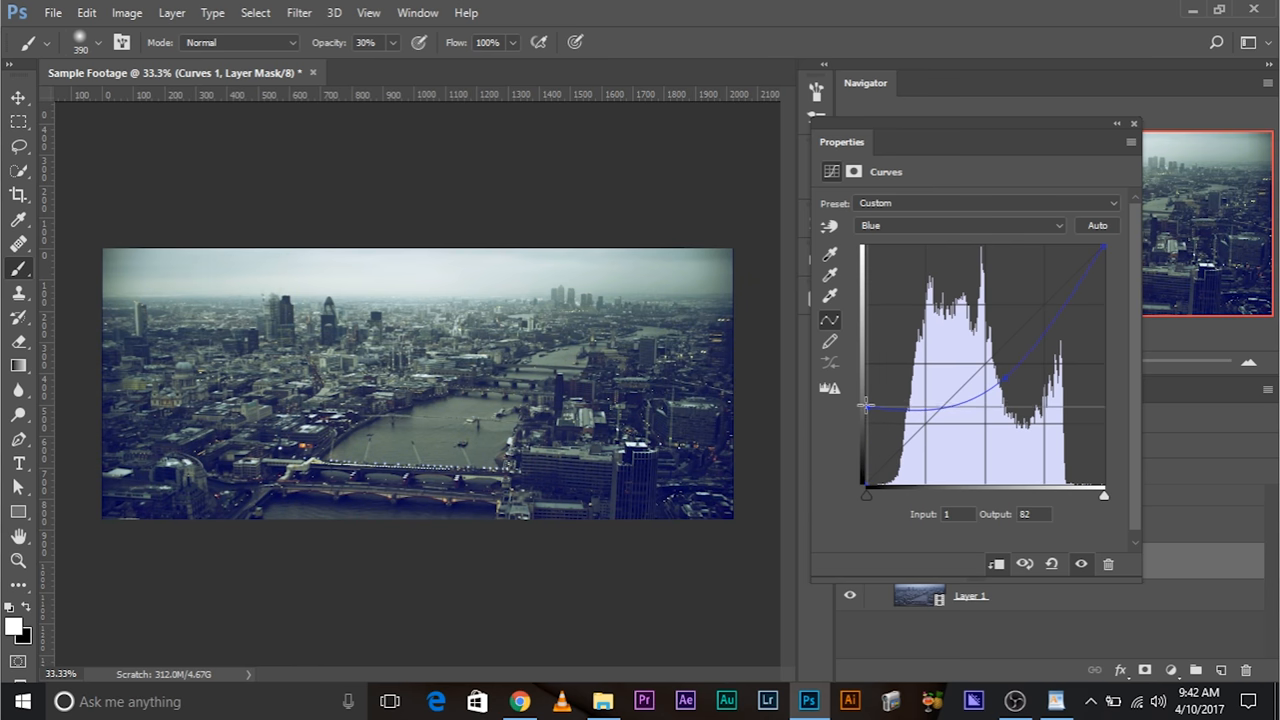
{"action": "left_click_drag", "start_coordinate": [868, 405], "coordinate": [895, 408]}
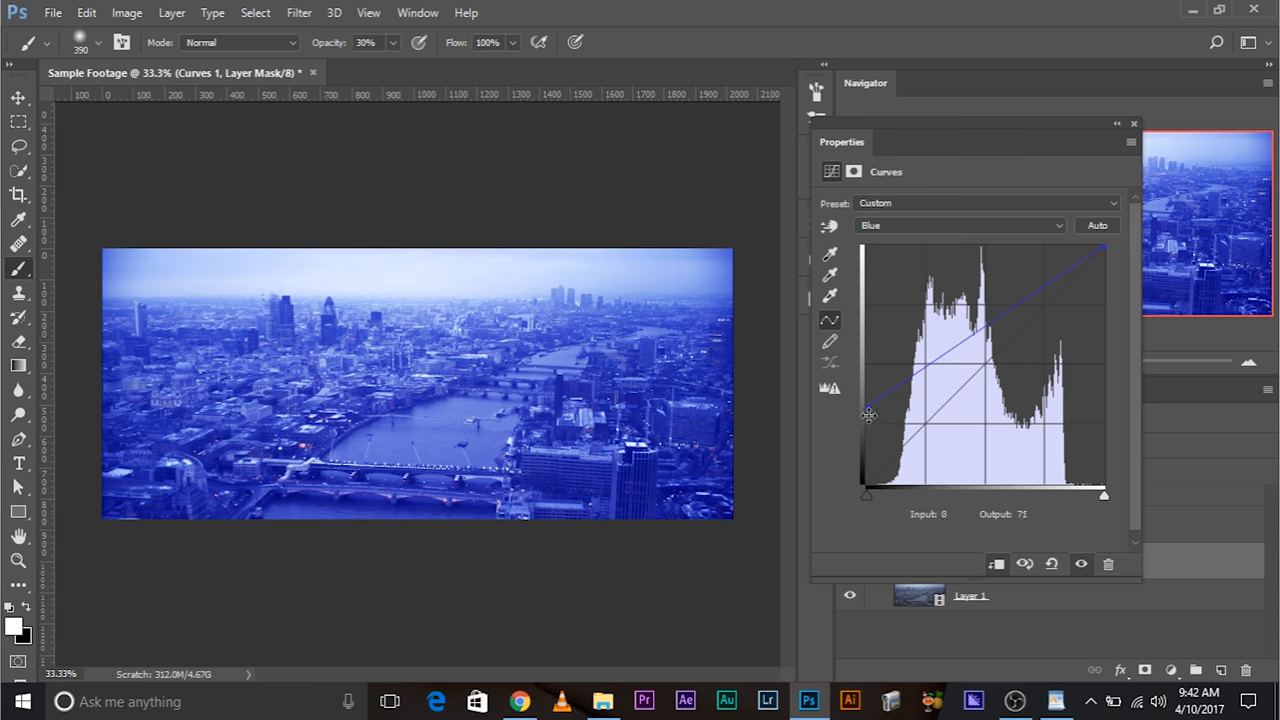
{"action": "left_click_drag", "start_coordinate": [868, 415], "coordinate": [866, 493]}
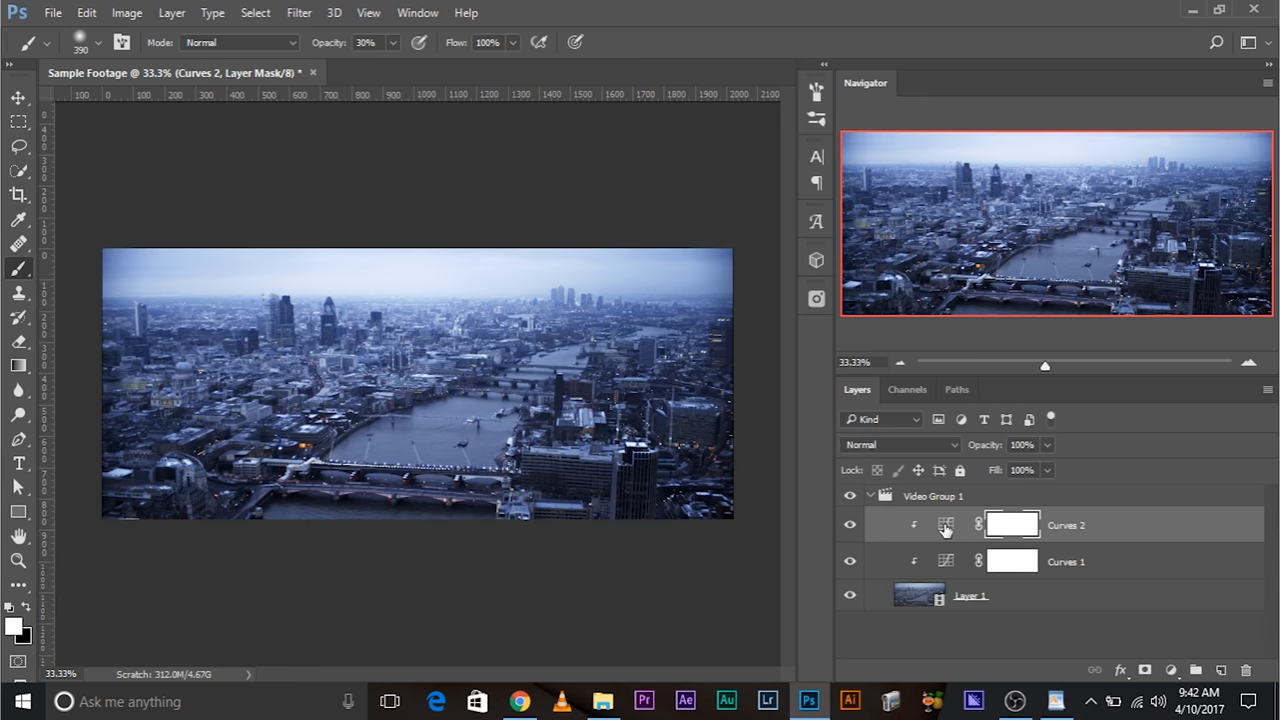
Open Curves 2's Properties and choose a colour channel from the channel list
{"action": "double_click", "coordinate": [945, 524]}
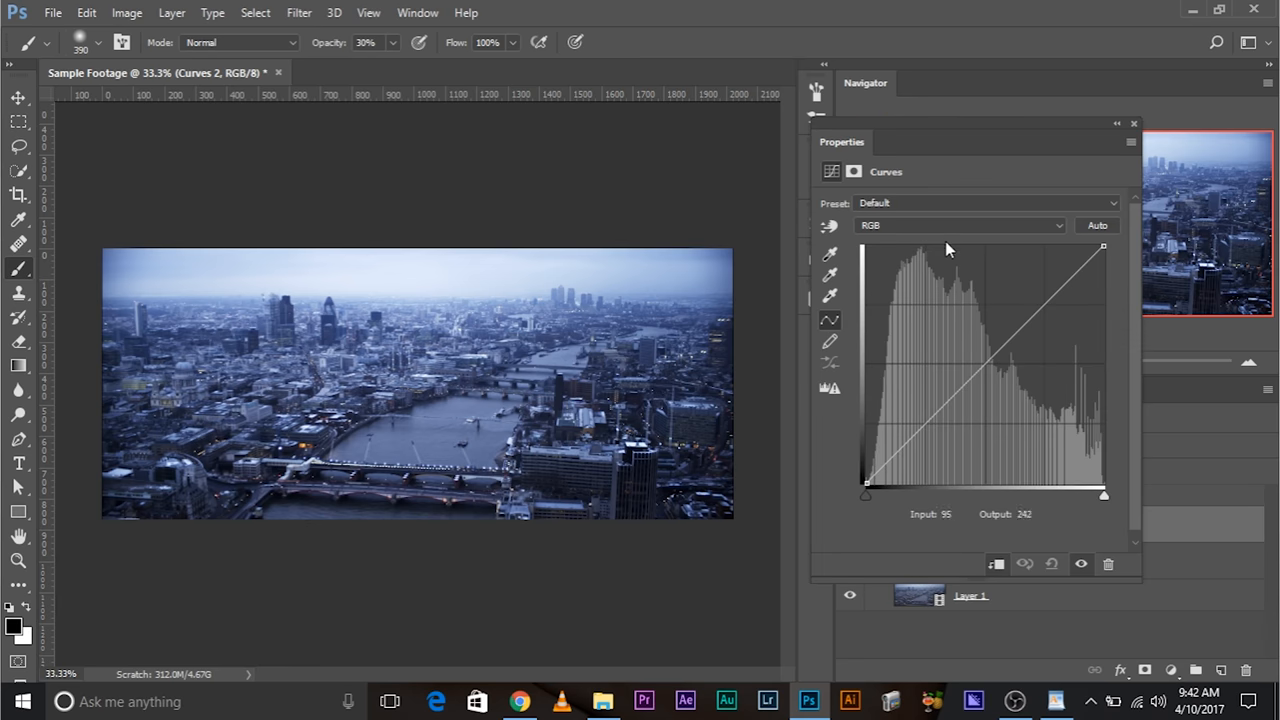
{"action": "left_click", "coordinate": [958, 225]}
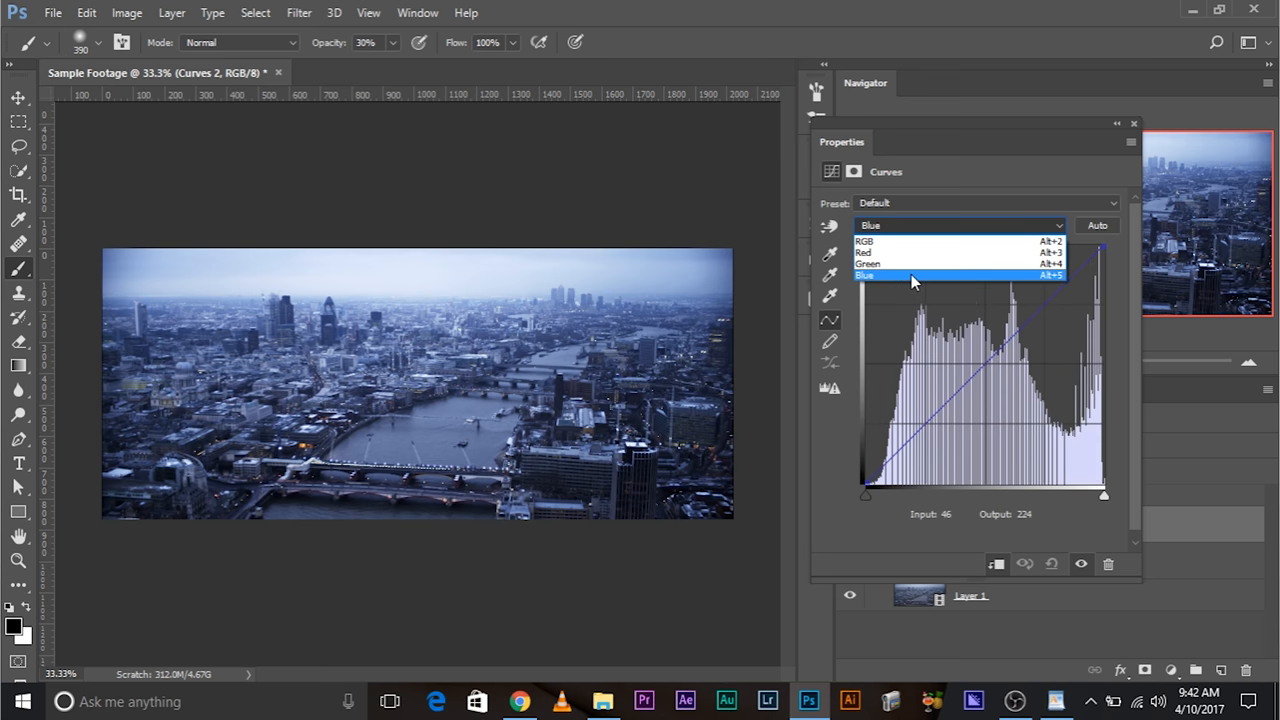
{"action": "left_click", "coordinate": [868, 263]}
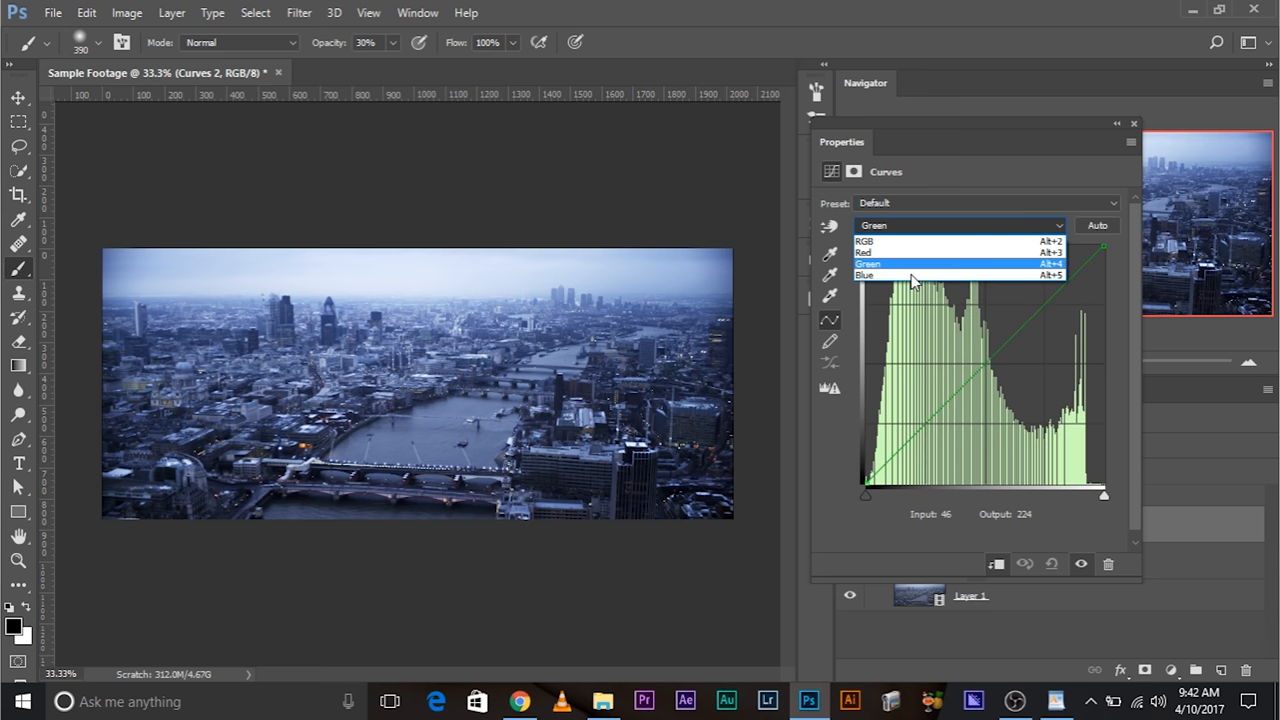
{"action": "left_click", "coordinate": [866, 275]}
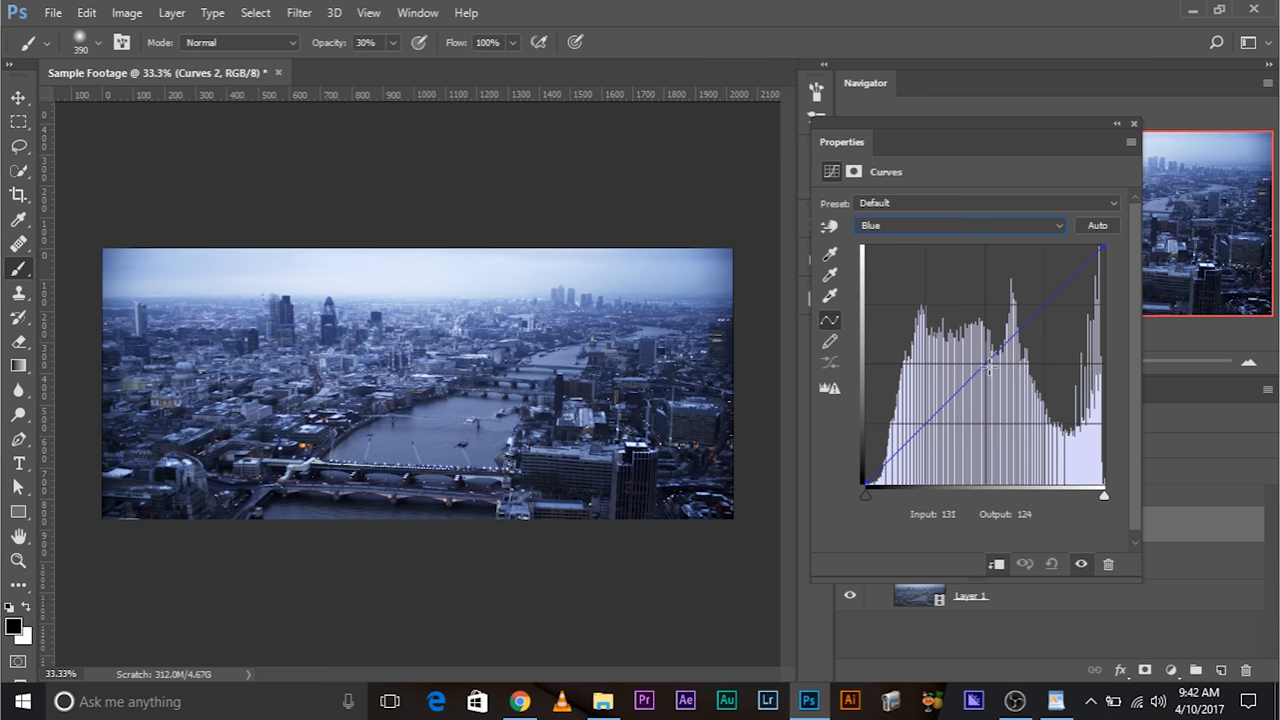
Drag the Blue curve's midpoint down to remove the blue cast
{"action": "left_click_drag", "start_coordinate": [989, 368], "coordinate": [1018, 380]}
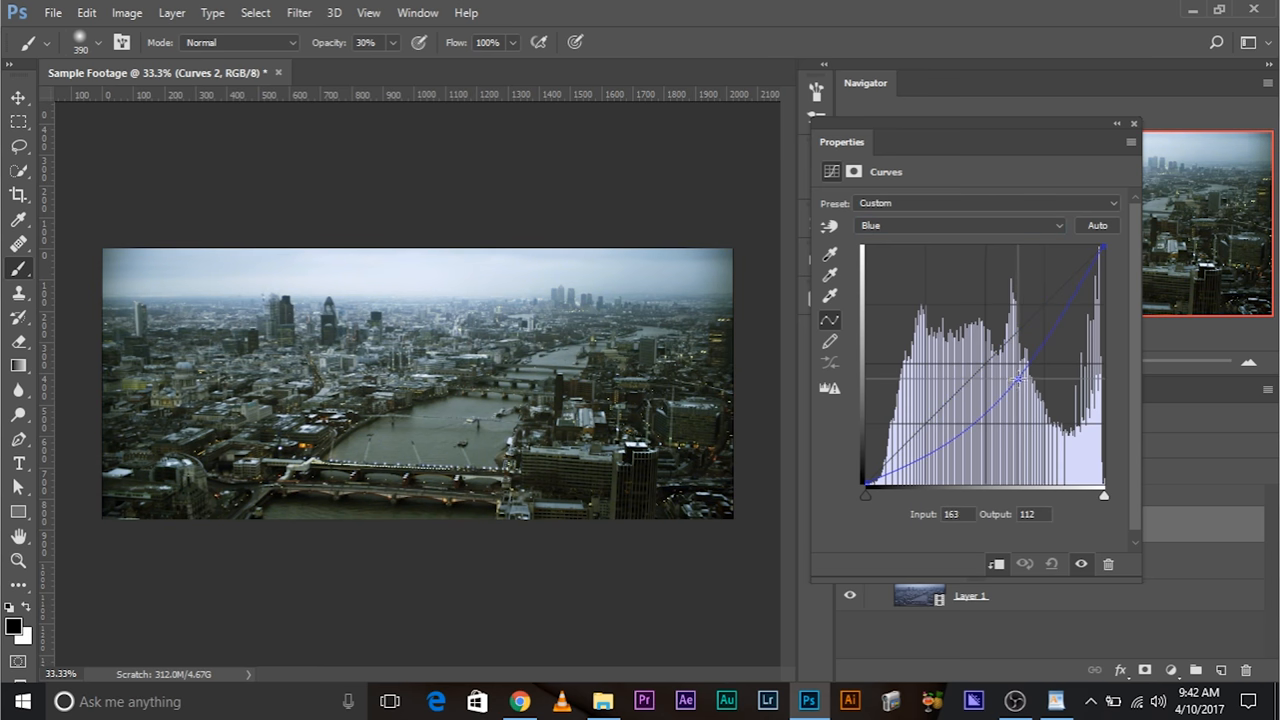
{"action": "left_click_drag", "start_coordinate": [1042, 378], "coordinate": [1040, 380]}
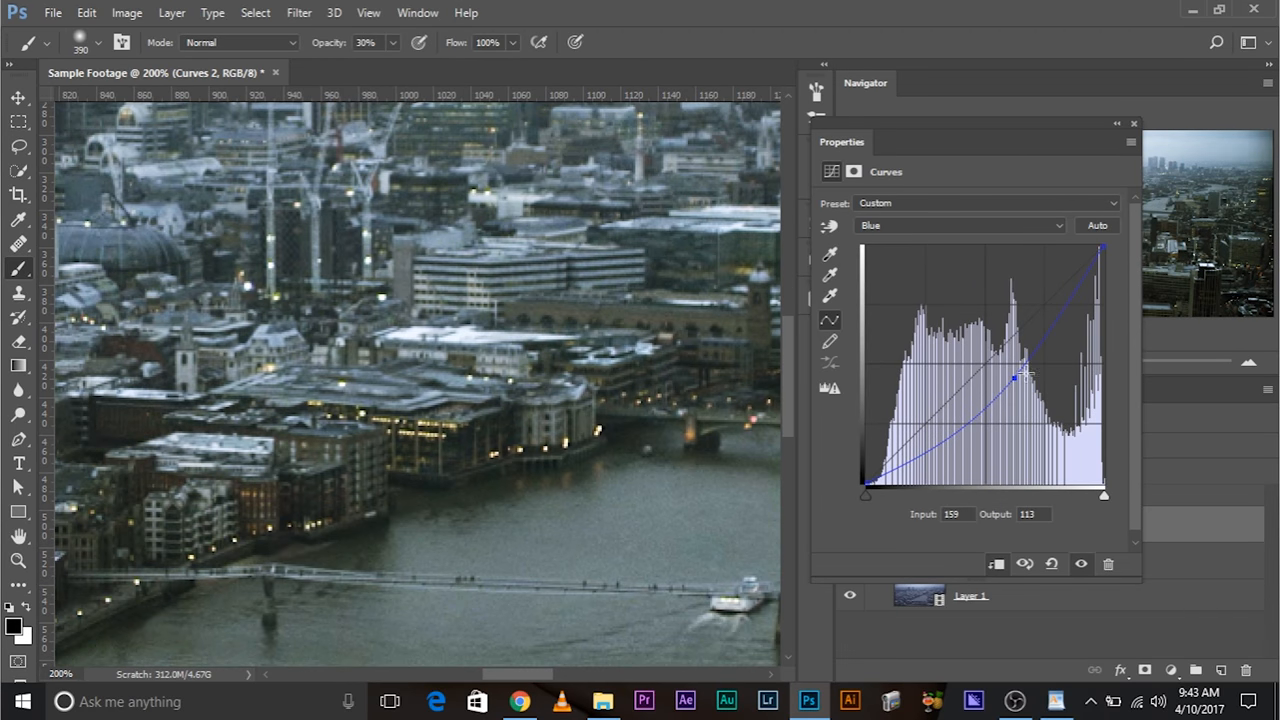
{"action": "left_click_drag", "start_coordinate": [1025, 375], "coordinate": [1030, 378]}
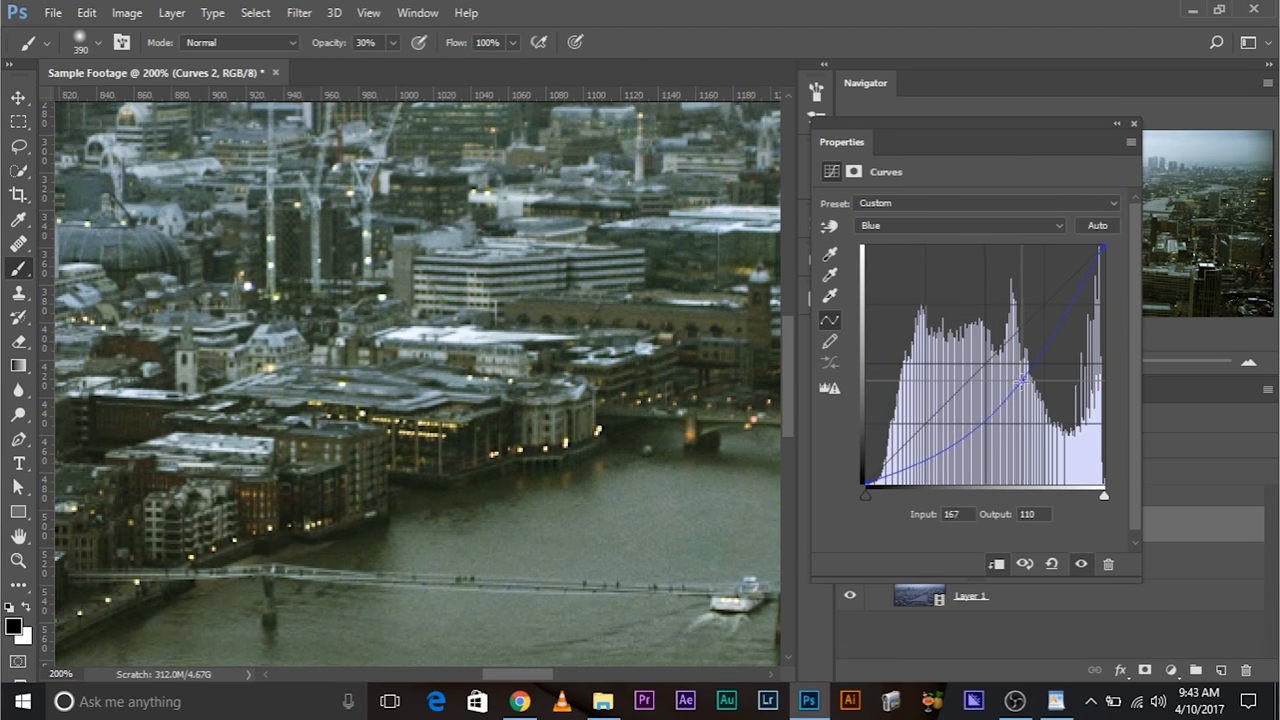
{"action": "left_click_drag", "start_coordinate": [1025, 375], "coordinate": [1020, 380]}
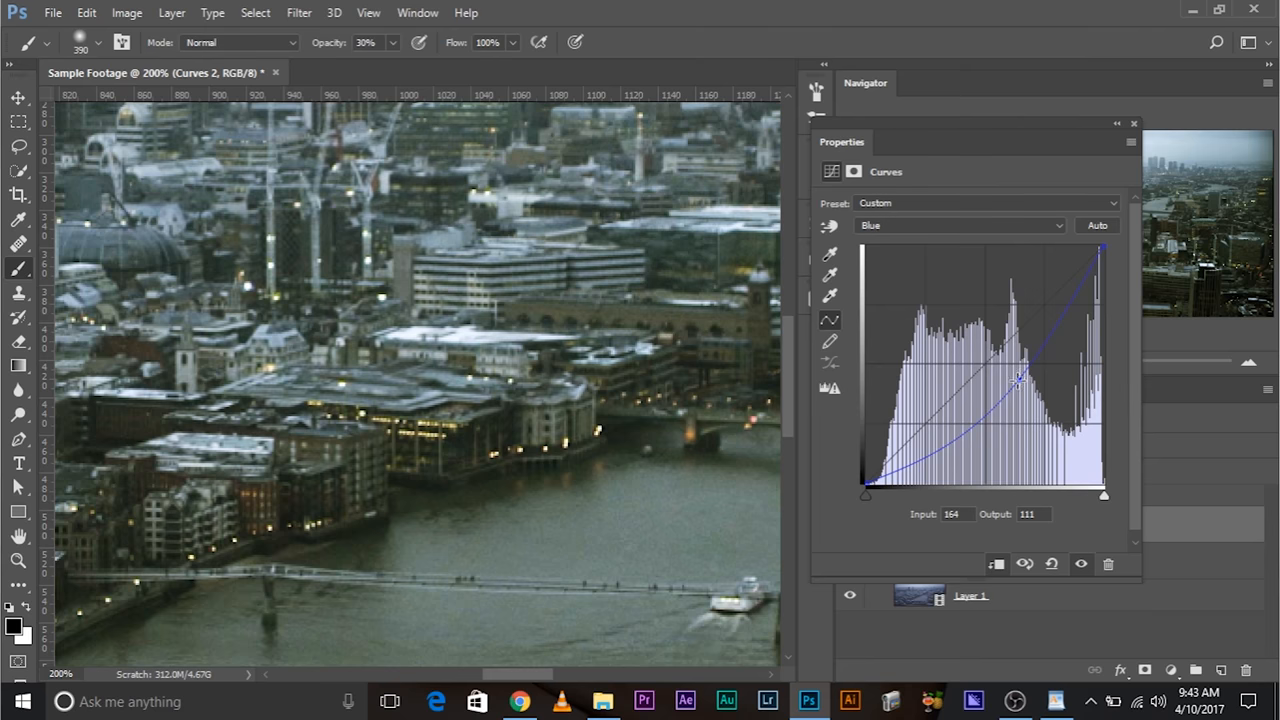
{"action": "left_click_drag", "start_coordinate": [1020, 380], "coordinate": [1012, 396]}
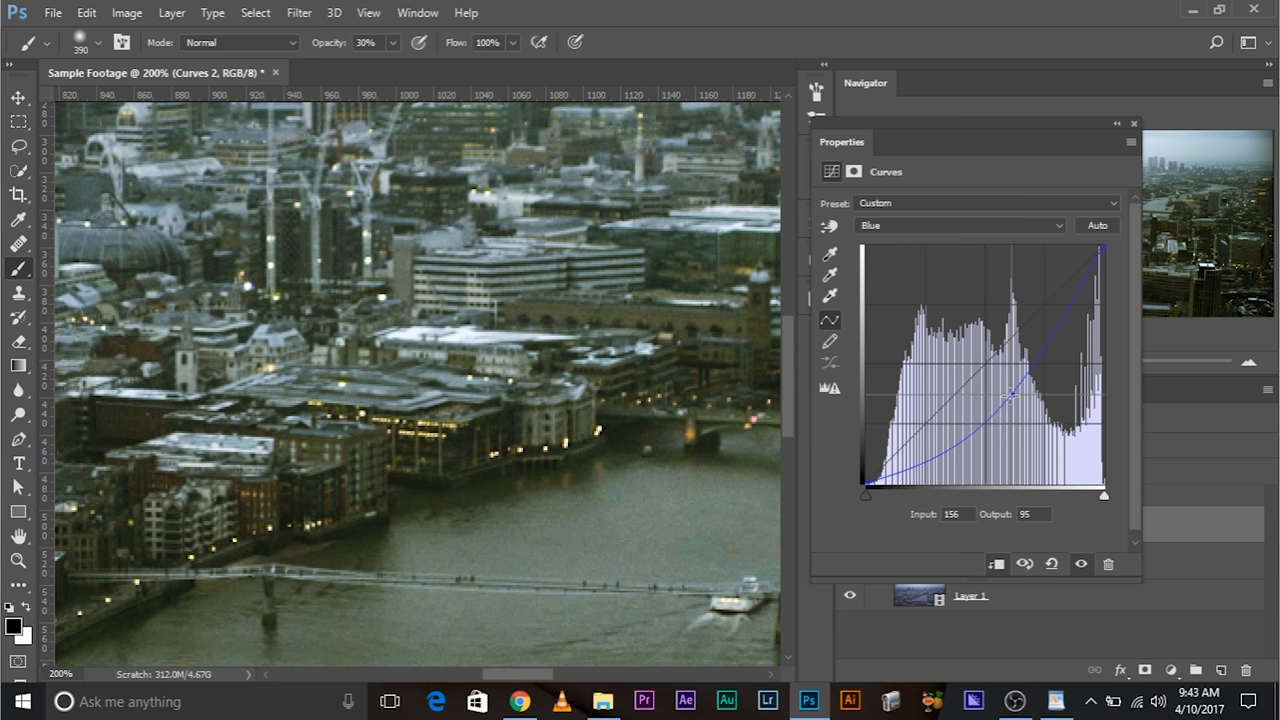
{"action": "left_click_drag", "start_coordinate": [1013, 393], "coordinate": [1008, 390]}
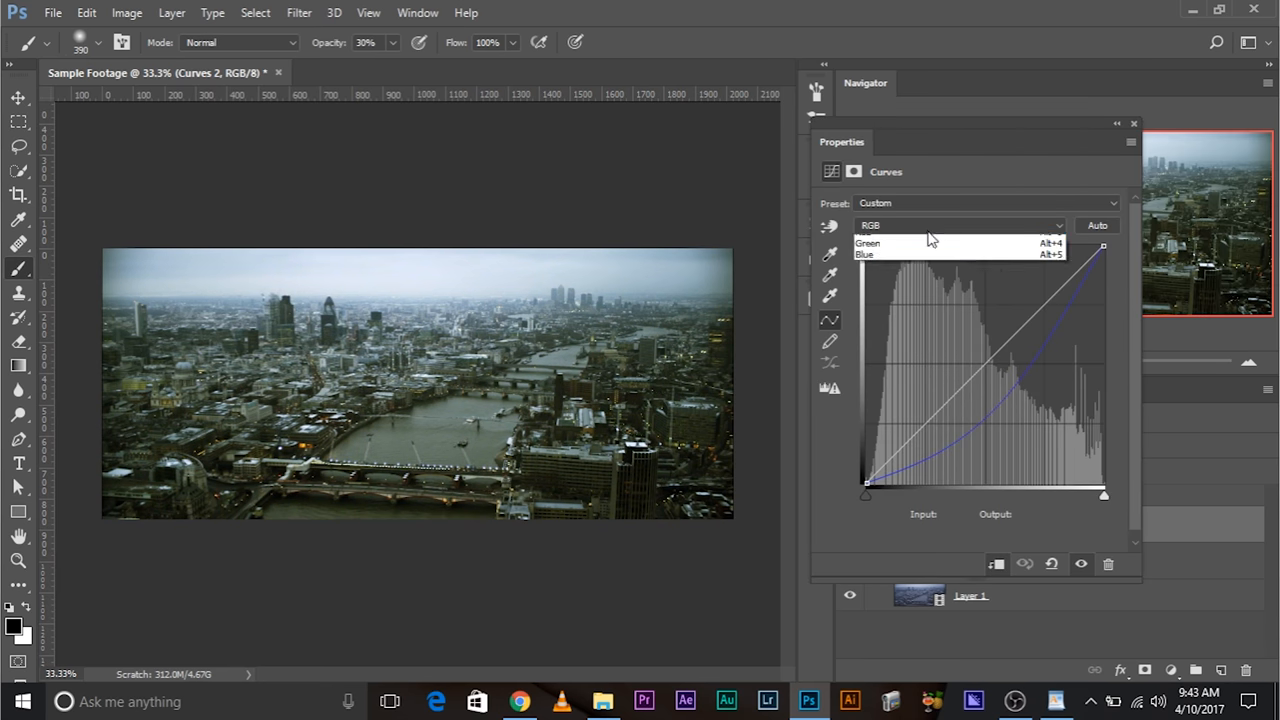
{"action": "left_click", "coordinate": [864, 254]}
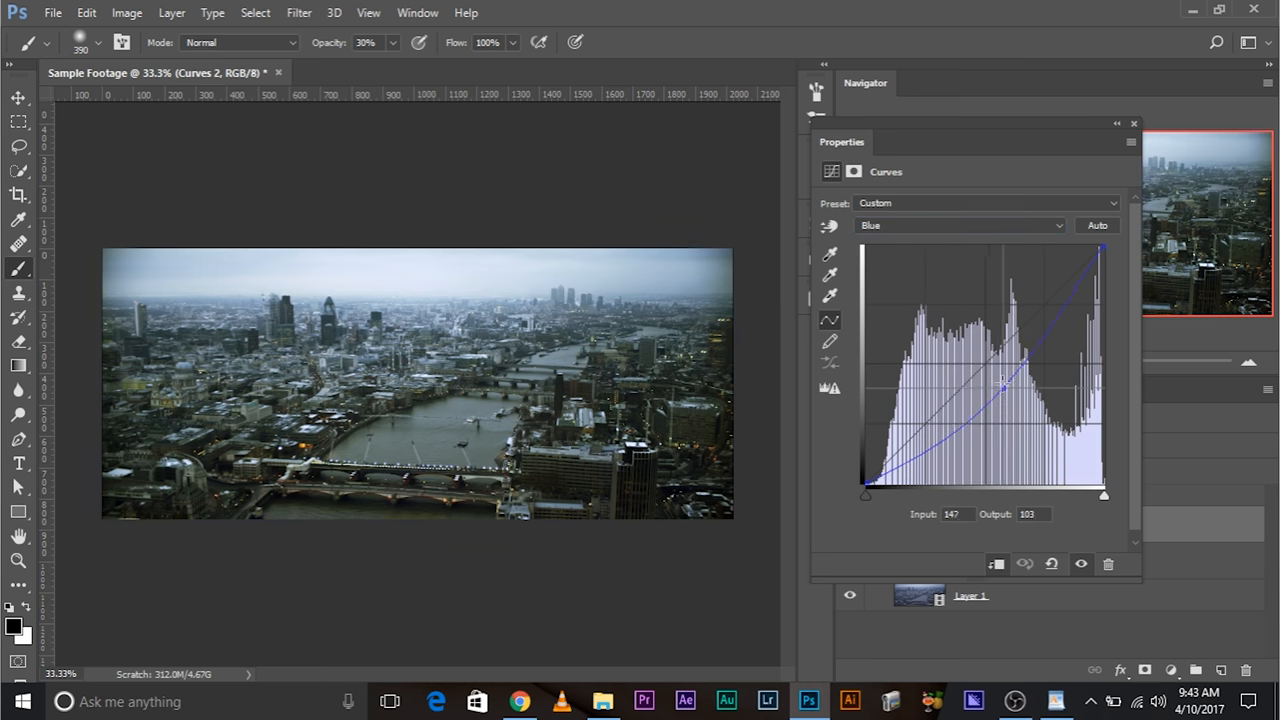
{"action": "left_click_drag", "start_coordinate": [1000, 375], "coordinate": [1003, 393]}
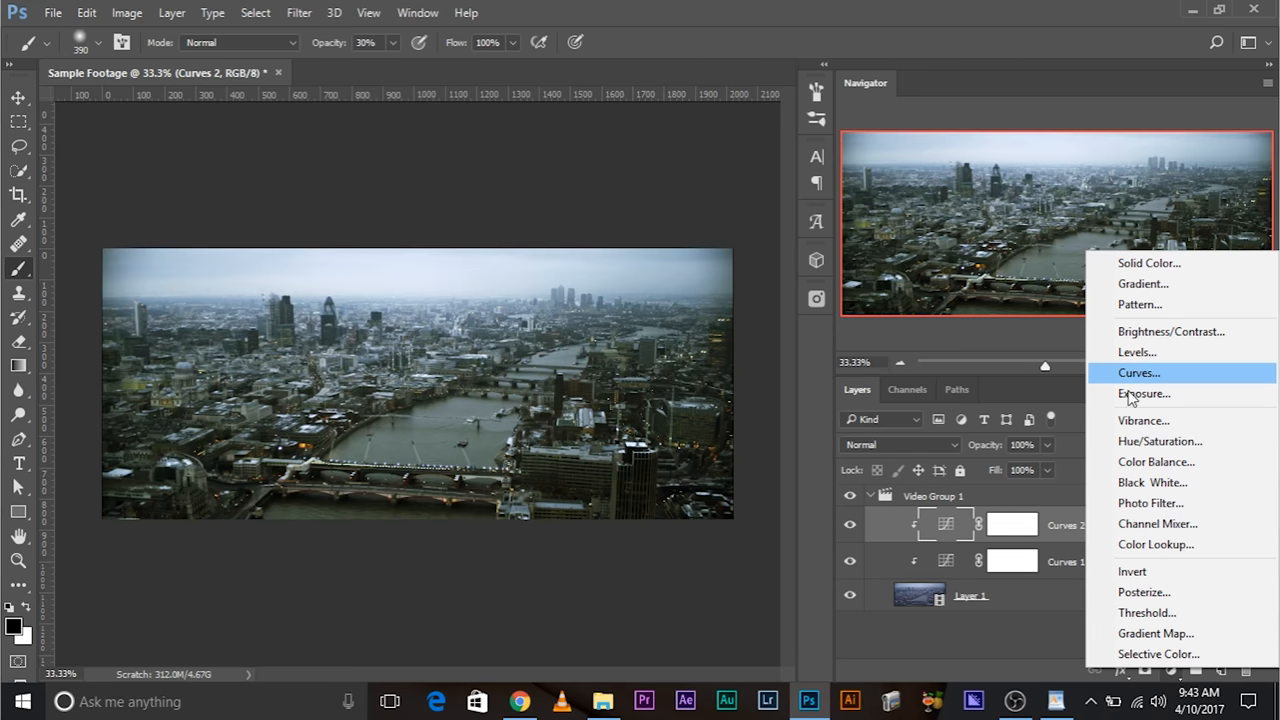
Add Curves 3 and raise the Red channel's lower curve to tint shadows red
{"action": "left_click", "coordinate": [1139, 372]}
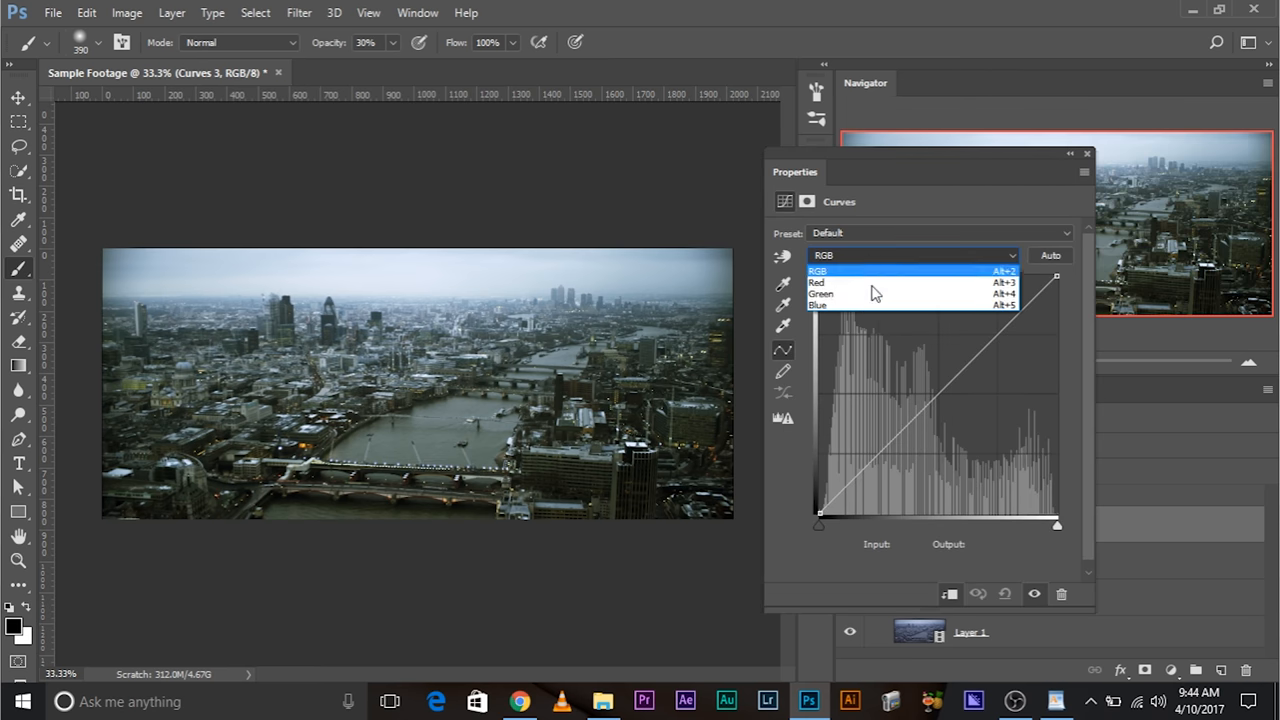
{"action": "left_click", "coordinate": [820, 282]}
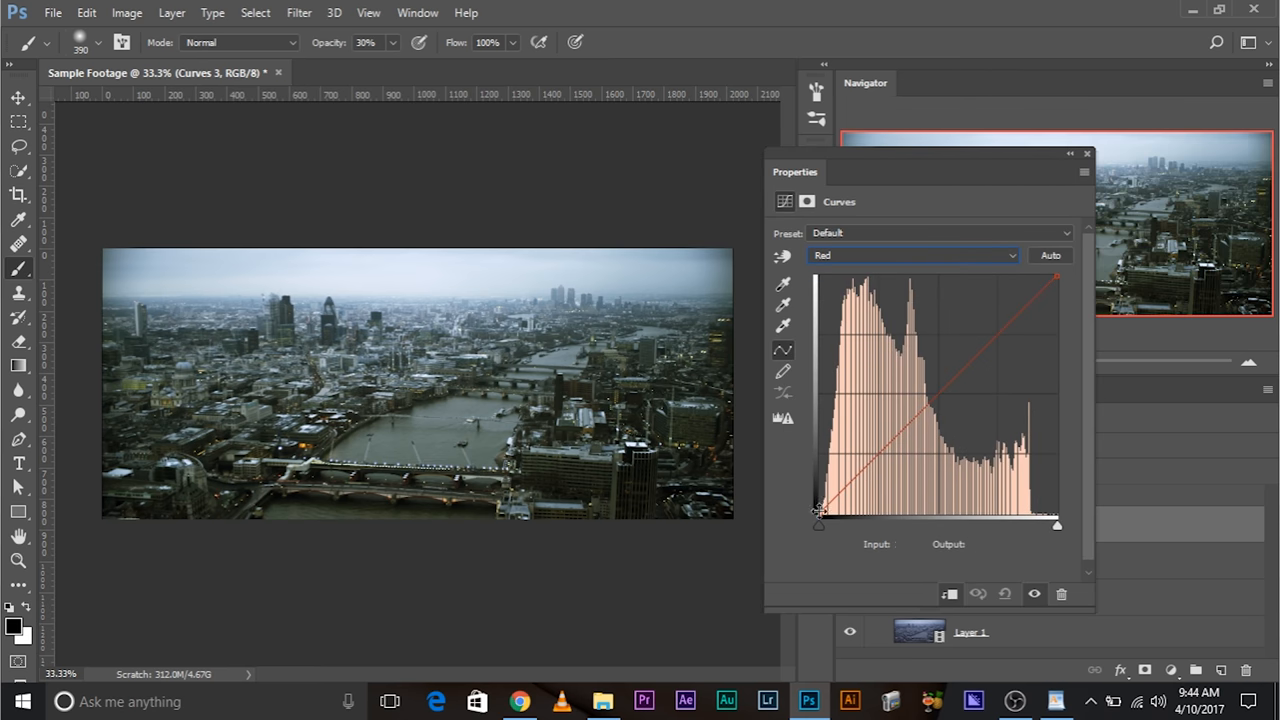
{"action": "left_click_drag", "start_coordinate": [818, 513], "coordinate": [818, 475]}
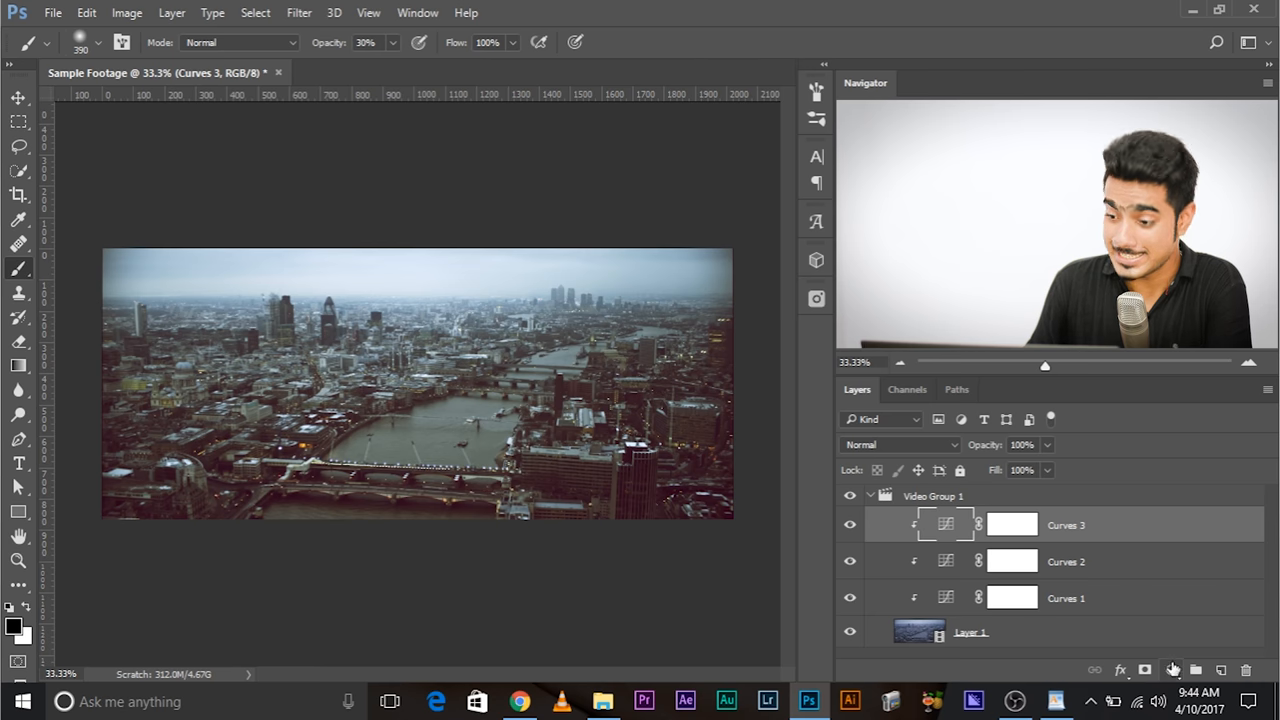
Add Curves 4 and drag the RGB midpoint up to strongly brighten the midtones
{"action": "left_click", "coordinate": [1171, 670]}
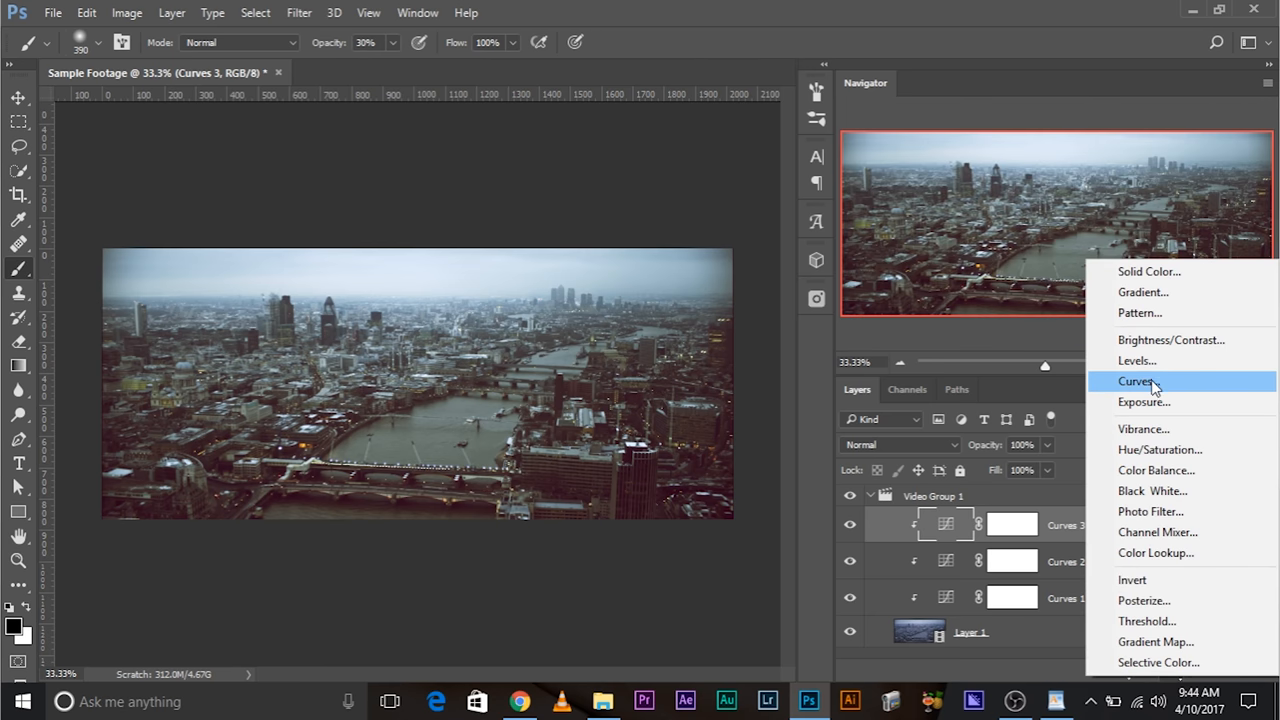
{"action": "left_click", "coordinate": [1138, 381]}
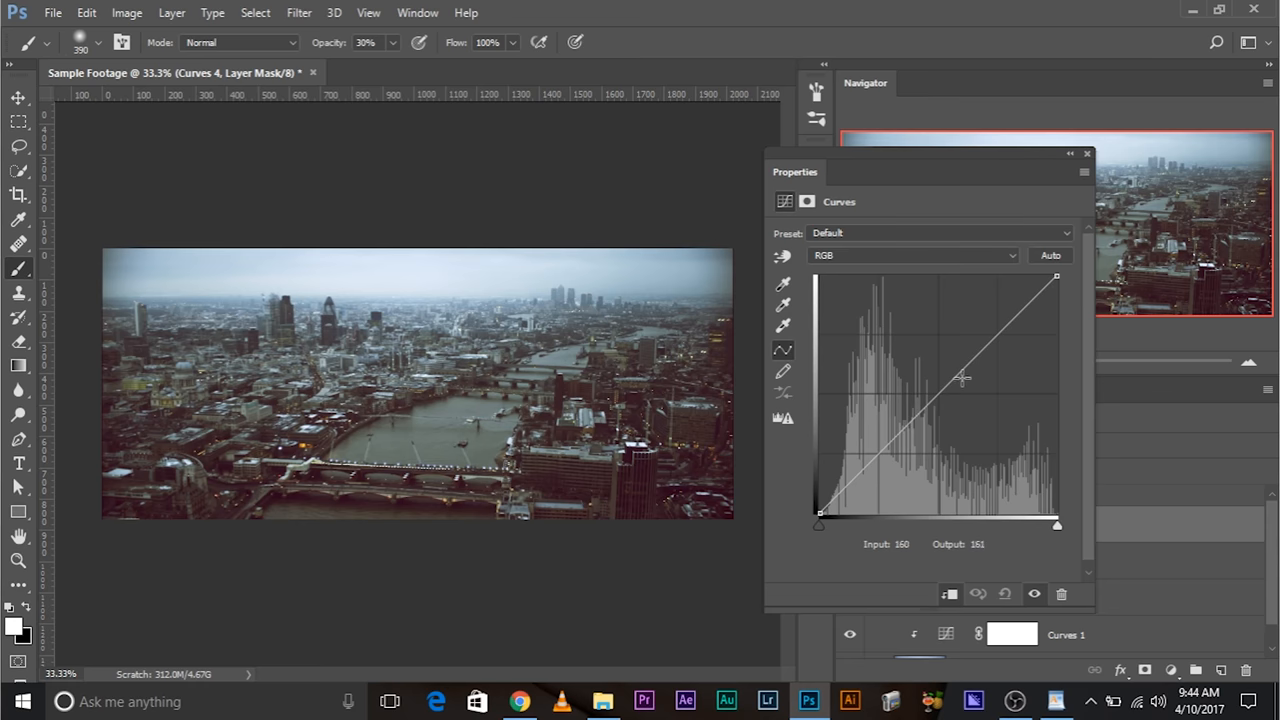
{"action": "left_click_drag", "start_coordinate": [963, 378], "coordinate": [915, 367]}
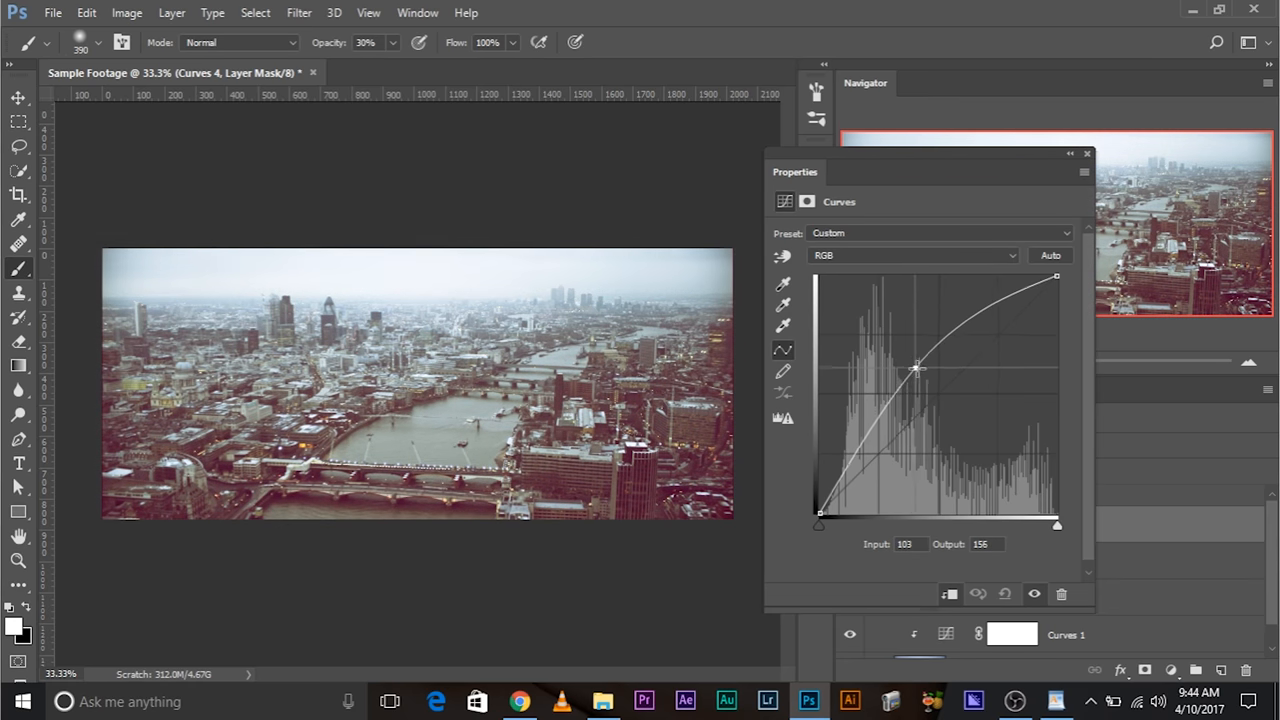
{"action": "left_click_drag", "start_coordinate": [915, 367], "coordinate": [922, 360]}
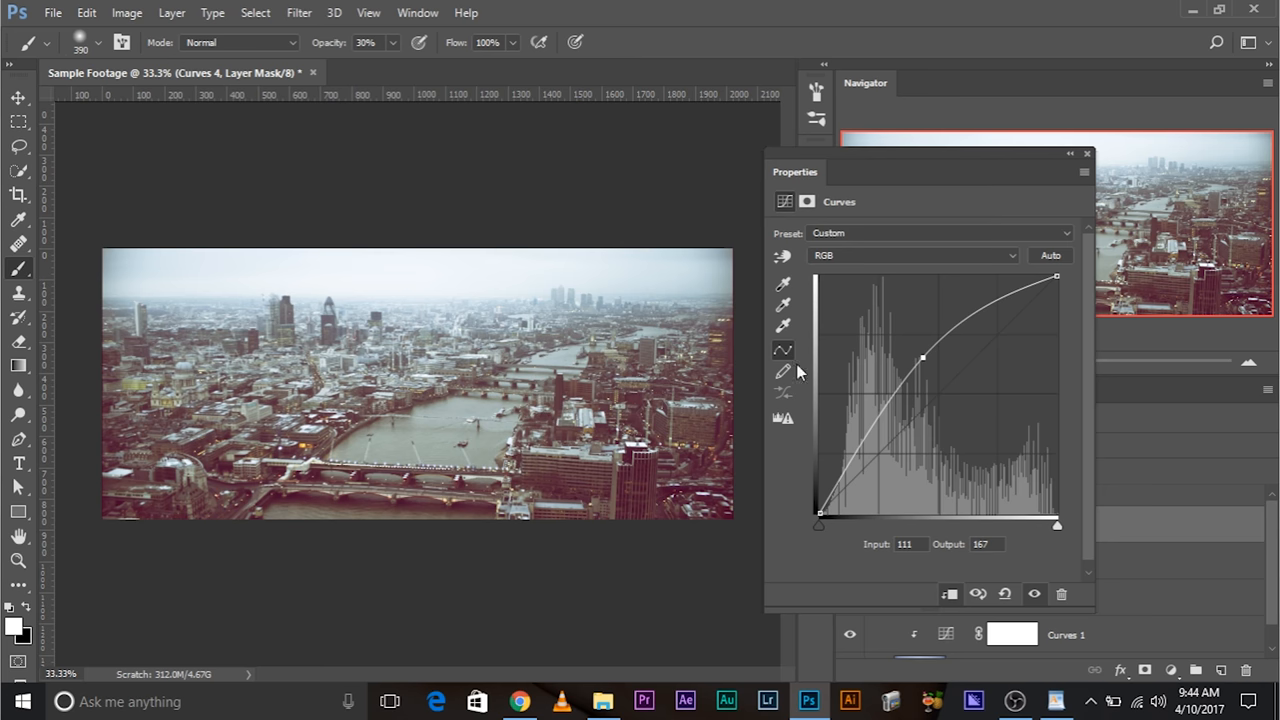
{"action": "left_click", "coordinate": [1087, 153]}
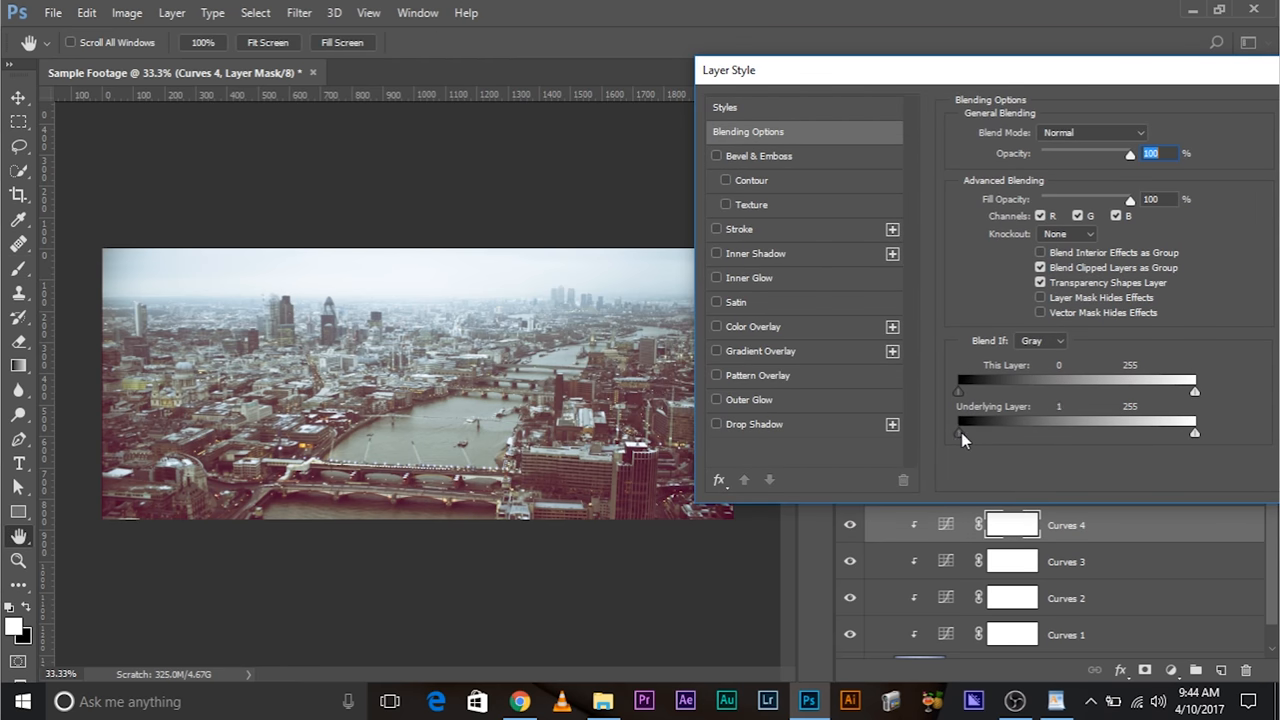
Split and narrow Curves 4's Underlying Layer Blend If sliders to spare darks and brightest tones
{"action": "left_click_drag", "start_coordinate": [957, 432], "coordinate": [1056, 432]}
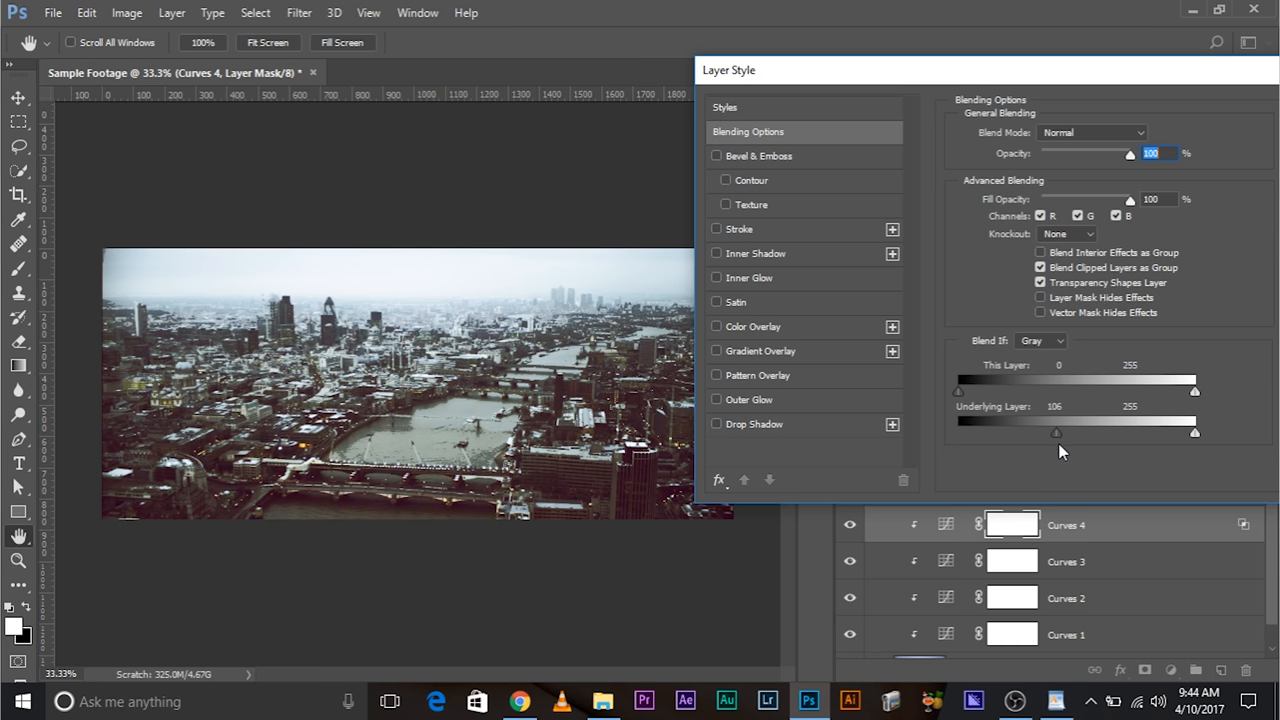
{"action": "left_click_drag", "start_coordinate": [1056, 432], "coordinate": [1055, 432]}
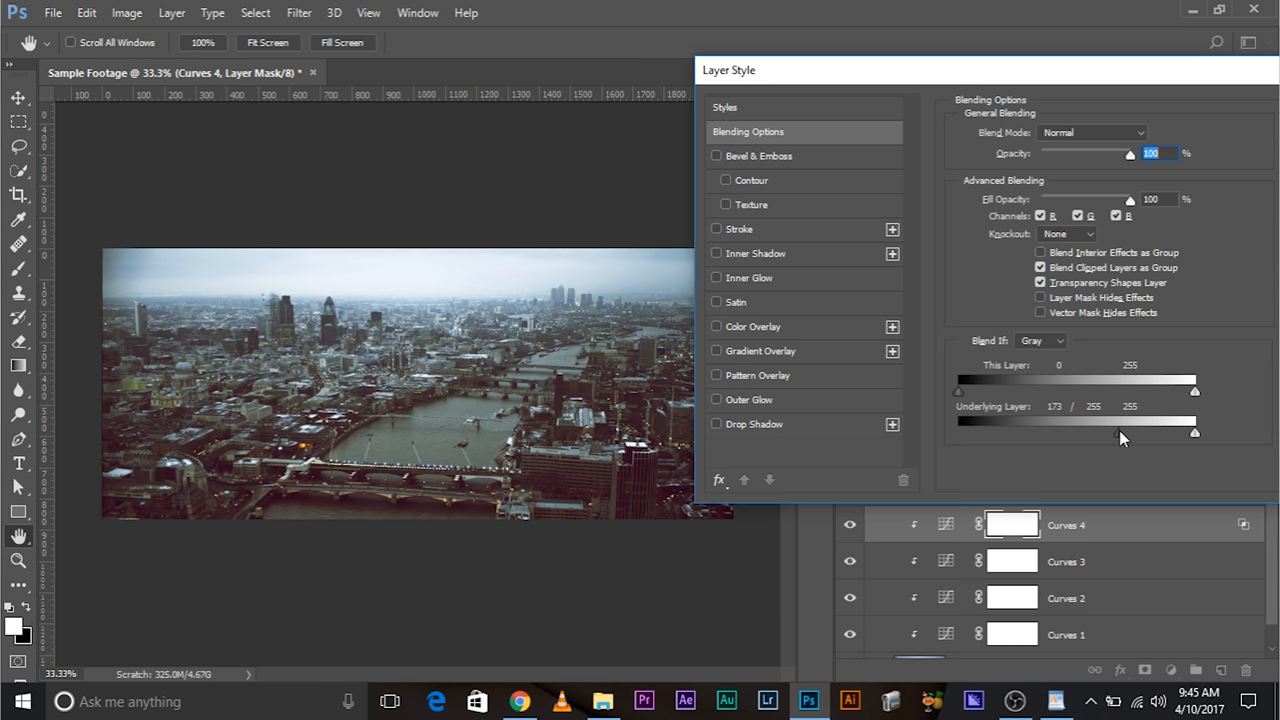
{"action": "left_click_drag", "start_coordinate": [1193, 432], "coordinate": [995, 432]}
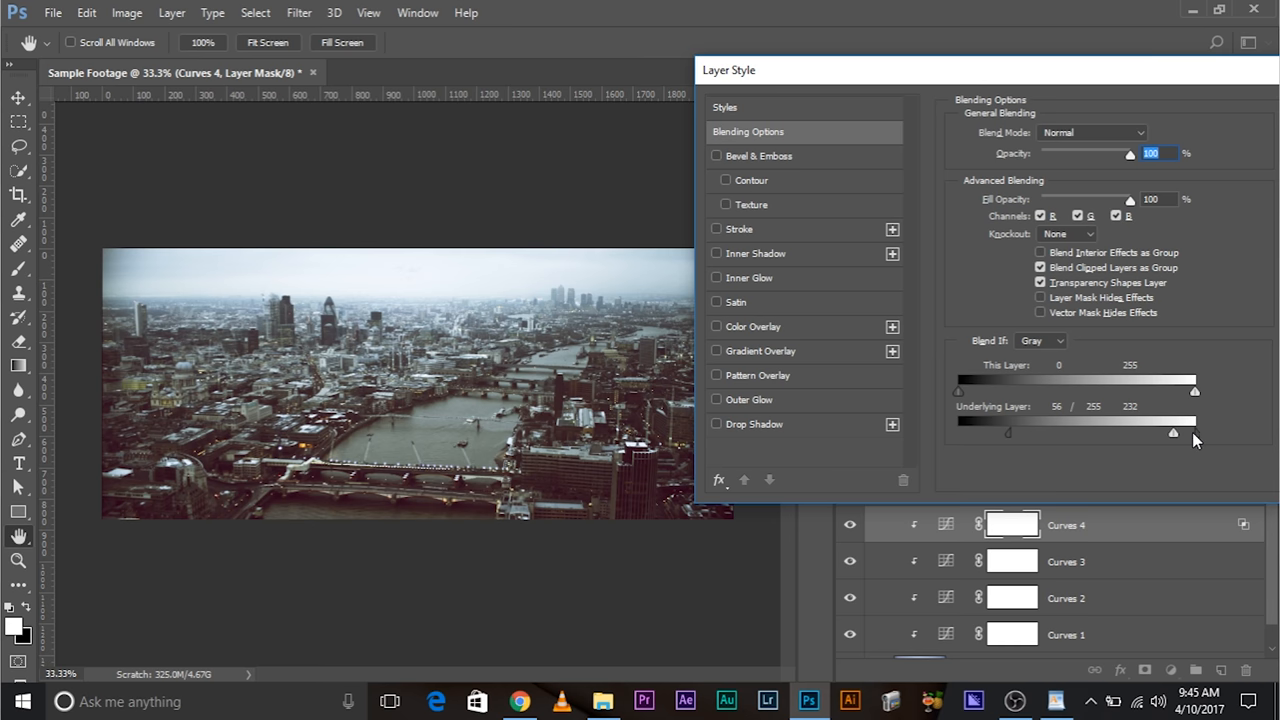
{"action": "left_click_drag", "start_coordinate": [1195, 432], "coordinate": [1150, 432]}
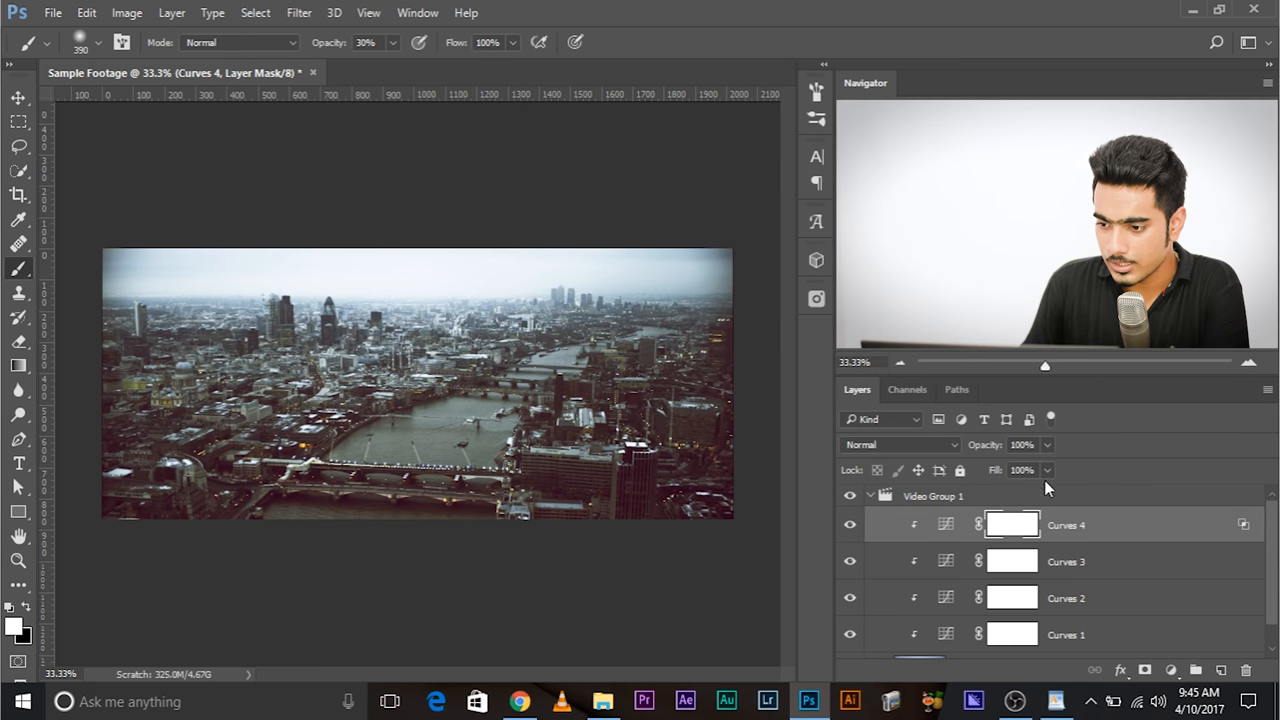
Set Curves 4's opacity to about 75% and toggle its visibility to compare
{"action": "left_click_drag", "start_coordinate": [1040, 470], "coordinate": [988, 468]}
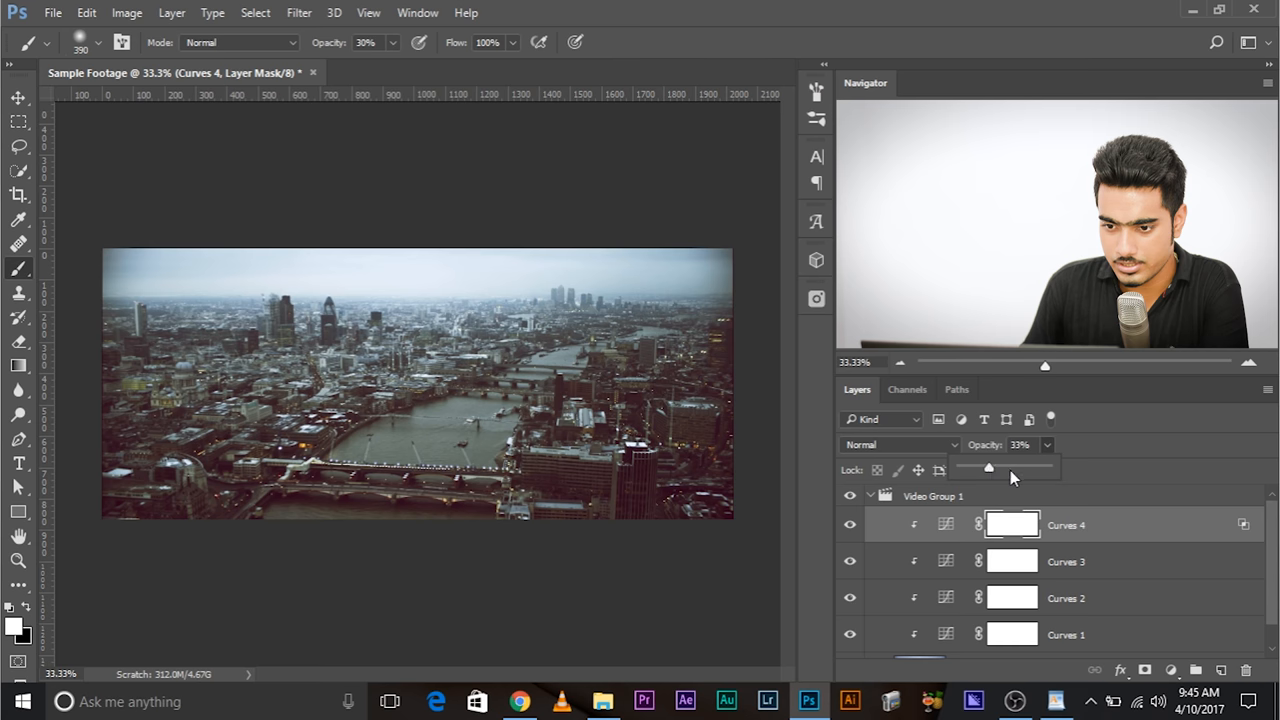
{"action": "left_click_drag", "start_coordinate": [988, 468], "coordinate": [1025, 470]}
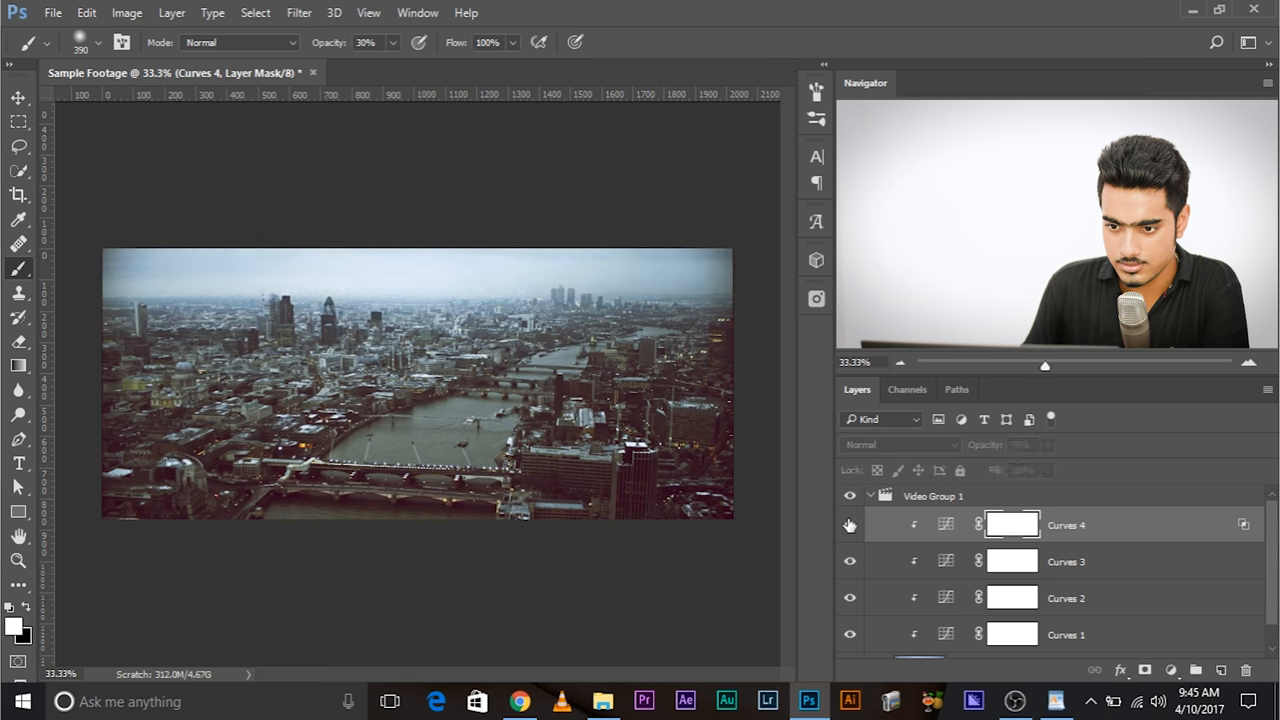
{"action": "left_click", "coordinate": [945, 524]}
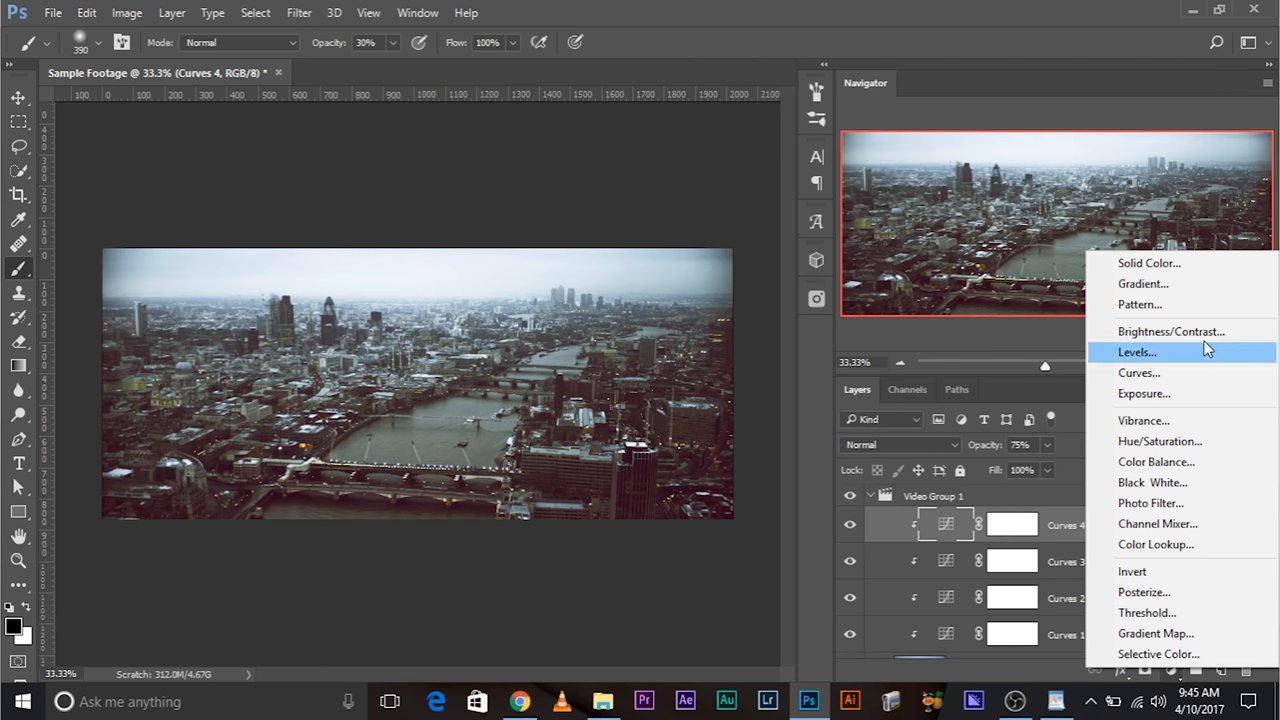
Add Gradient Map 1 with a Photographic Toning sepia gradient at about 38% opacity
{"action": "left_click", "coordinate": [1155, 633]}
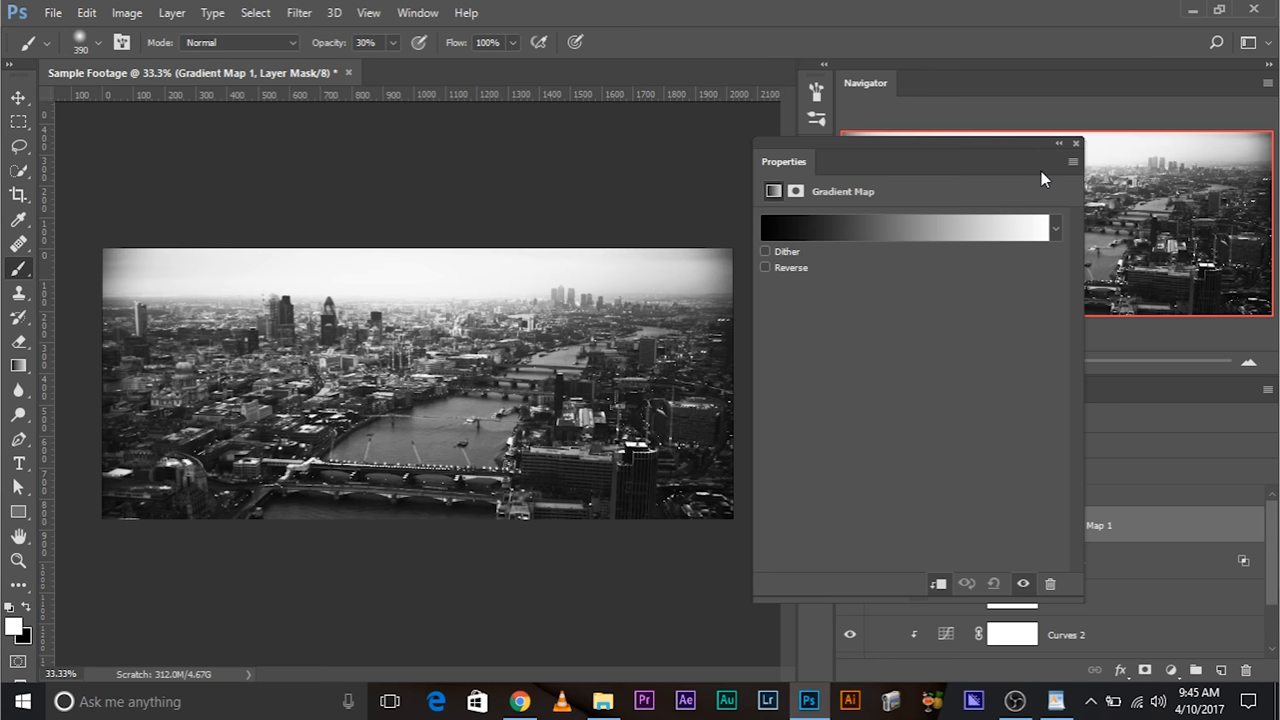
{"action": "left_click", "coordinate": [1054, 228]}
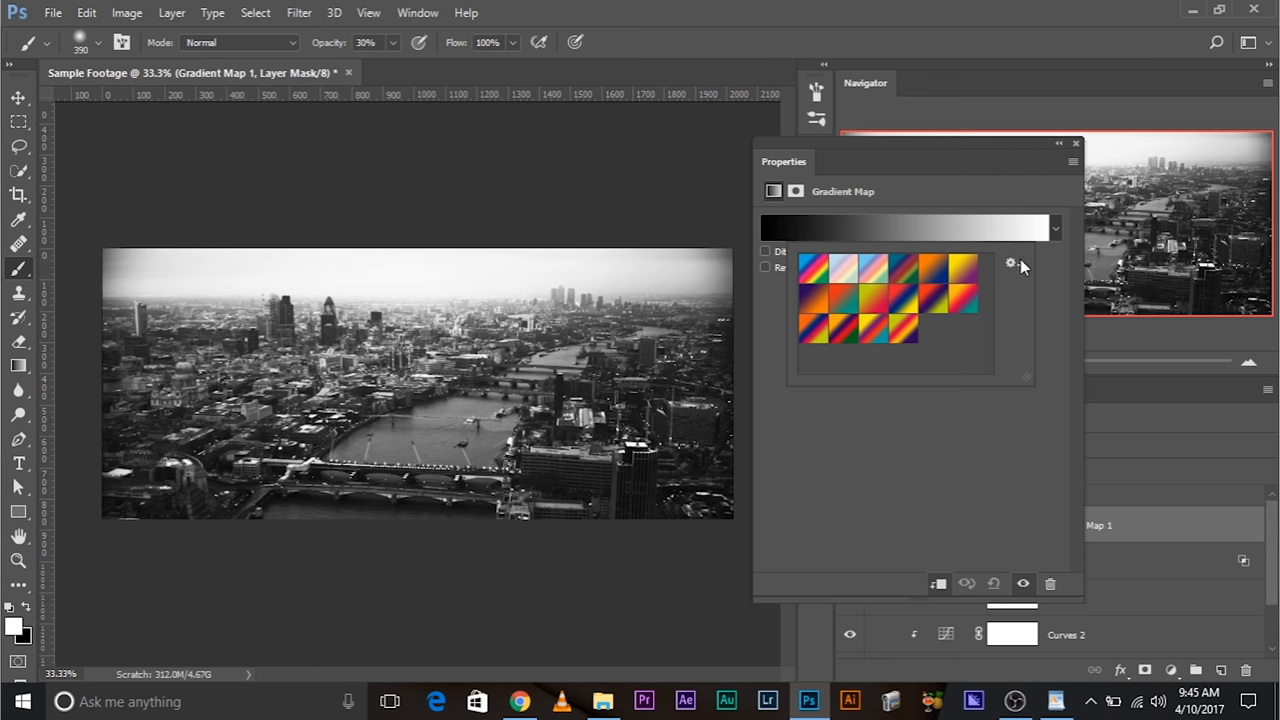
{"action": "left_click", "coordinate": [1011, 263]}
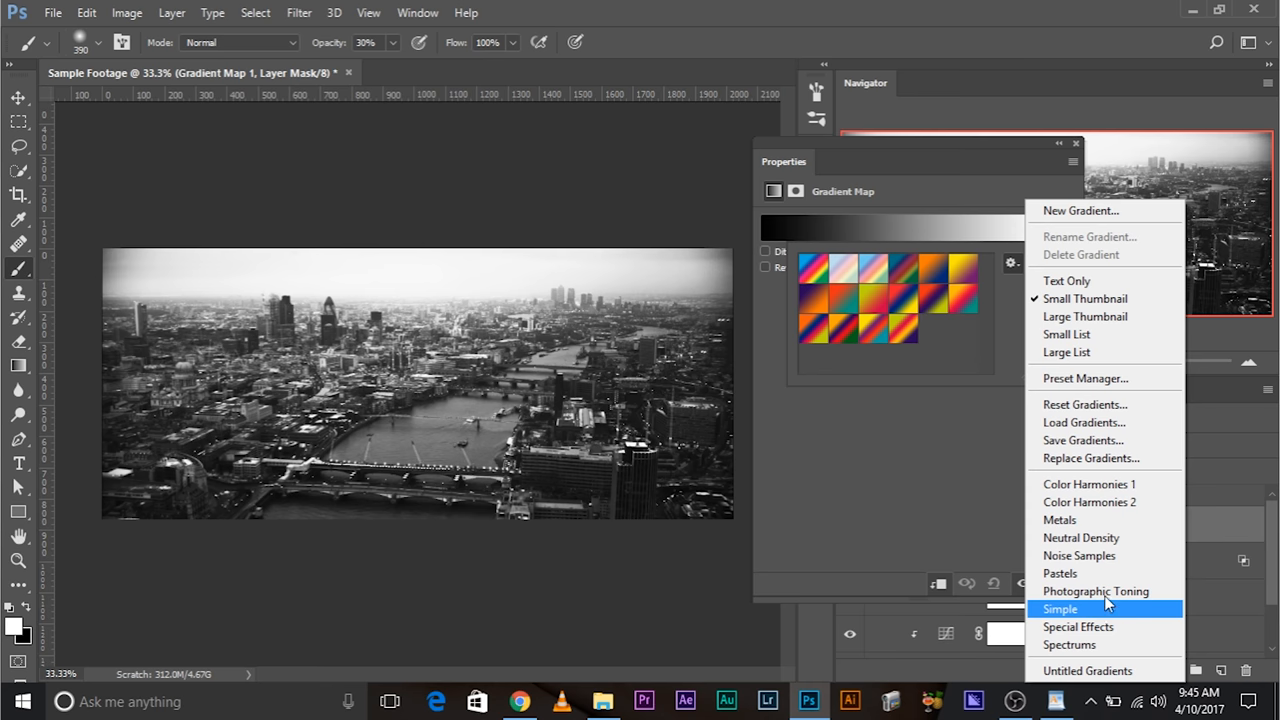
{"action": "left_click", "coordinate": [1095, 591]}
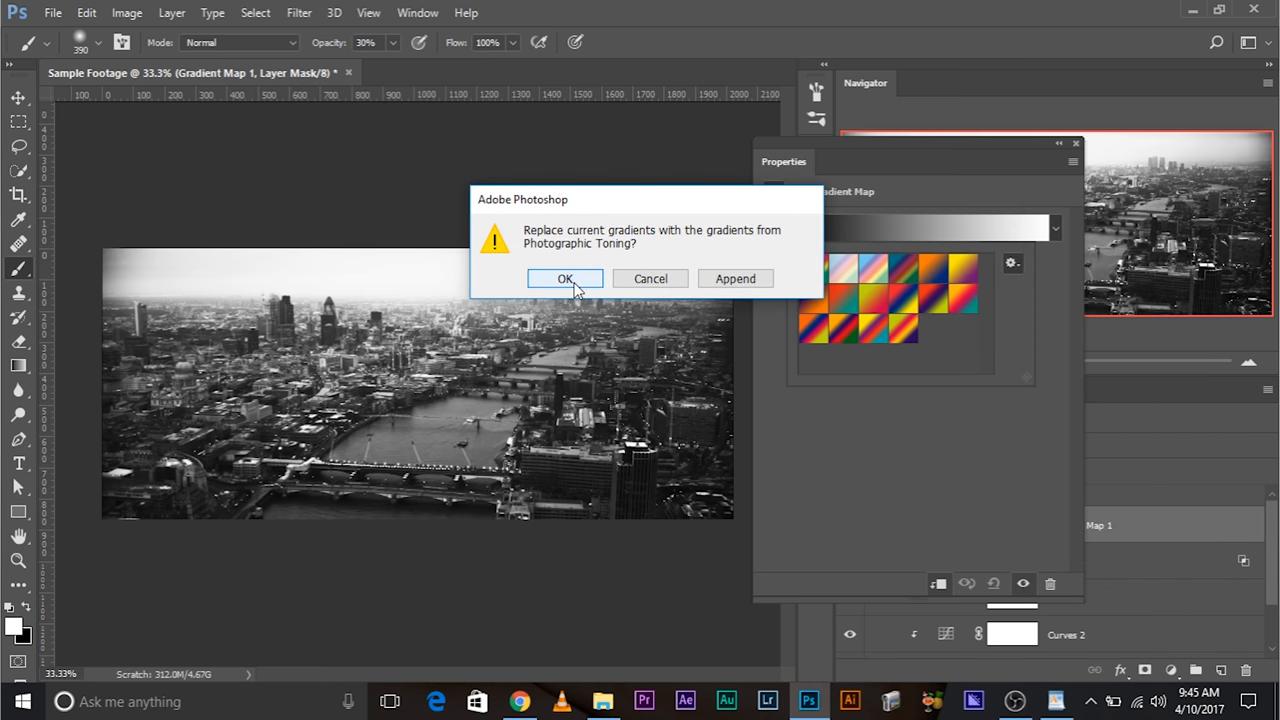
{"action": "left_click", "coordinate": [565, 278]}
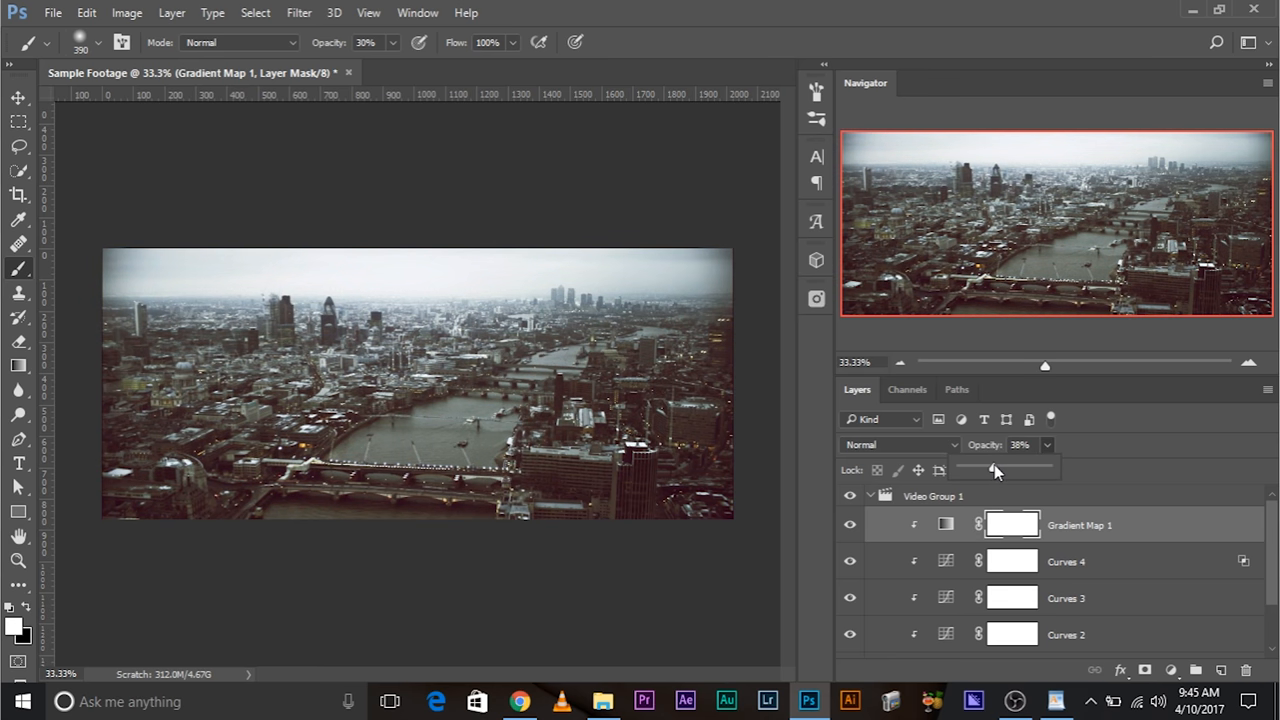
{"action": "left_click_drag", "start_coordinate": [995, 470], "coordinate": [965, 467]}
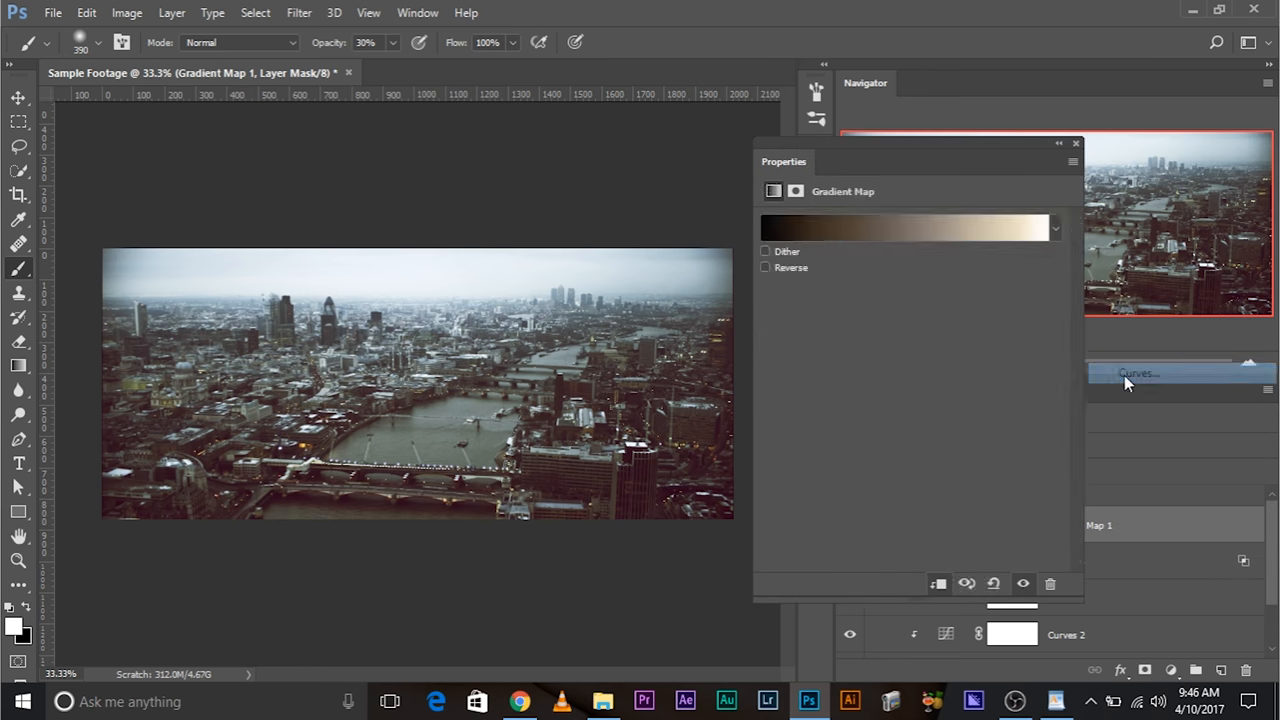
Add Curves 5 and lift the Blue channel's black and shadow points for cool darks
{"action": "left_click", "coordinate": [1138, 373]}
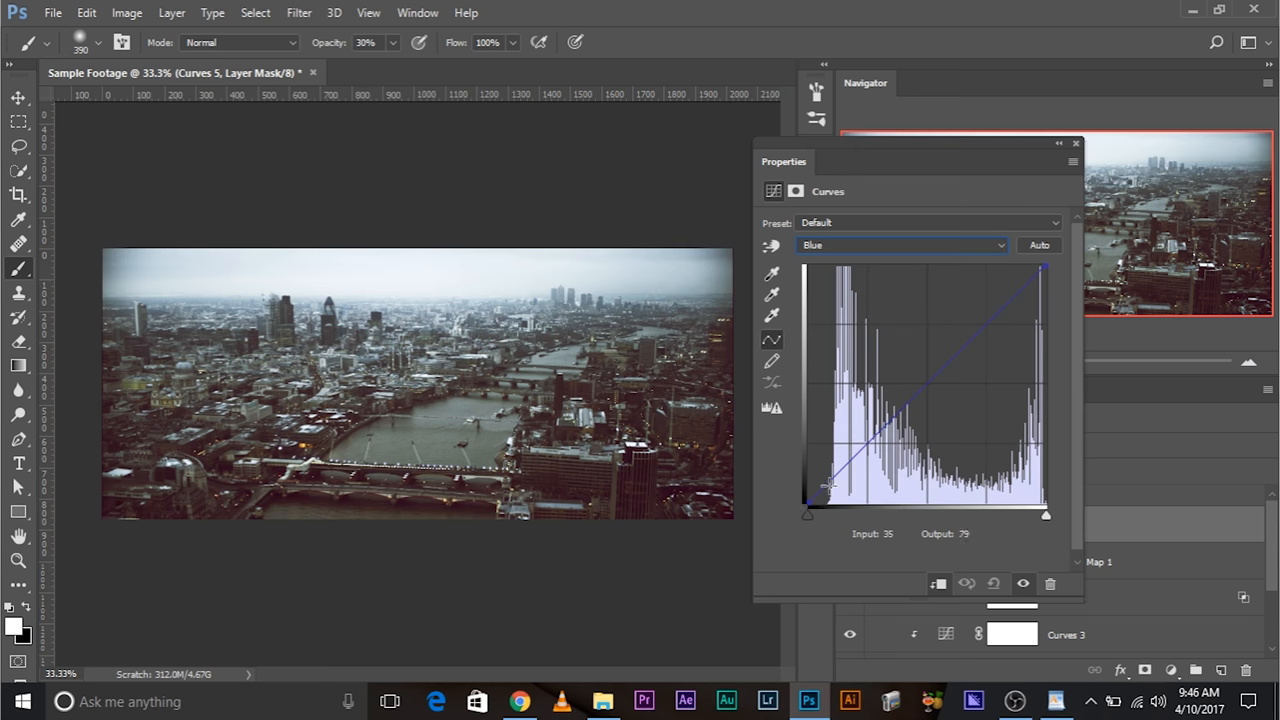
{"action": "left_click_drag", "start_coordinate": [835, 483], "coordinate": [843, 418]}
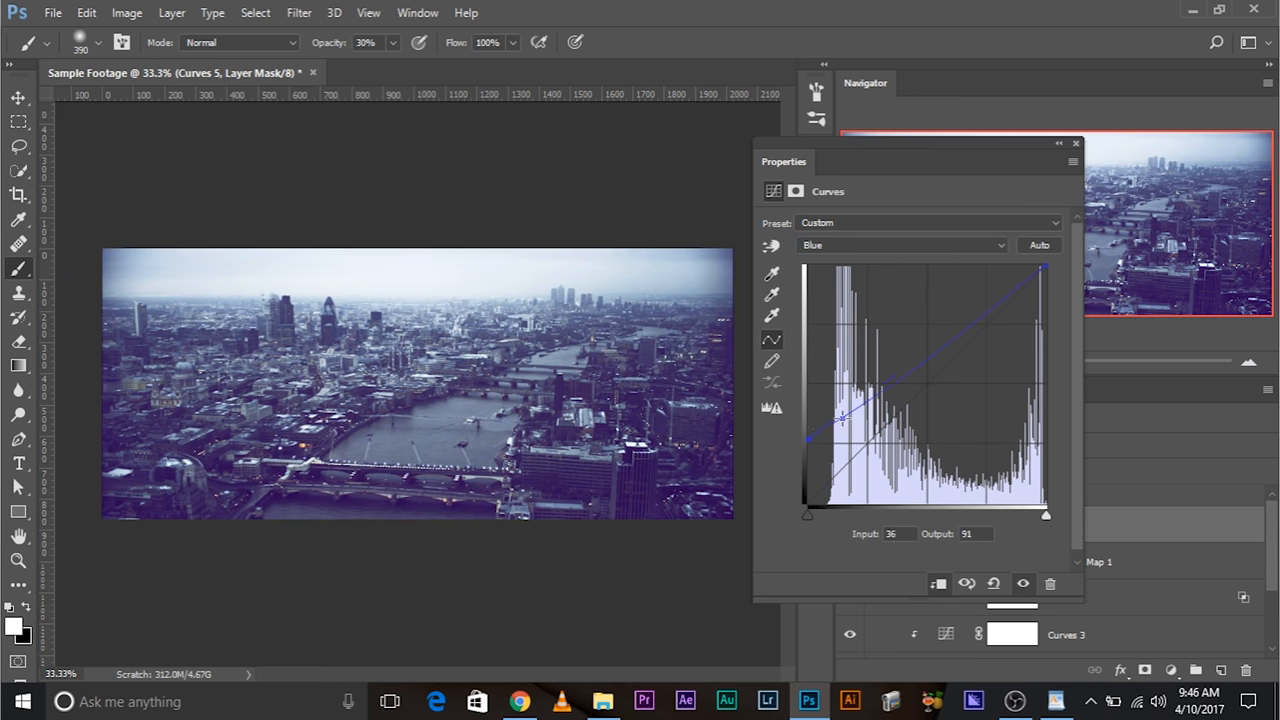
{"action": "left_click_drag", "start_coordinate": [843, 420], "coordinate": [825, 437]}
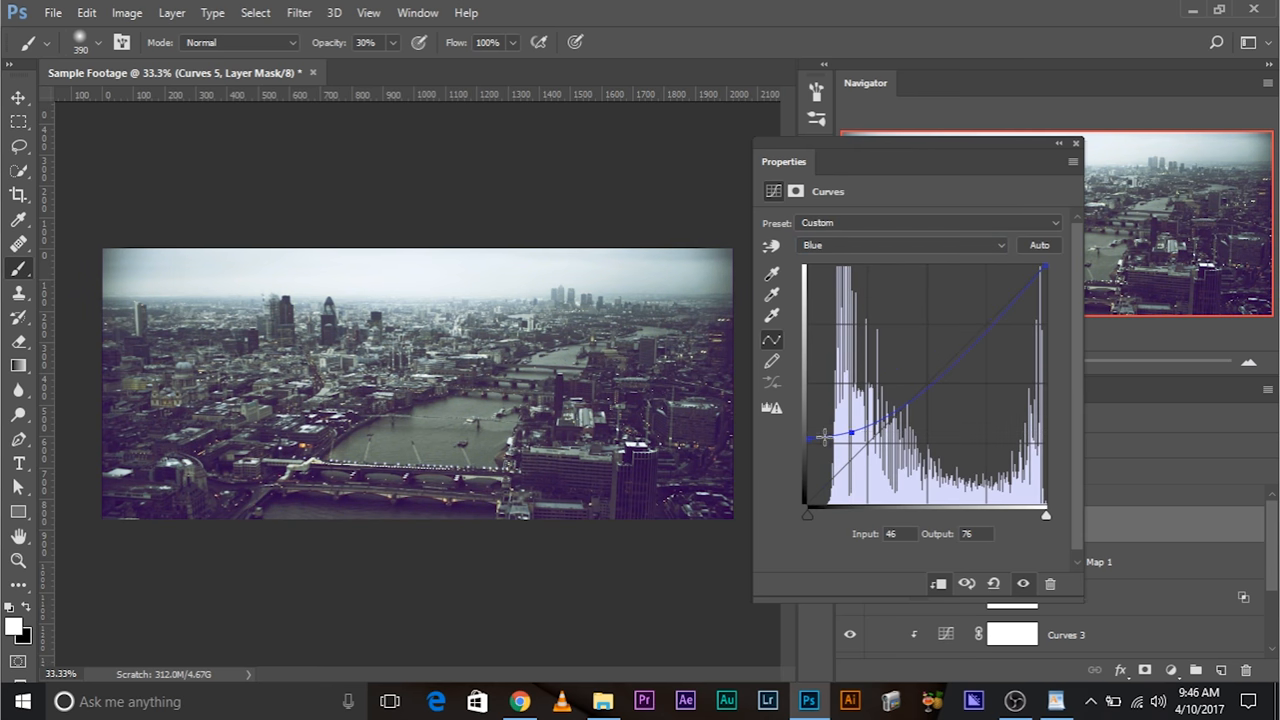
{"action": "left_click_drag", "start_coordinate": [825, 437], "coordinate": [807, 452]}
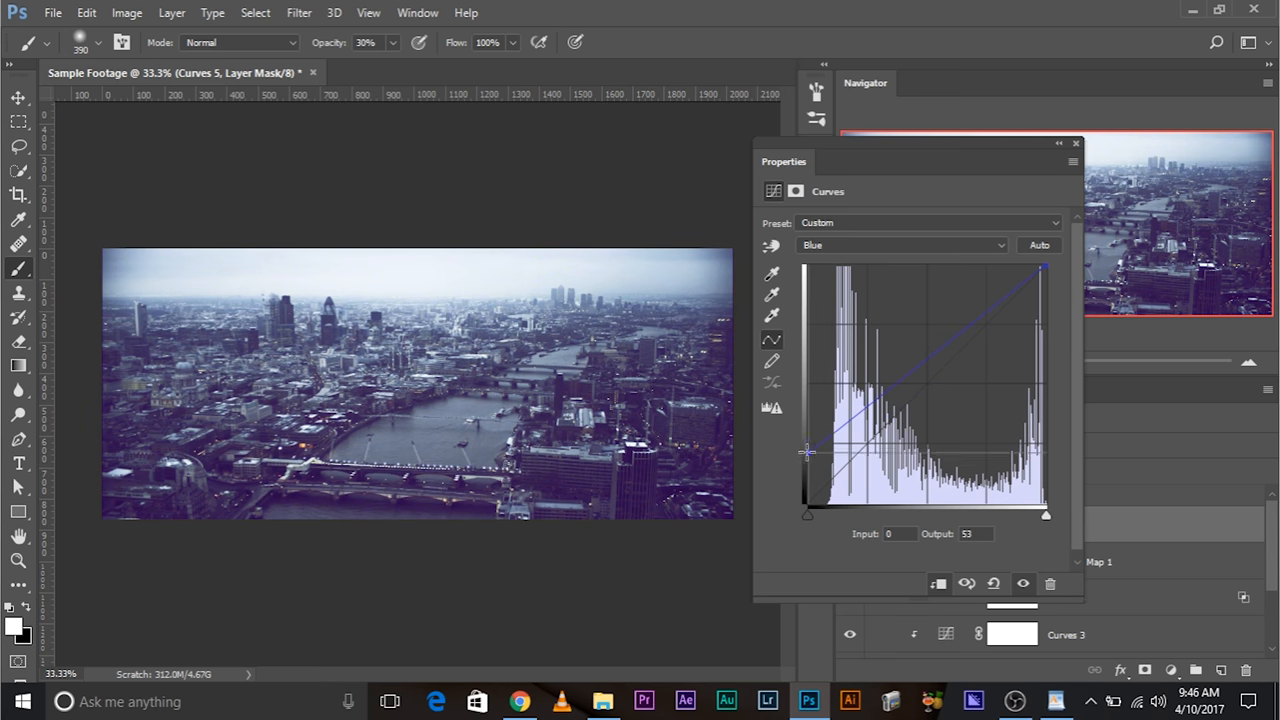
{"action": "left_click_drag", "start_coordinate": [807, 452], "coordinate": [849, 437]}
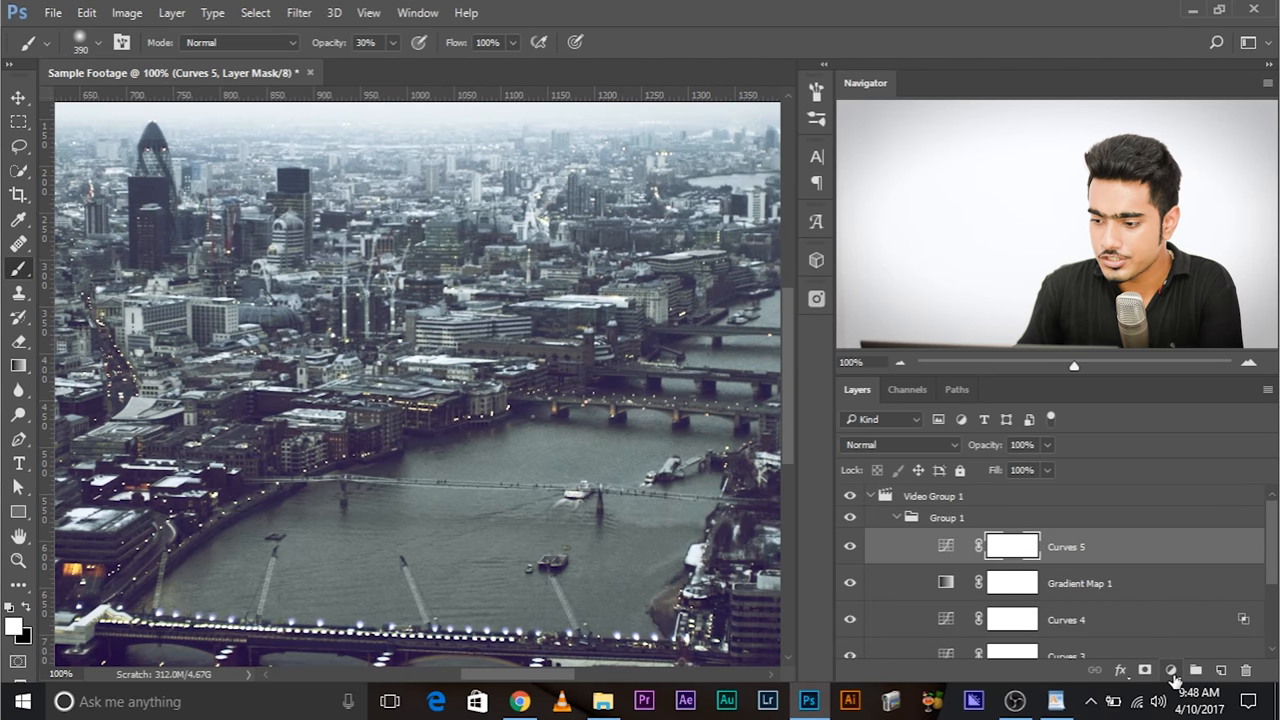
Add an Exposure adjustment layer with exposure −0.02 and offset +0.0405
{"action": "left_click", "coordinate": [1170, 670]}
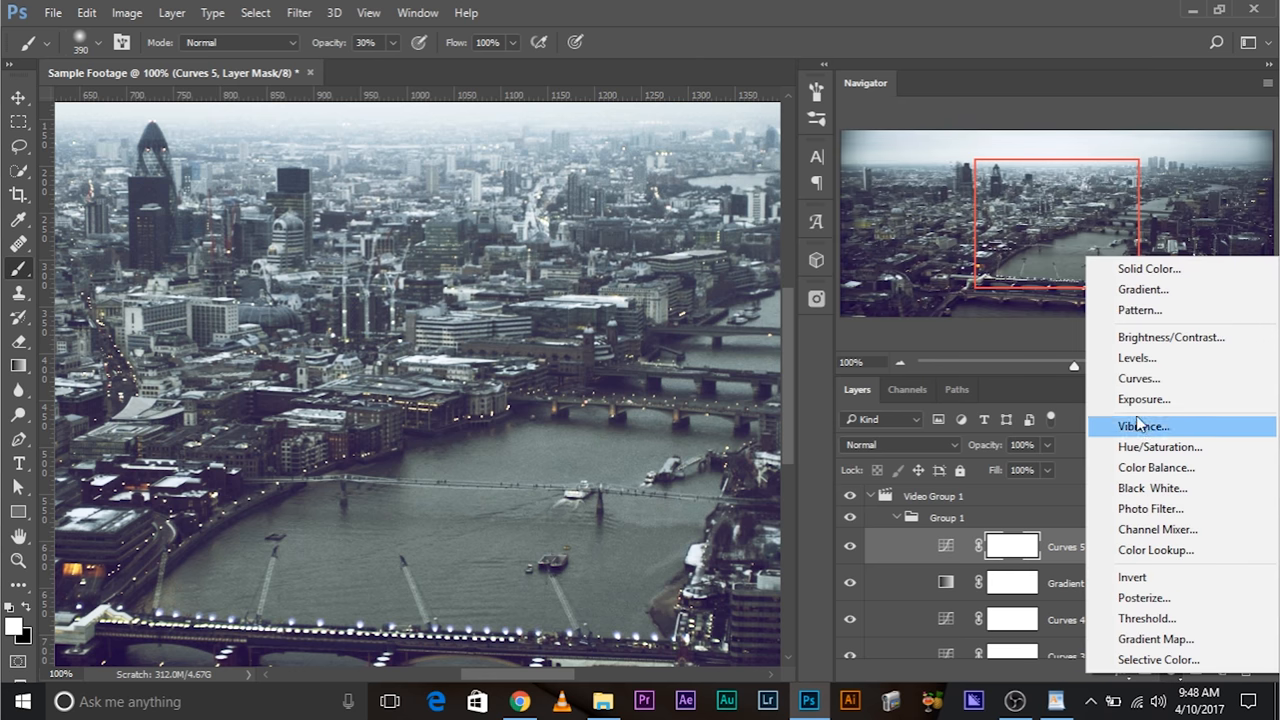
{"action": "left_click", "coordinate": [1140, 399]}
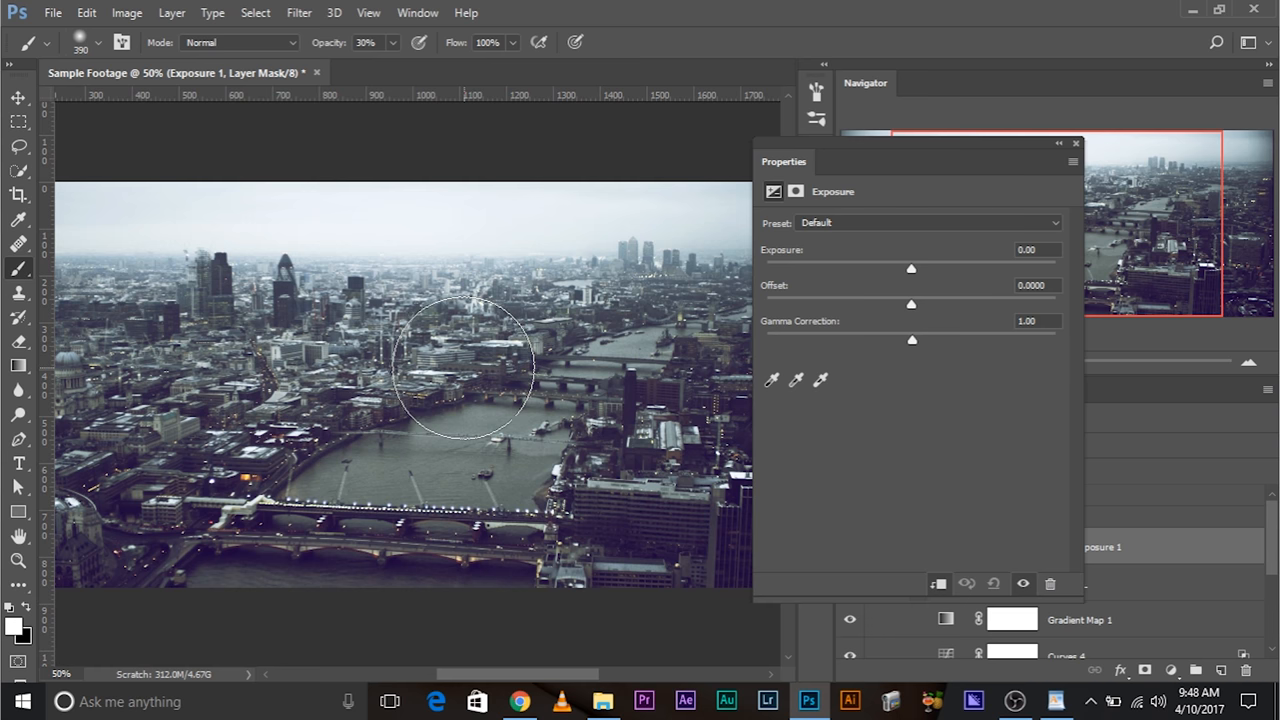
{"action": "left_click_drag", "start_coordinate": [910, 268], "coordinate": [935, 268]}
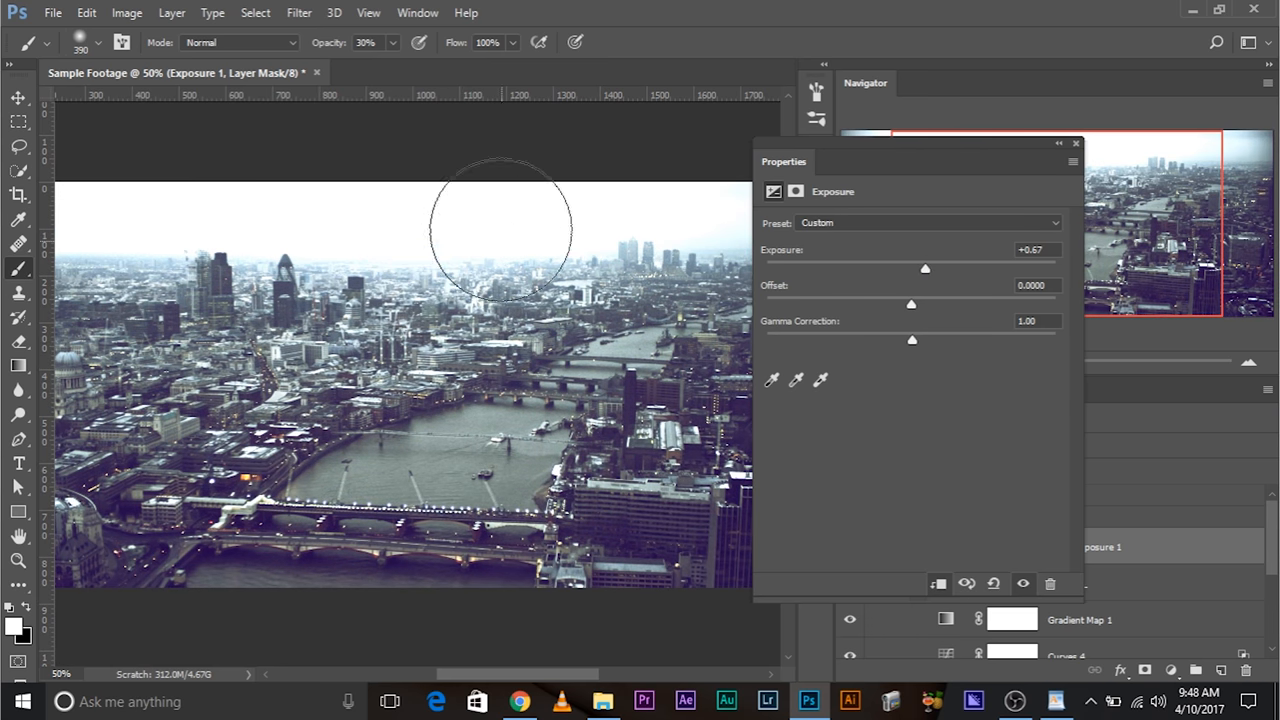
{"action": "left_click_drag", "start_coordinate": [925, 268], "coordinate": [908, 268]}
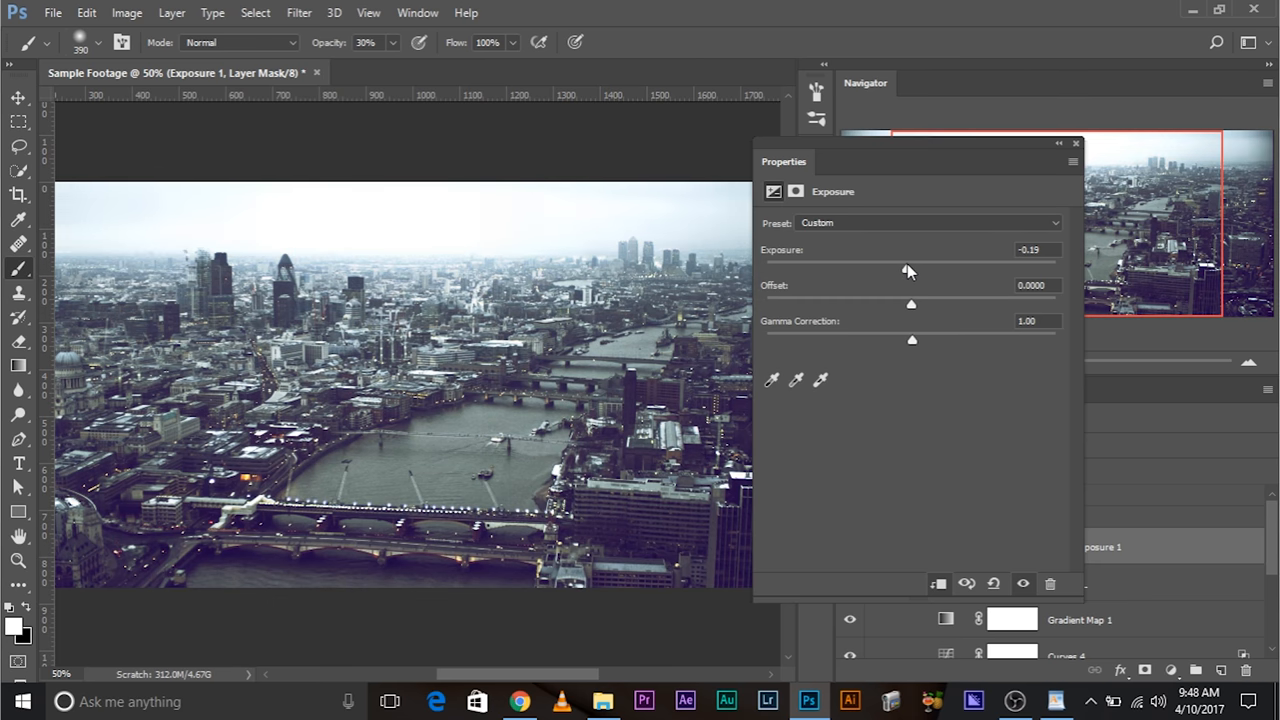
{"action": "left_click_drag", "start_coordinate": [870, 268], "coordinate": [911, 268]}
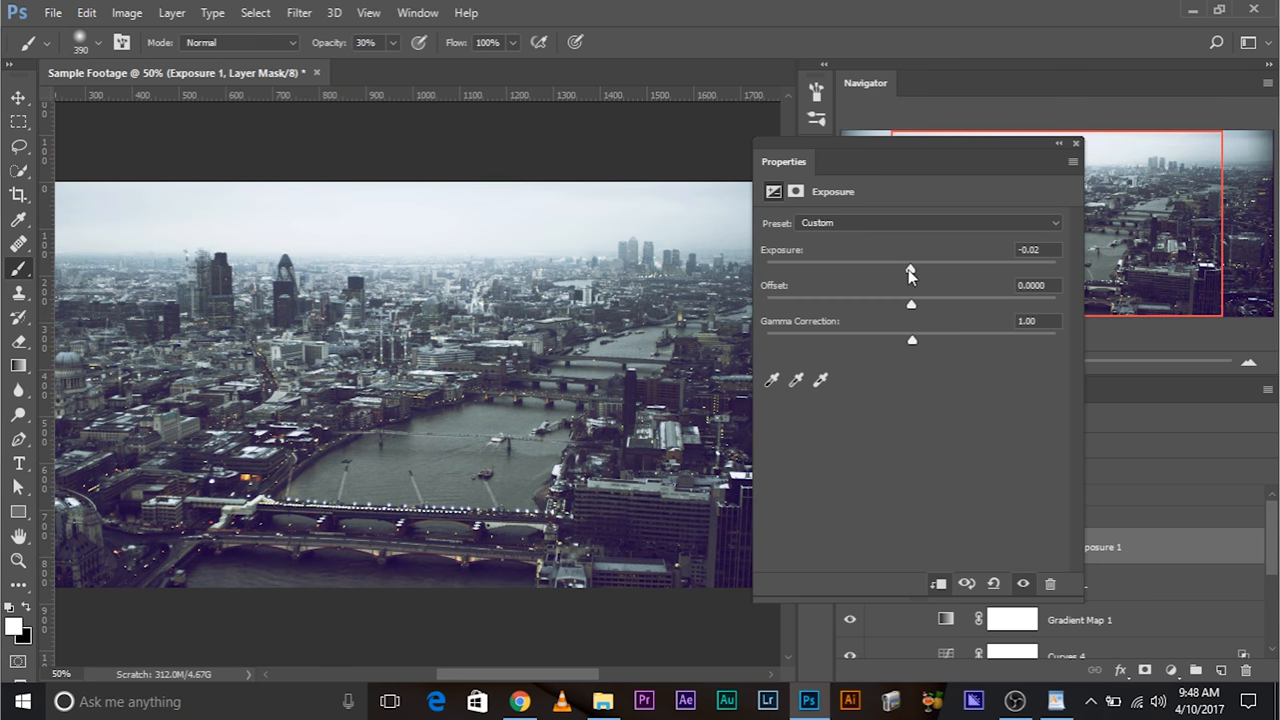
{"action": "left_click_drag", "start_coordinate": [910, 304], "coordinate": [923, 304]}
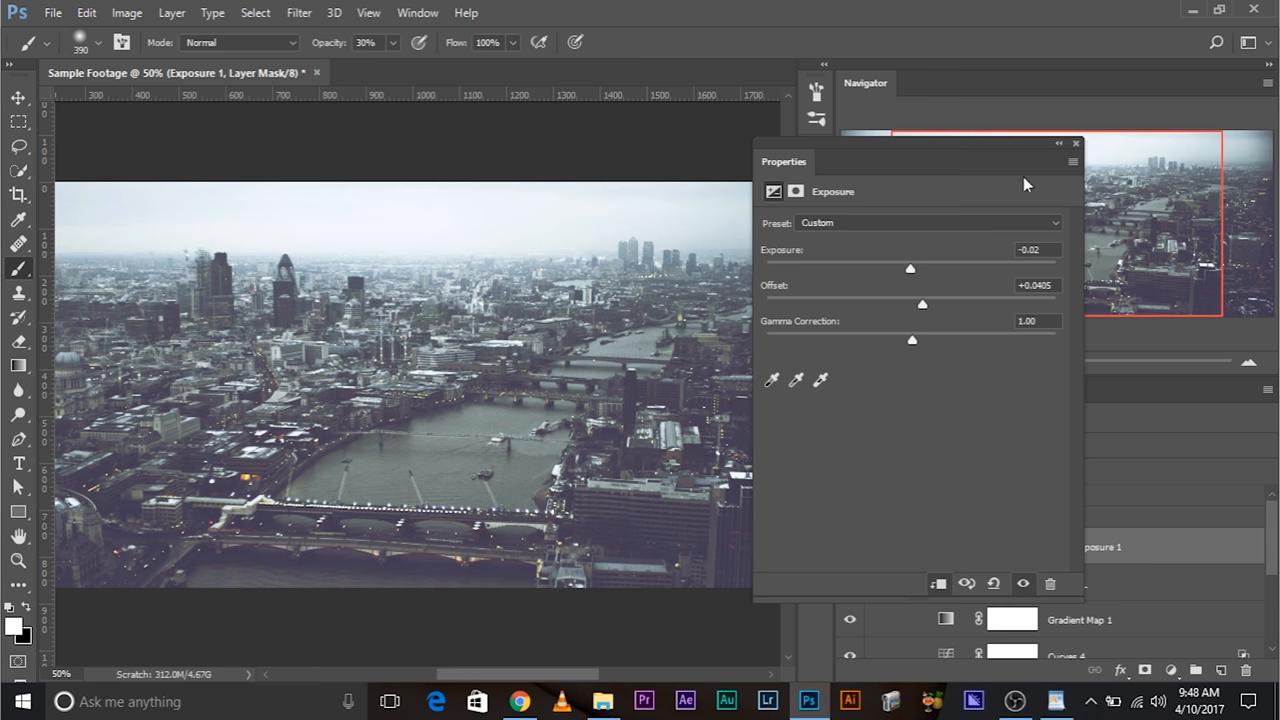
{"action": "left_click", "coordinate": [1075, 143]}
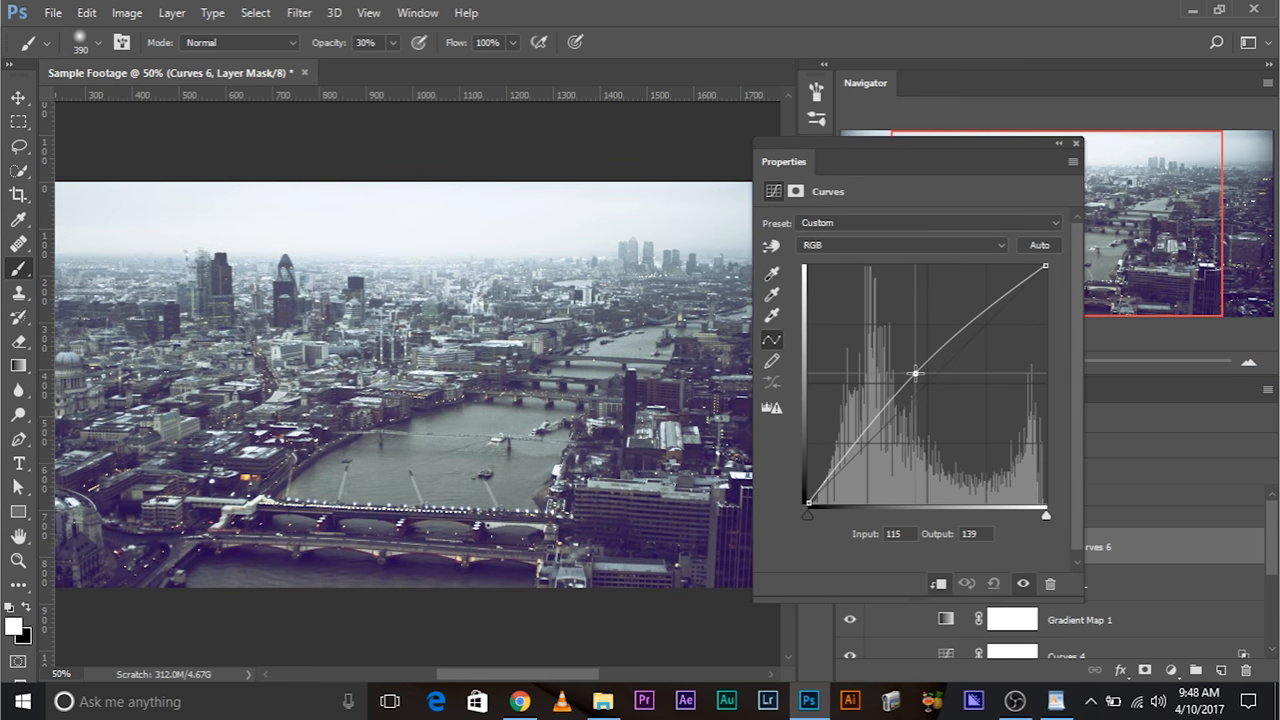
Shape the Curves 6 RGB curve into a gentle S-curve, lifting midtones and lowering shadows
{"action": "left_click_drag", "start_coordinate": [915, 373], "coordinate": [960, 351]}
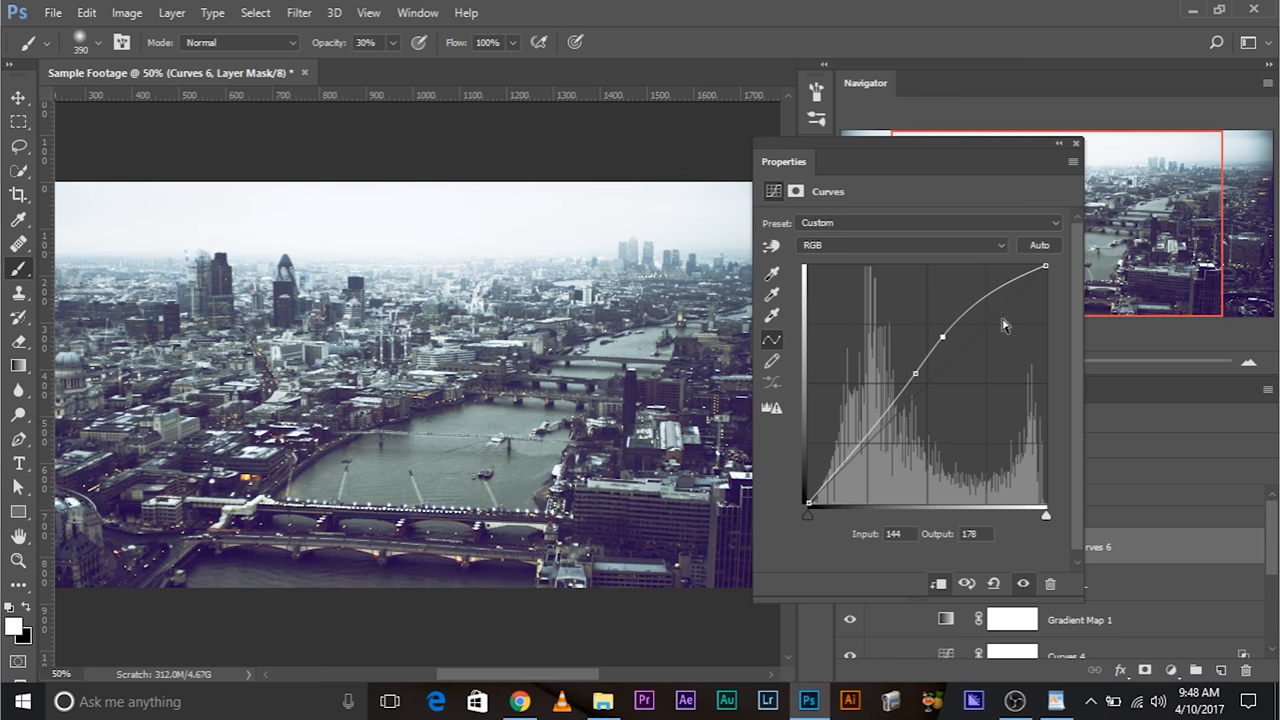
{"action": "mouse_move", "coordinate": [993, 525]}
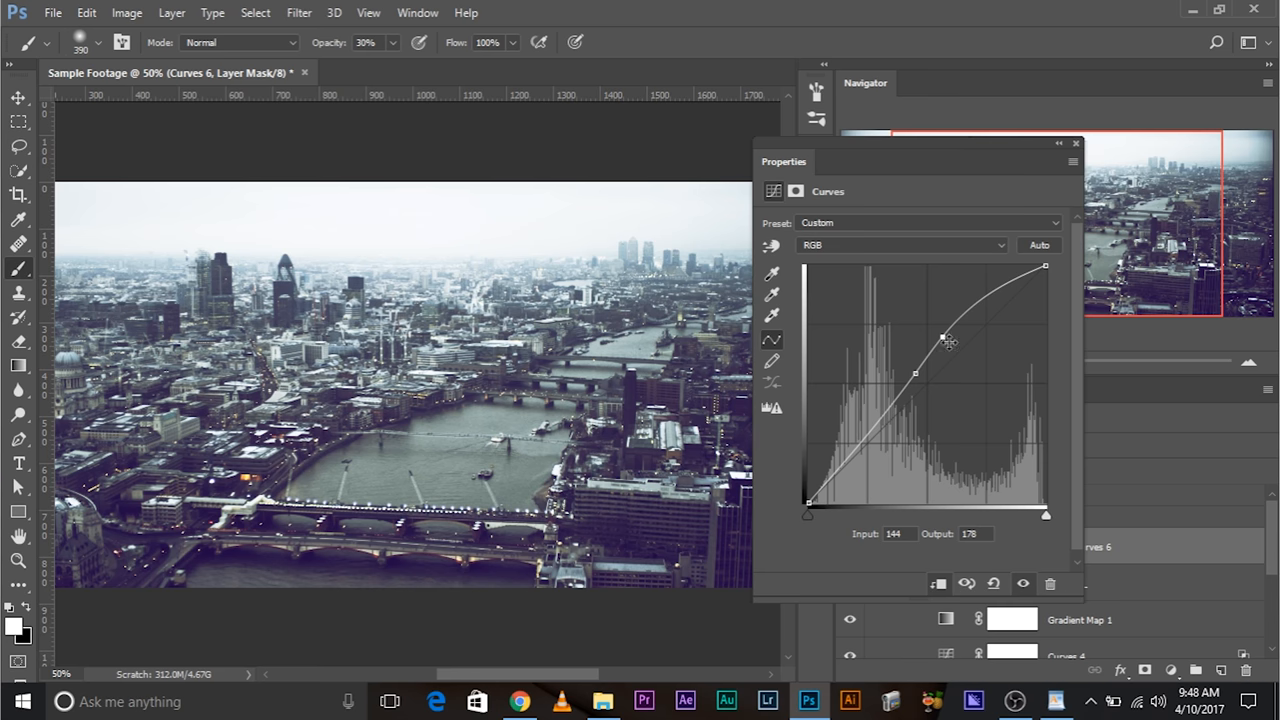
{"action": "left_click_drag", "start_coordinate": [946, 340], "coordinate": [957, 347]}
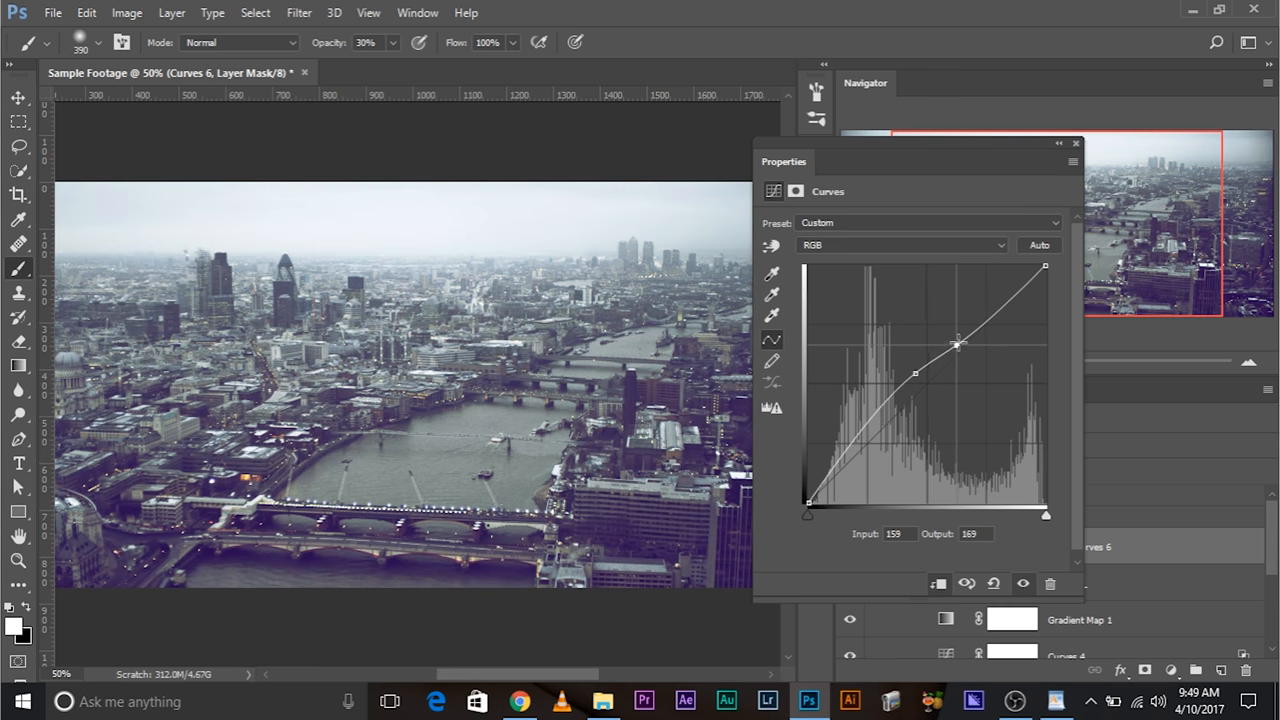
{"action": "left_click_drag", "start_coordinate": [957, 345], "coordinate": [913, 372]}
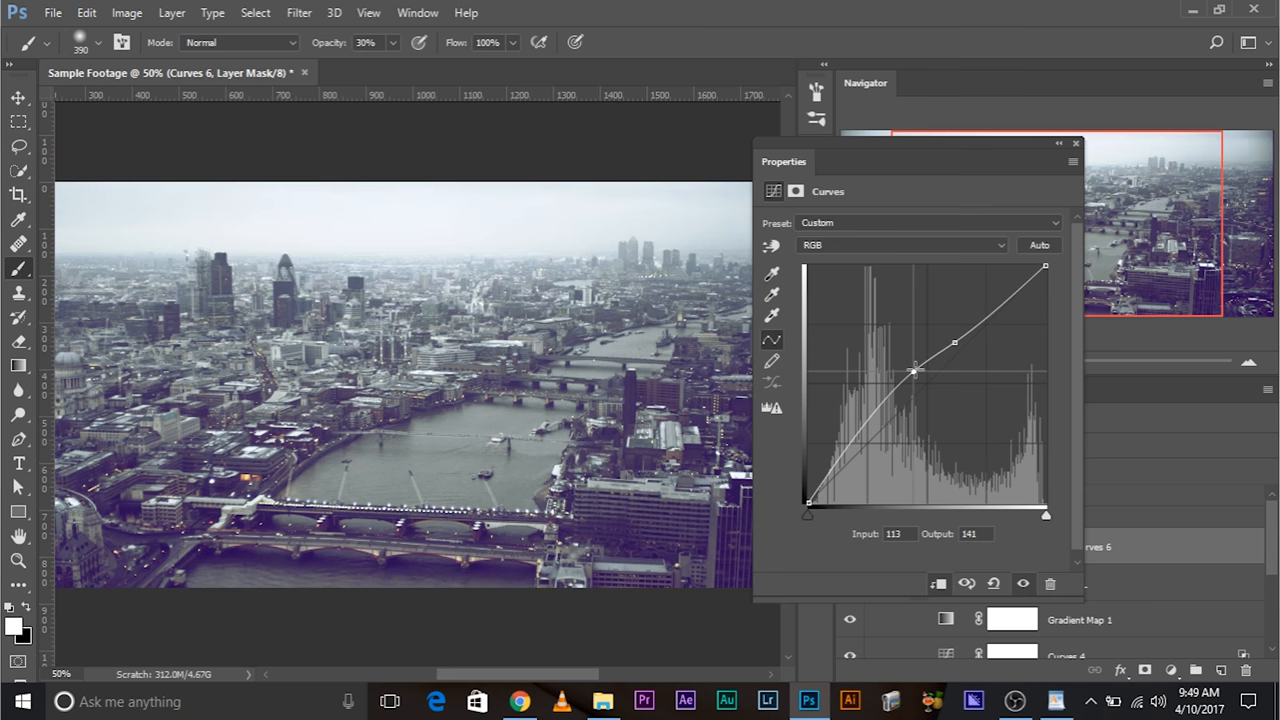
{"action": "left_click_drag", "start_coordinate": [913, 371], "coordinate": [920, 375]}
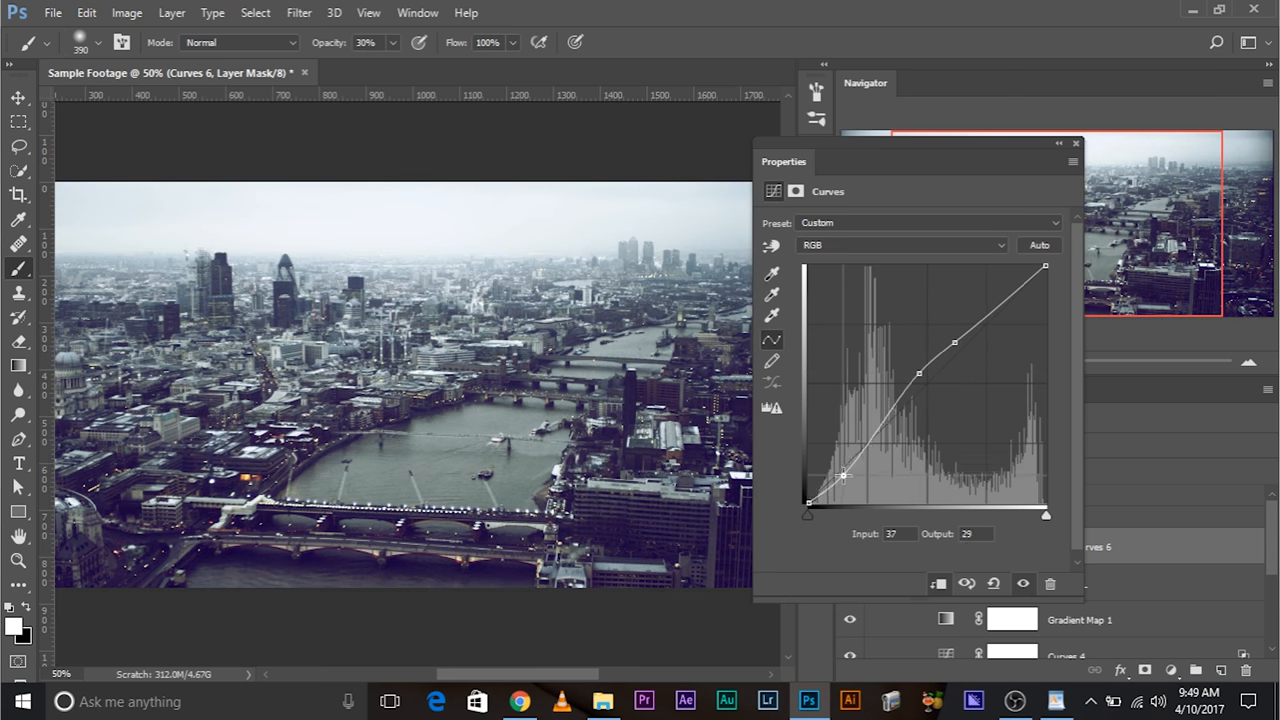
{"action": "left_click_drag", "start_coordinate": [845, 475], "coordinate": [845, 450]}
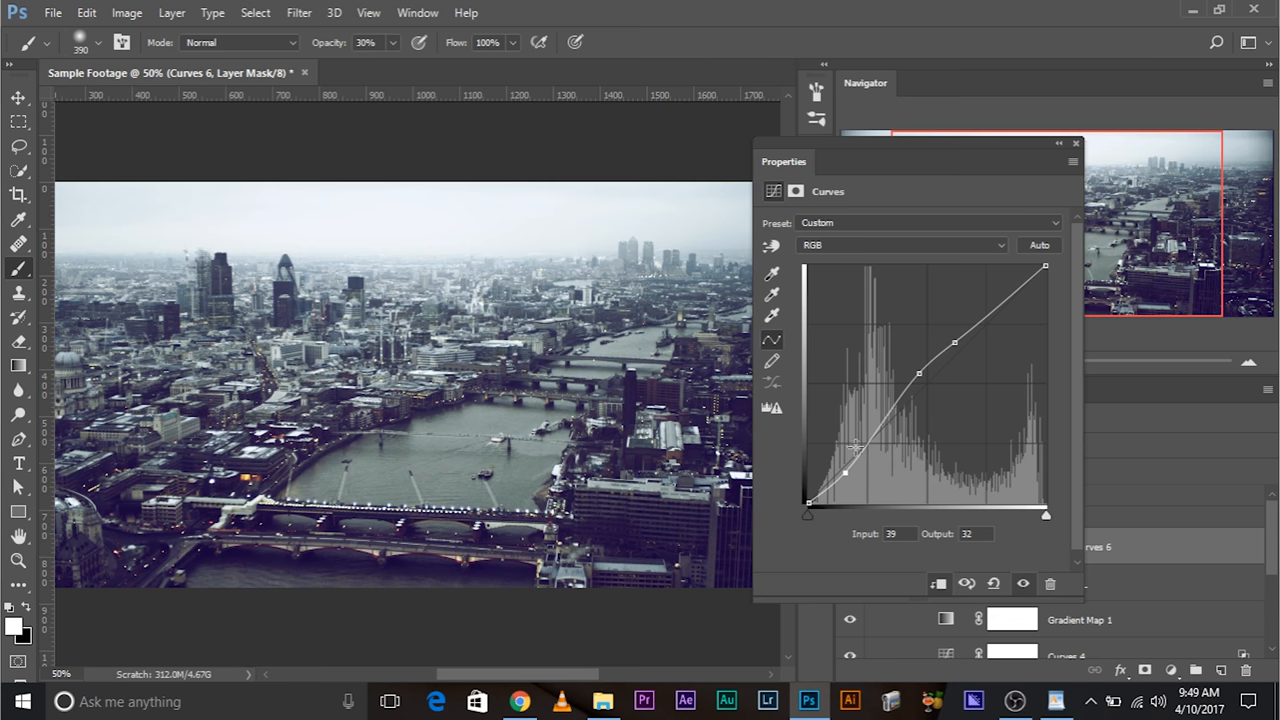
{"action": "left_click", "coordinate": [1075, 143]}
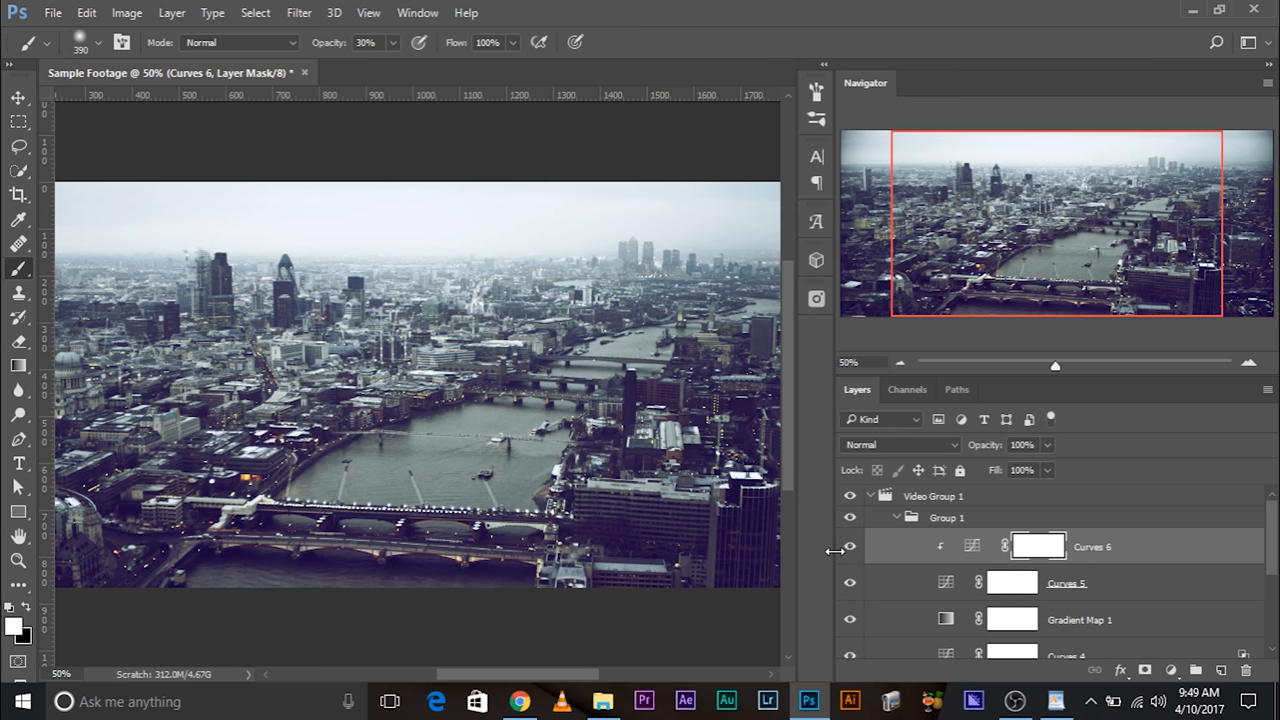
{"action": "left_click", "coordinate": [52, 13]}
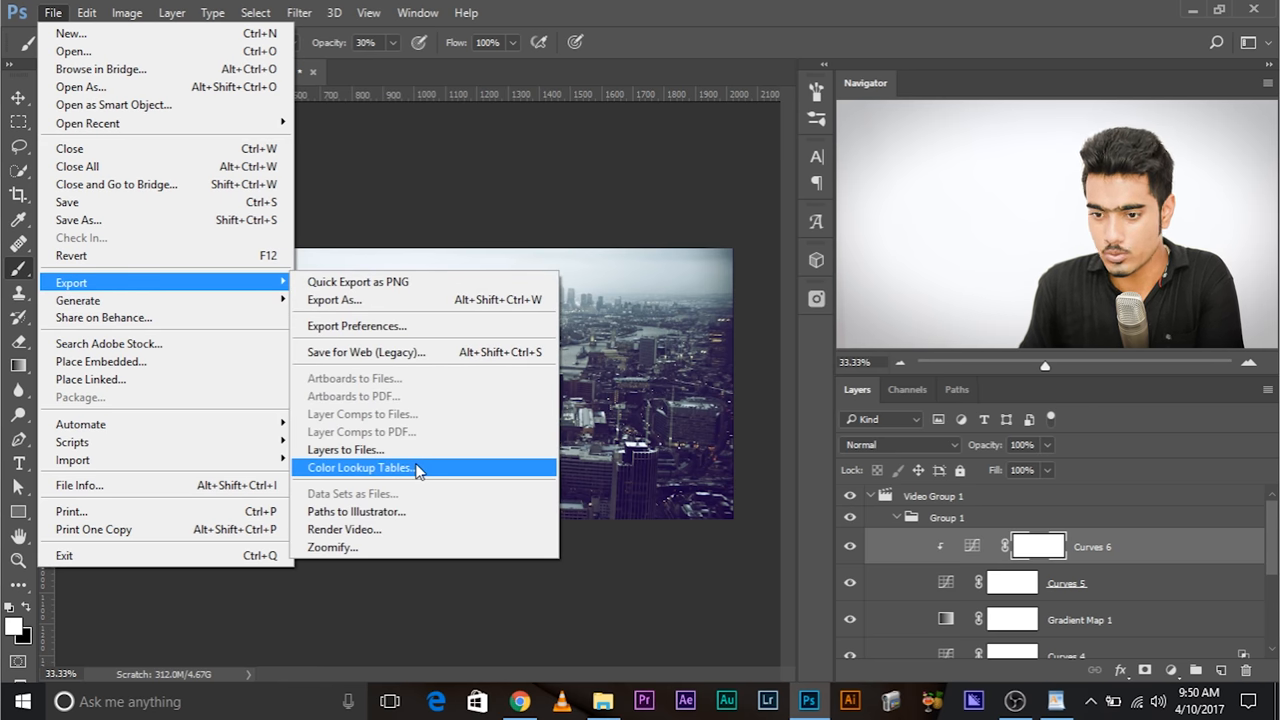
{"action": "left_click", "coordinate": [360, 467]}
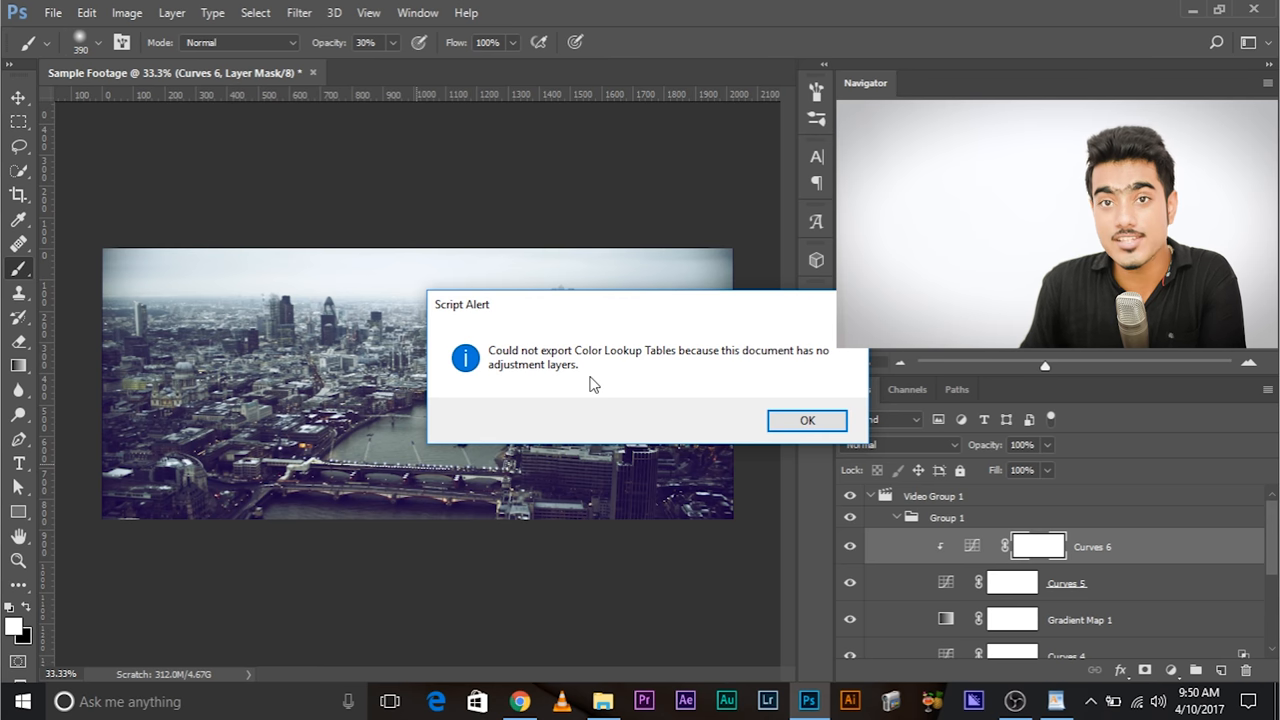
{"action": "mouse_move", "coordinate": [530, 385]}
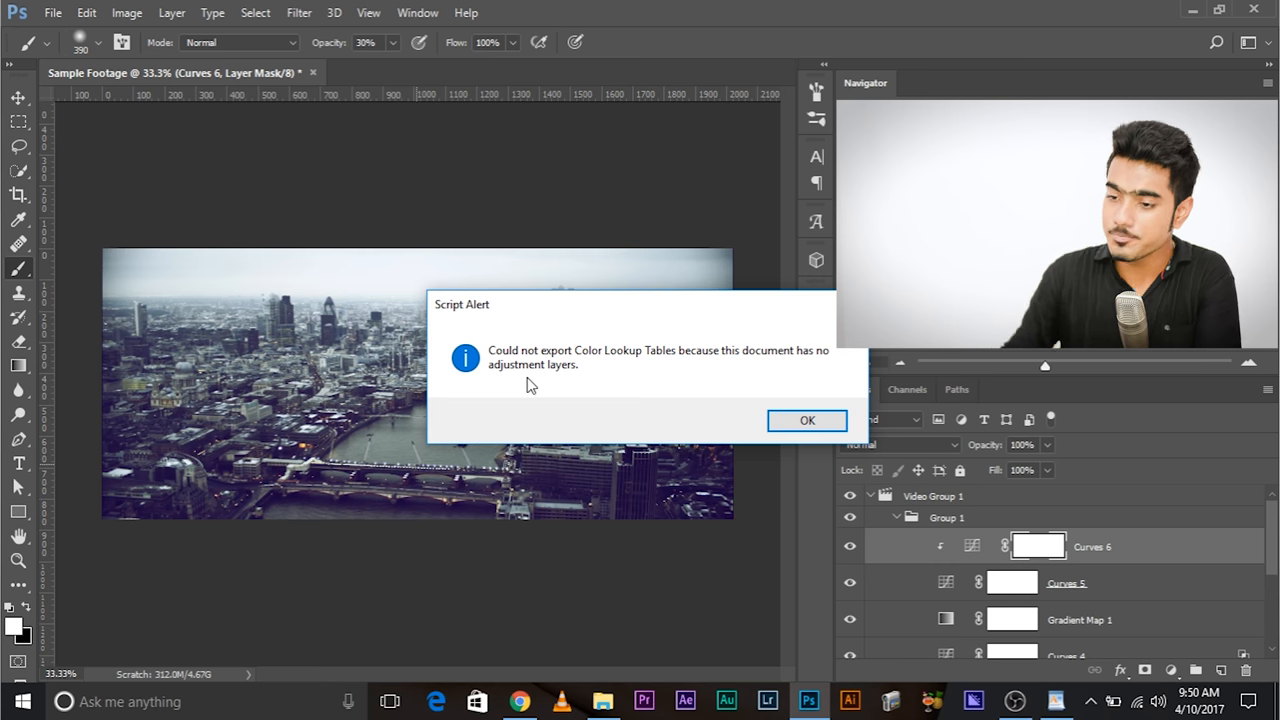
{"action": "left_click", "coordinate": [807, 420]}
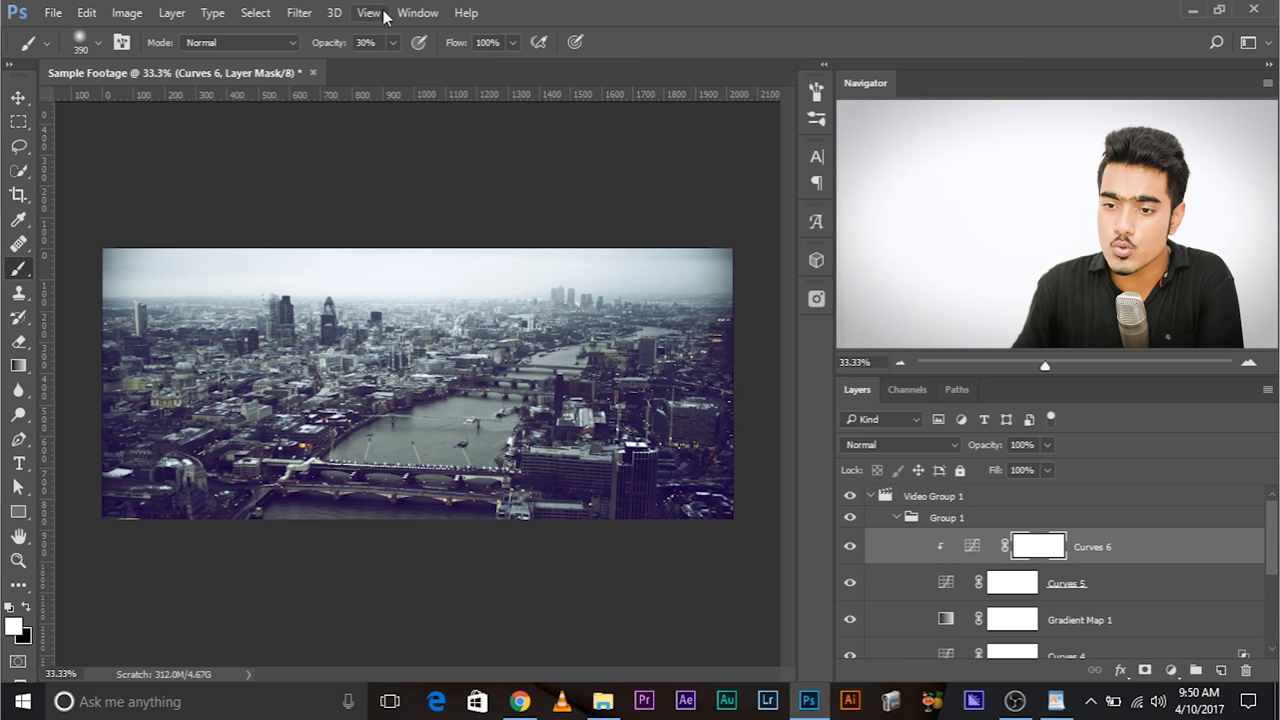
Show the Timeline panel with the Adjustment group placed above Video Group 1
{"action": "left_click", "coordinate": [418, 13]}
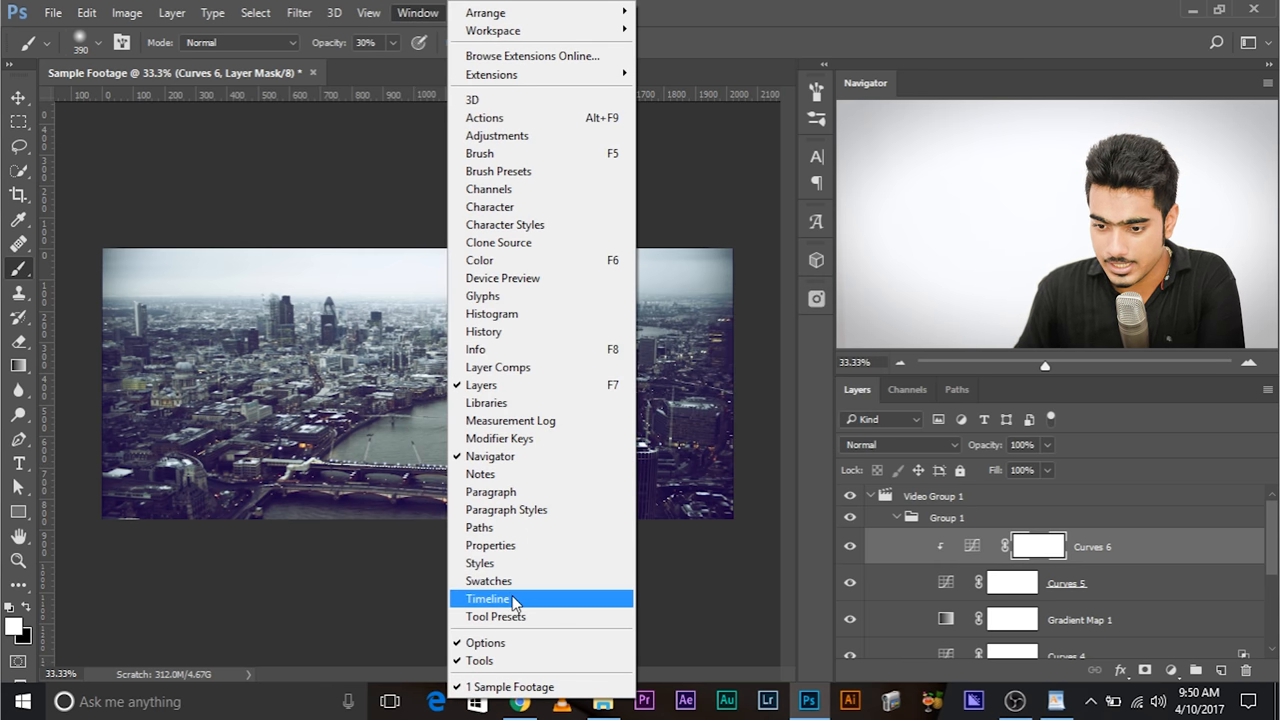
{"action": "left_click", "coordinate": [488, 598]}
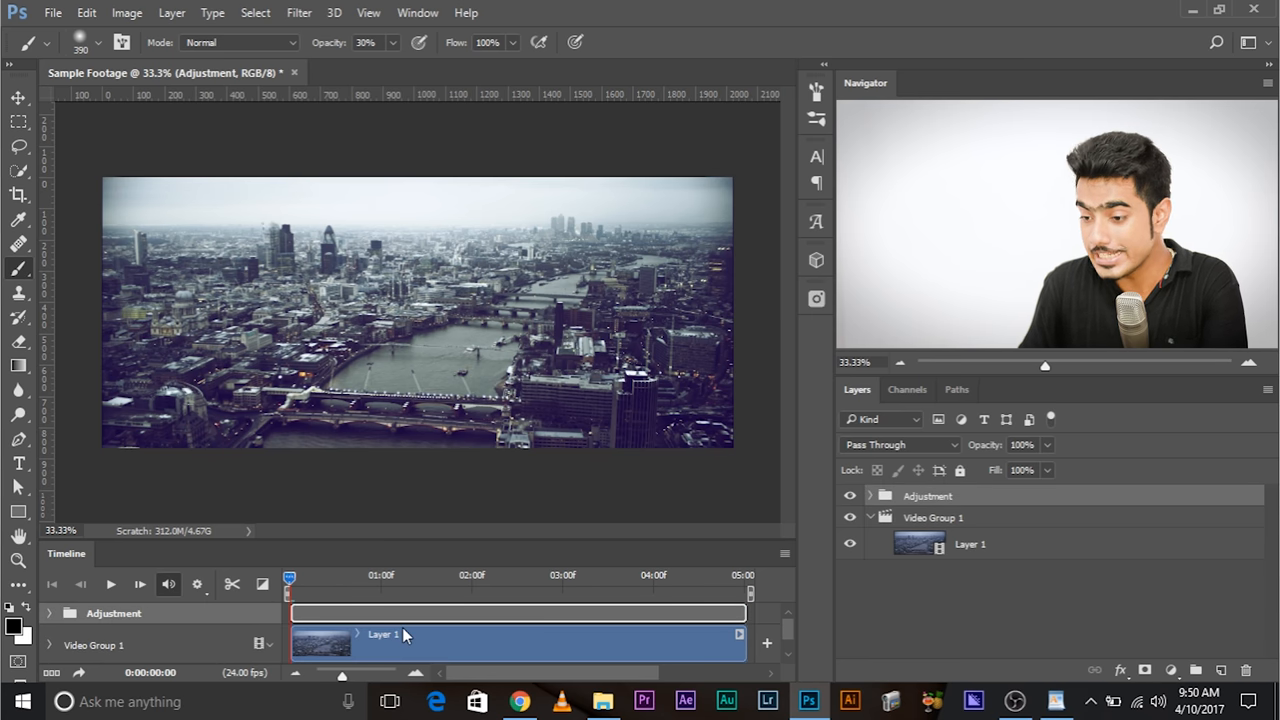
{"action": "left_click", "coordinate": [52, 13]}
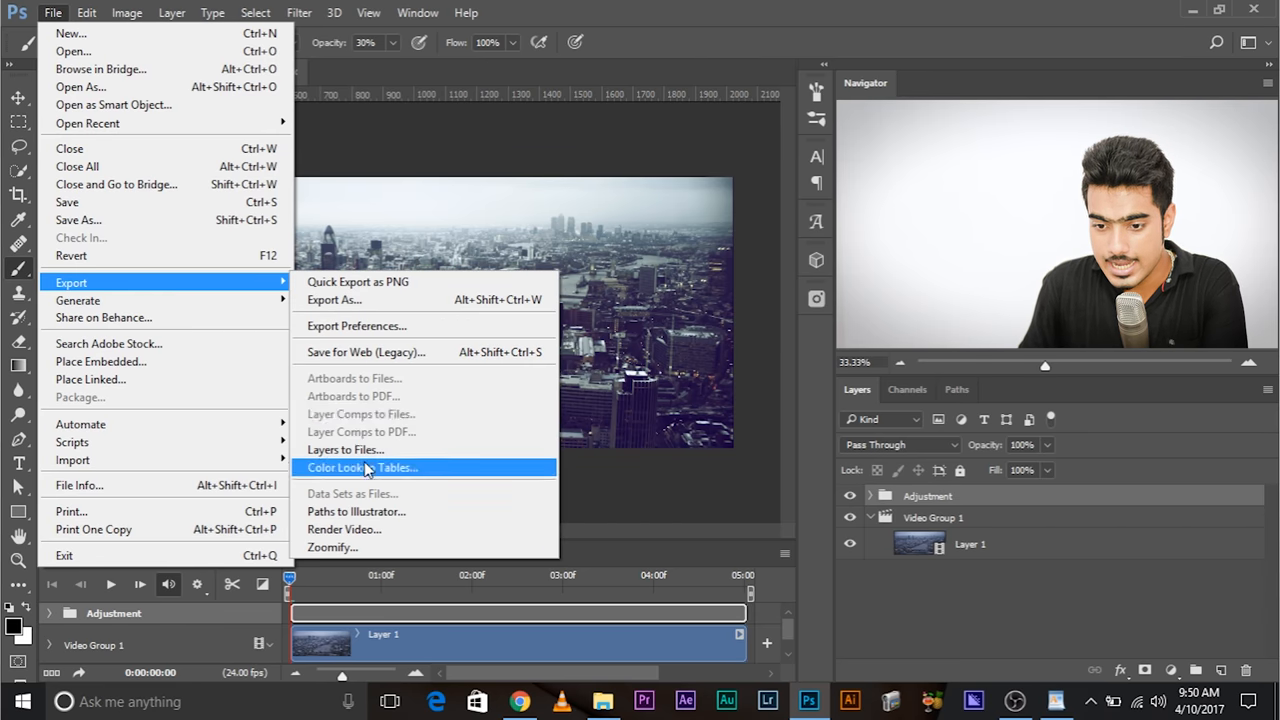
Dismiss the missing-background export alert and convert a new layer into a locked Background
{"action": "left_click", "coordinate": [362, 467]}
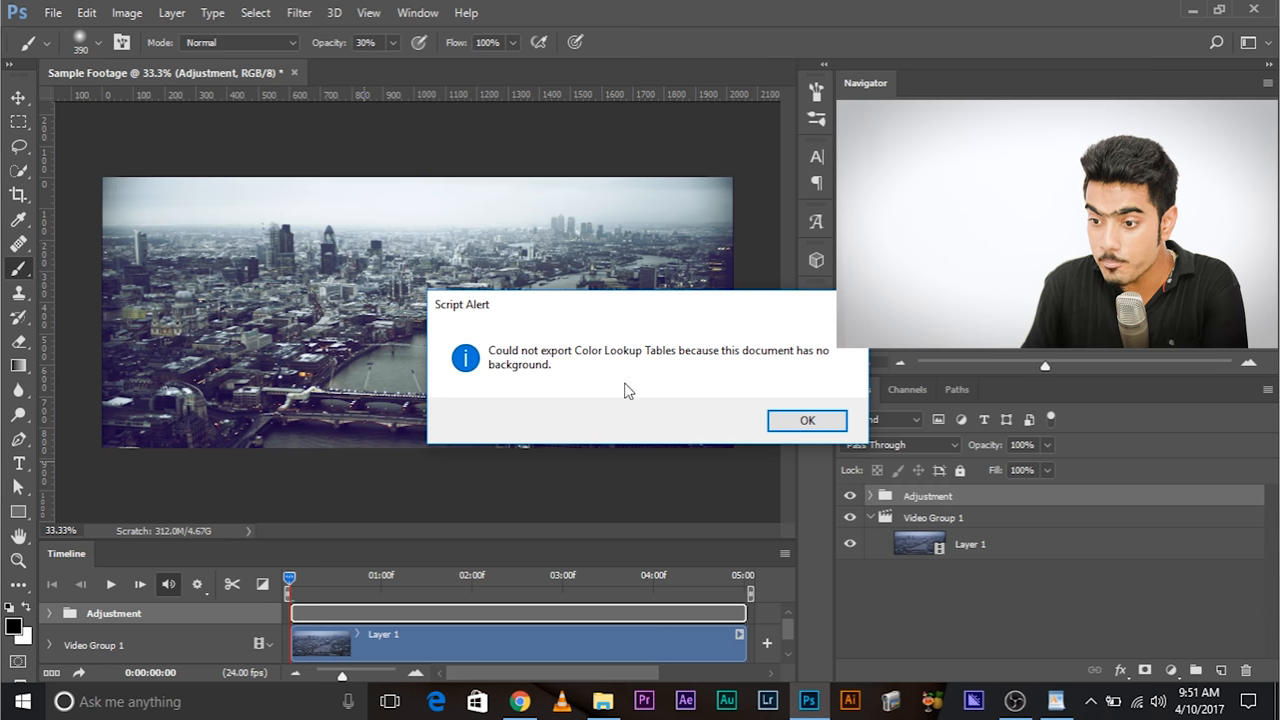
{"action": "left_click", "coordinate": [807, 420]}
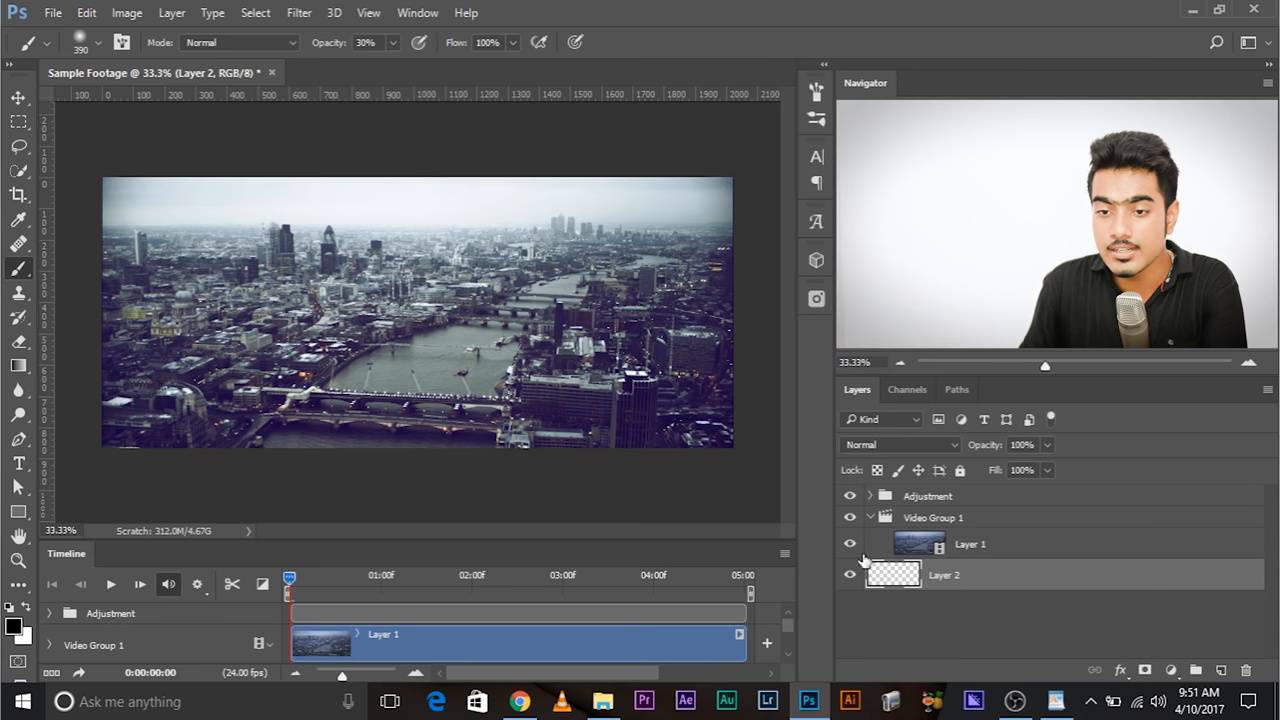
{"action": "left_click", "coordinate": [171, 12]}
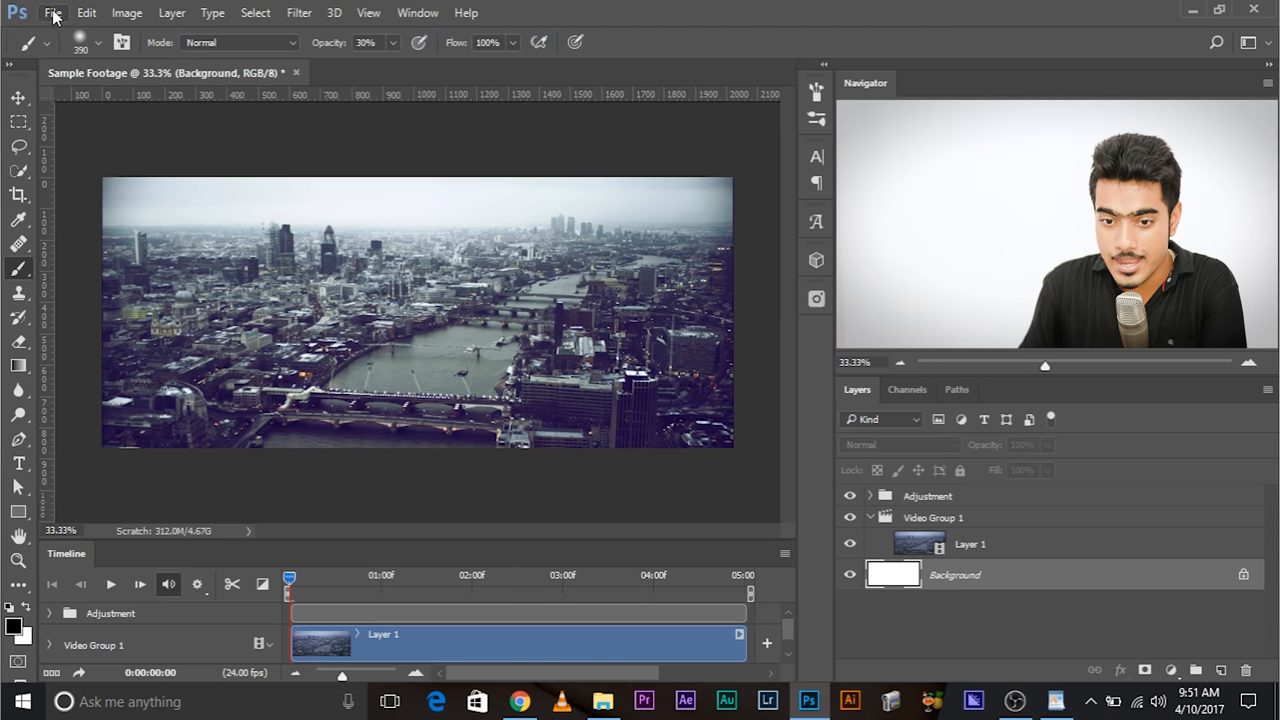
{"action": "left_click", "coordinate": [53, 12]}
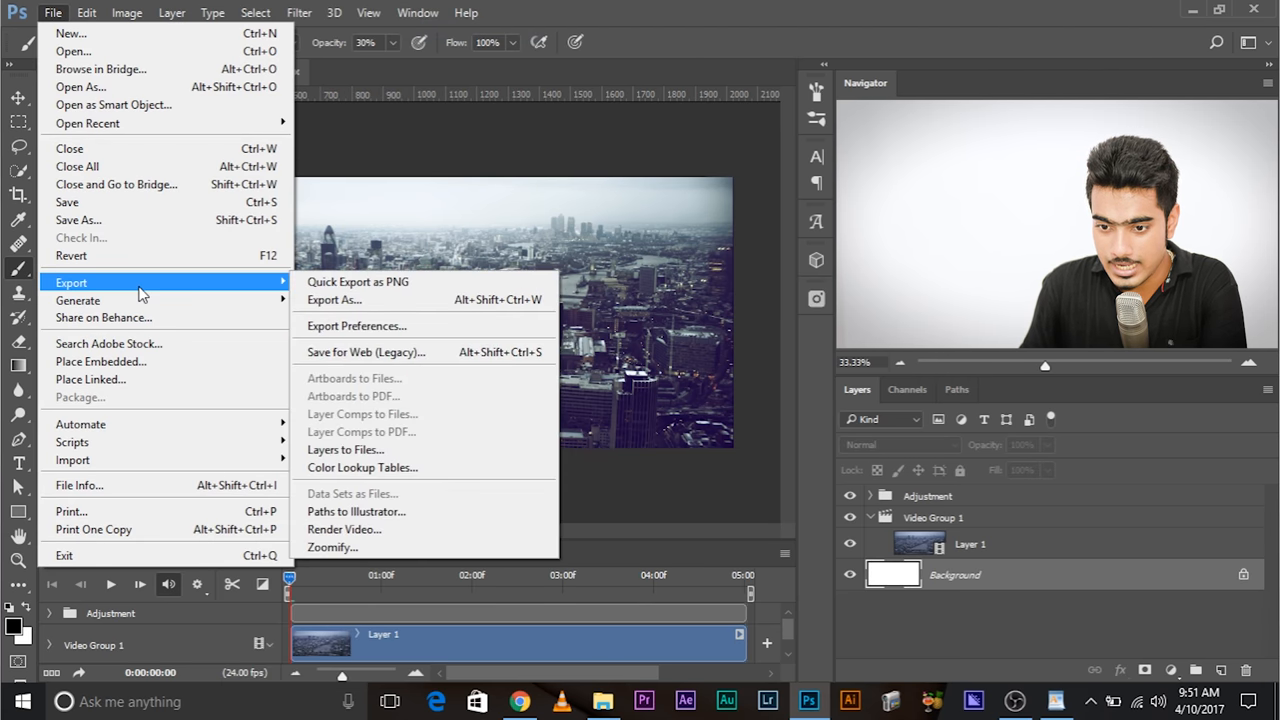
{"action": "mouse_move", "coordinate": [390, 468]}
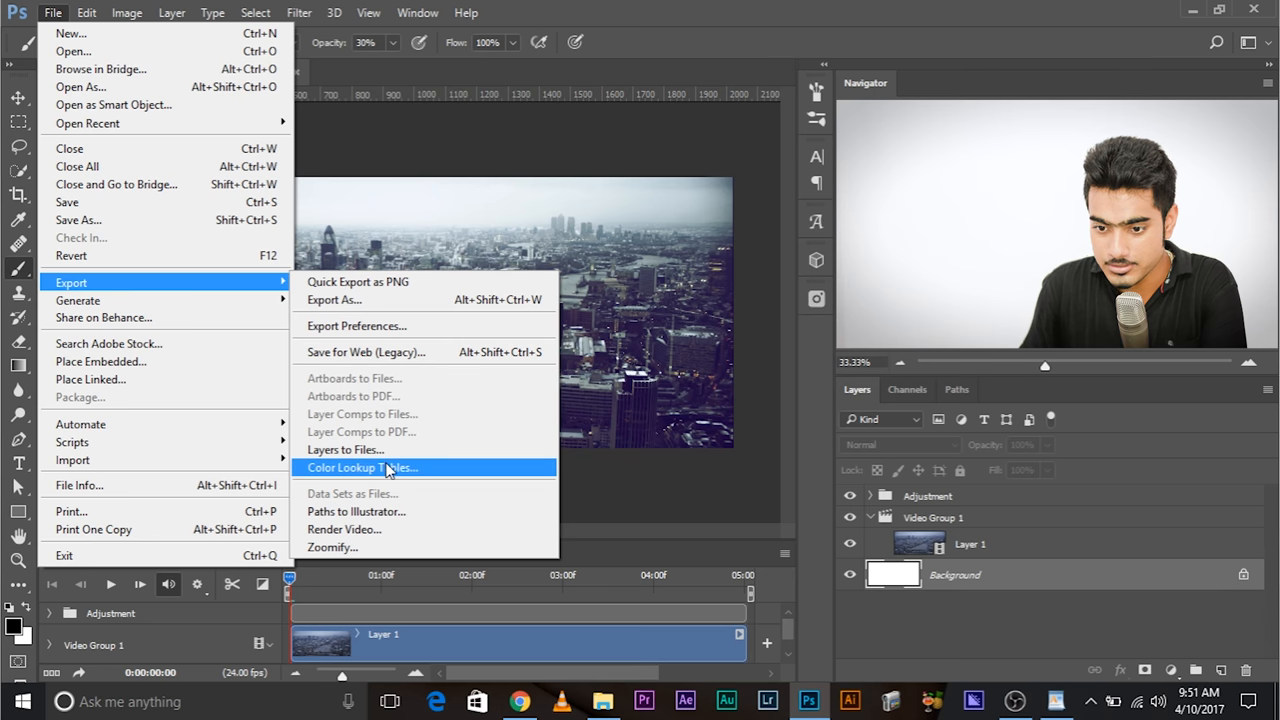
Accept lookup table export with description Sample Footage, 32 grid points, and 3DL, CUBE, CSP, ICC formats
{"action": "left_click", "coordinate": [362, 467]}
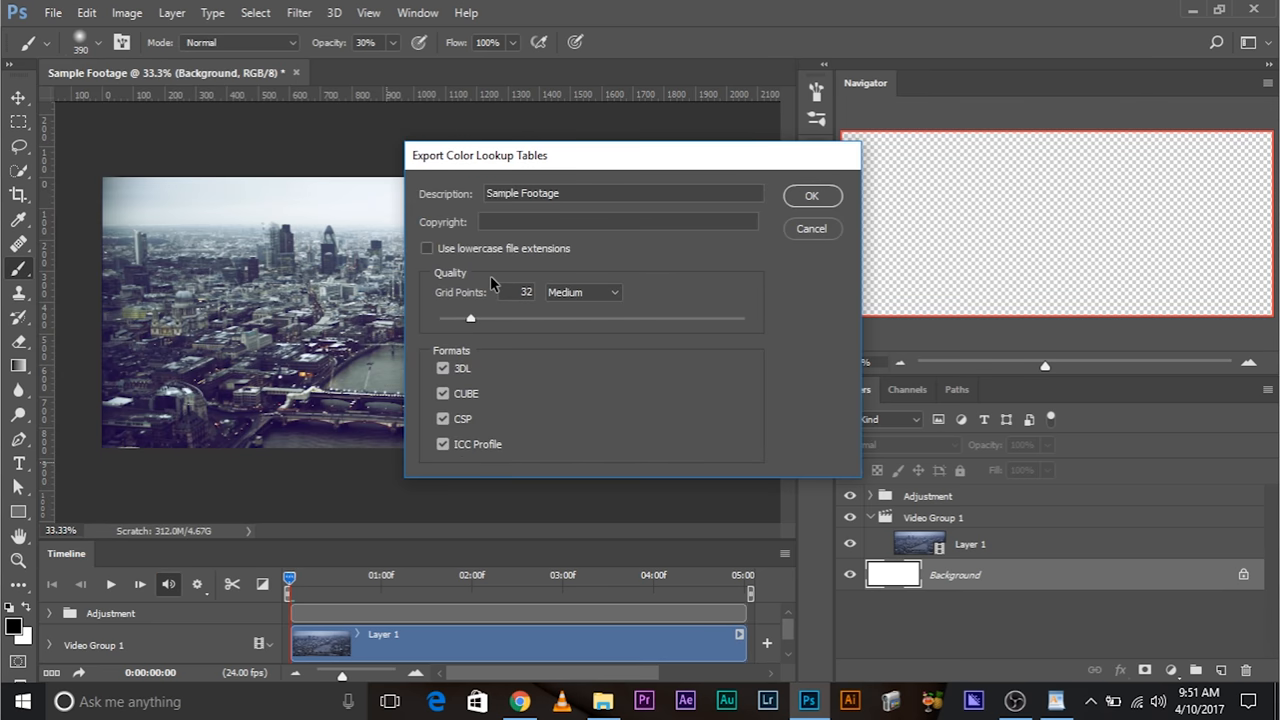
{"action": "mouse_move", "coordinate": [524, 283]}
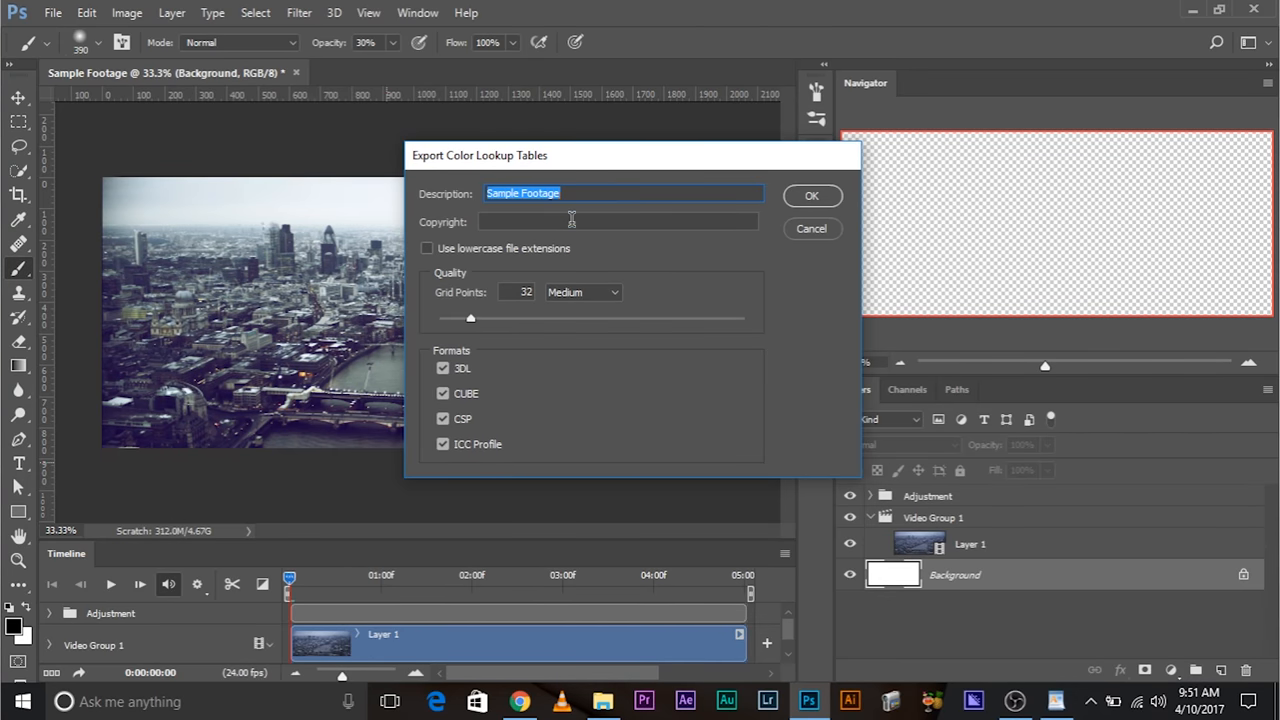
{"action": "left_click", "coordinate": [617, 221]}
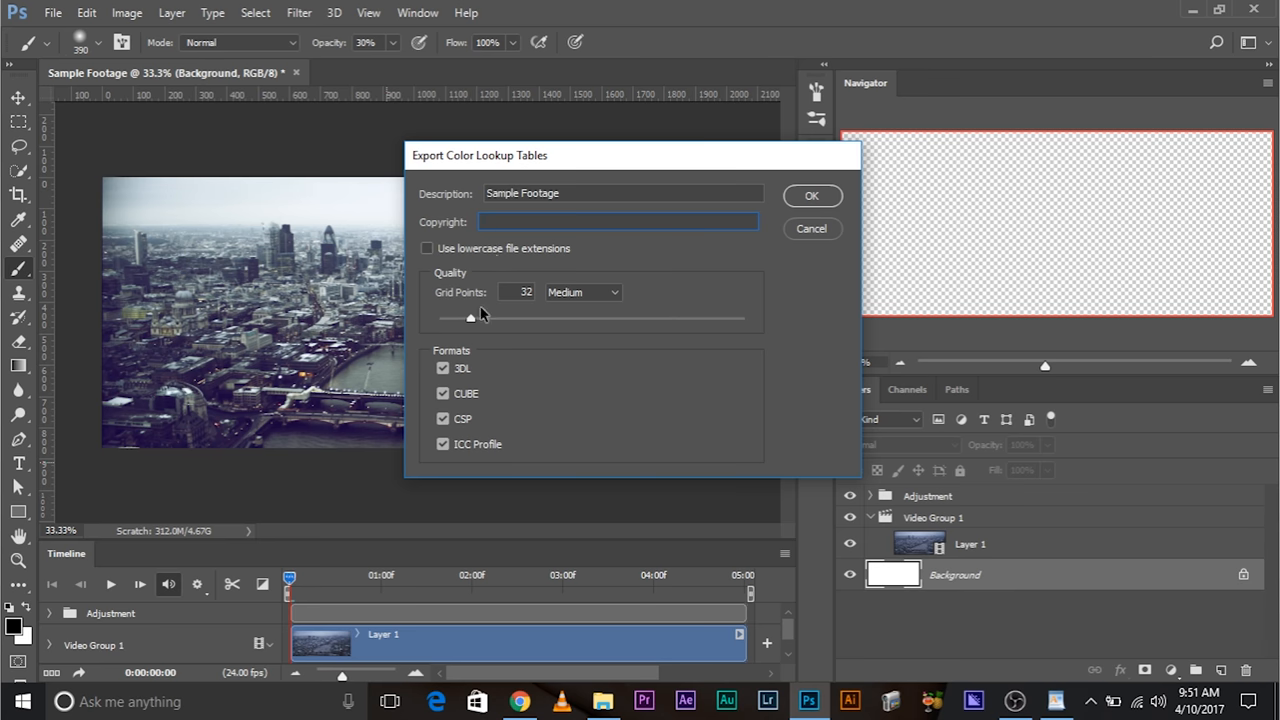
{"action": "mouse_move", "coordinate": [578, 300]}
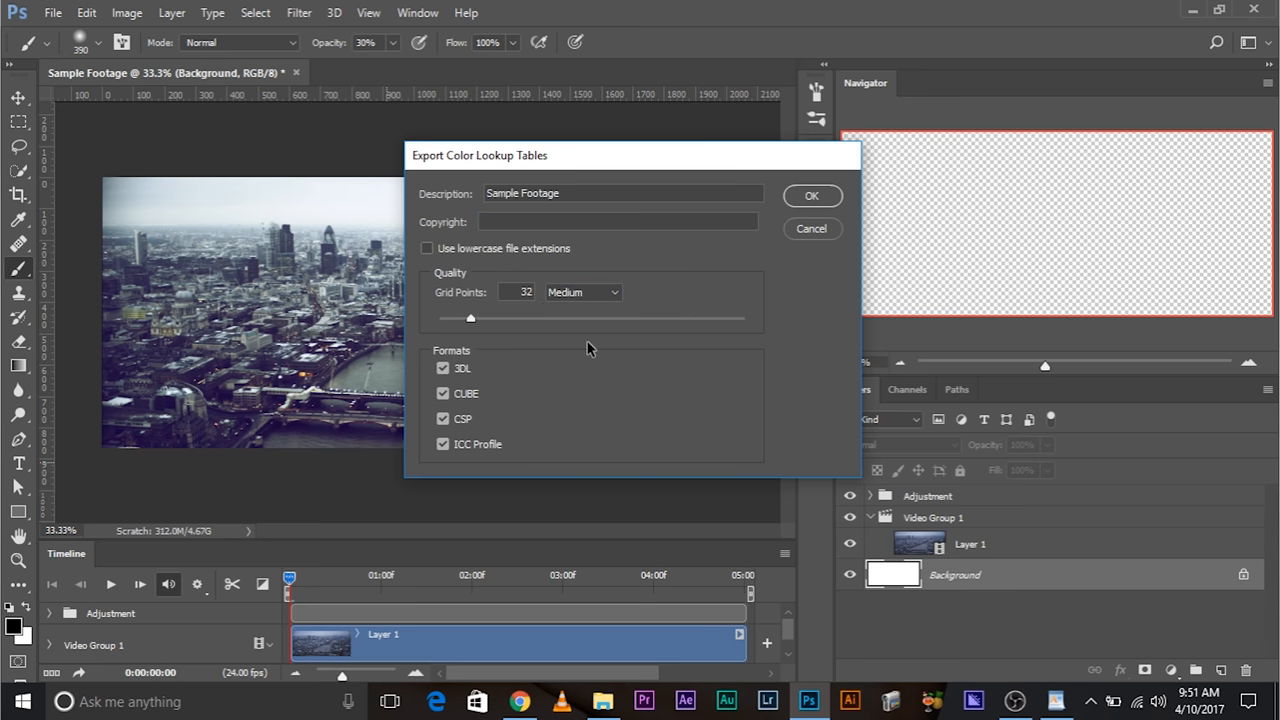
{"action": "mouse_move", "coordinate": [628, 294]}
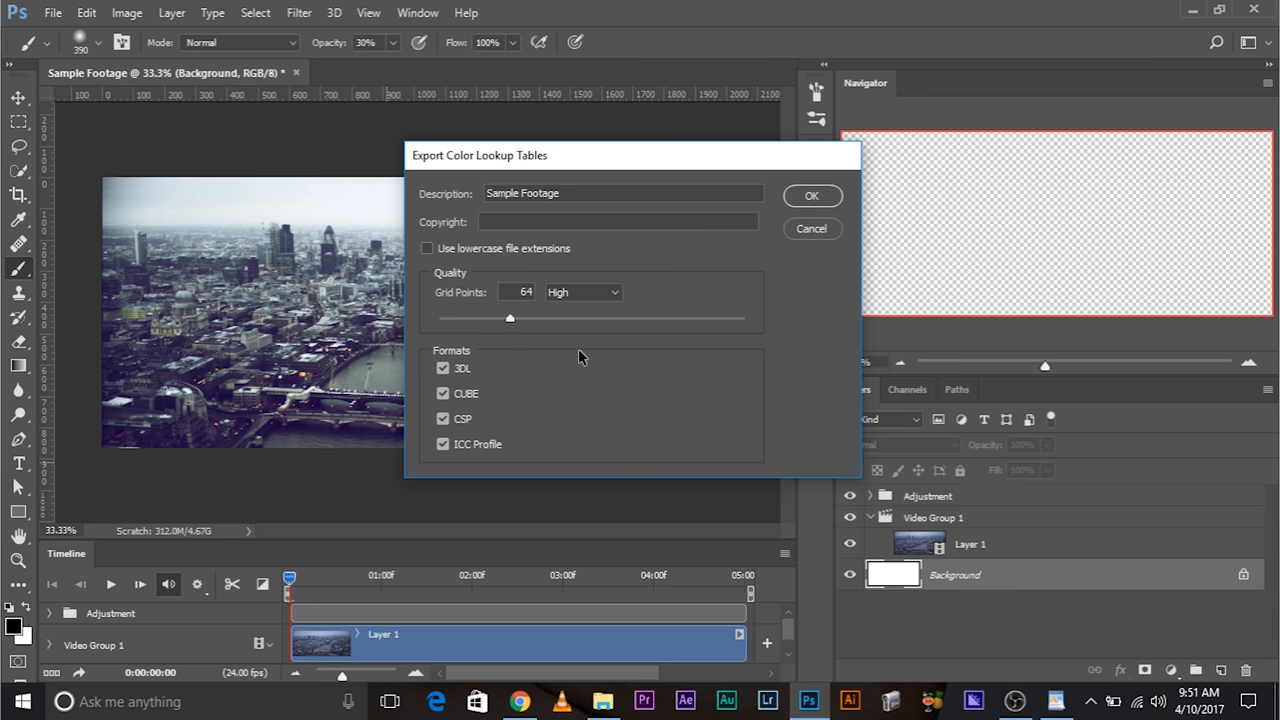
{"action": "mouse_move", "coordinate": [582, 360]}
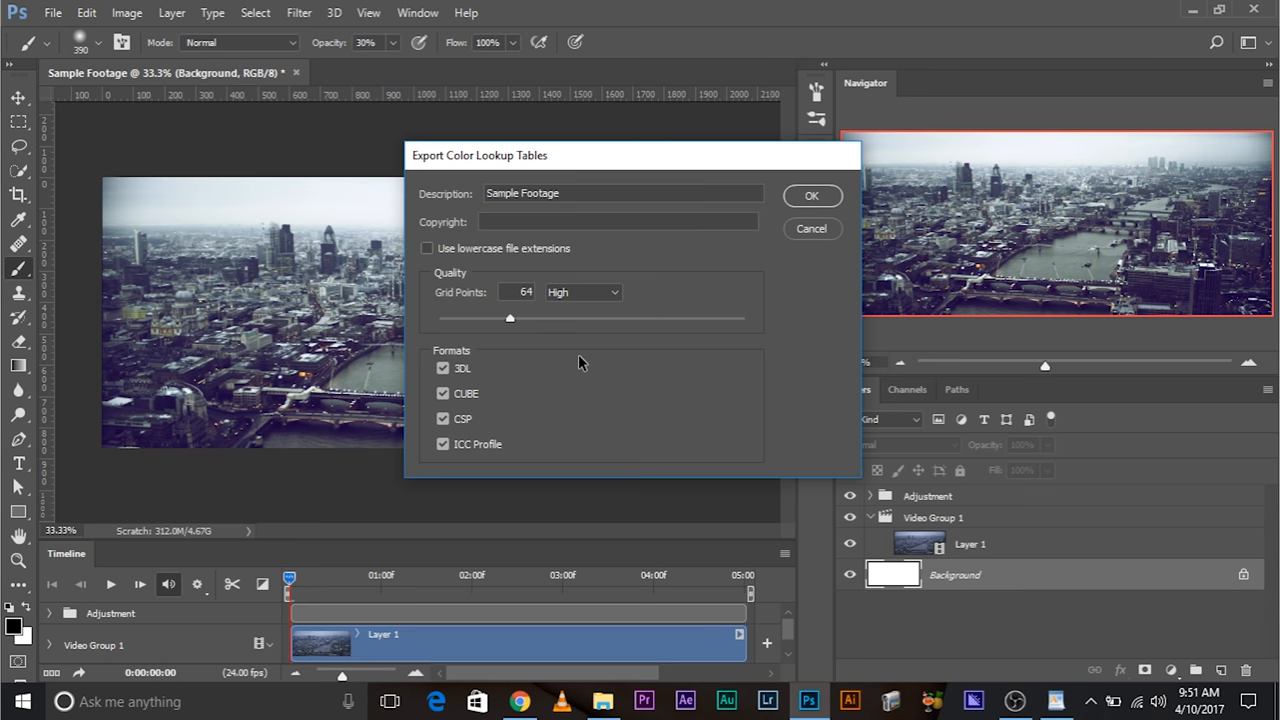
{"action": "left_click_drag", "start_coordinate": [509, 318], "coordinate": [543, 318]}
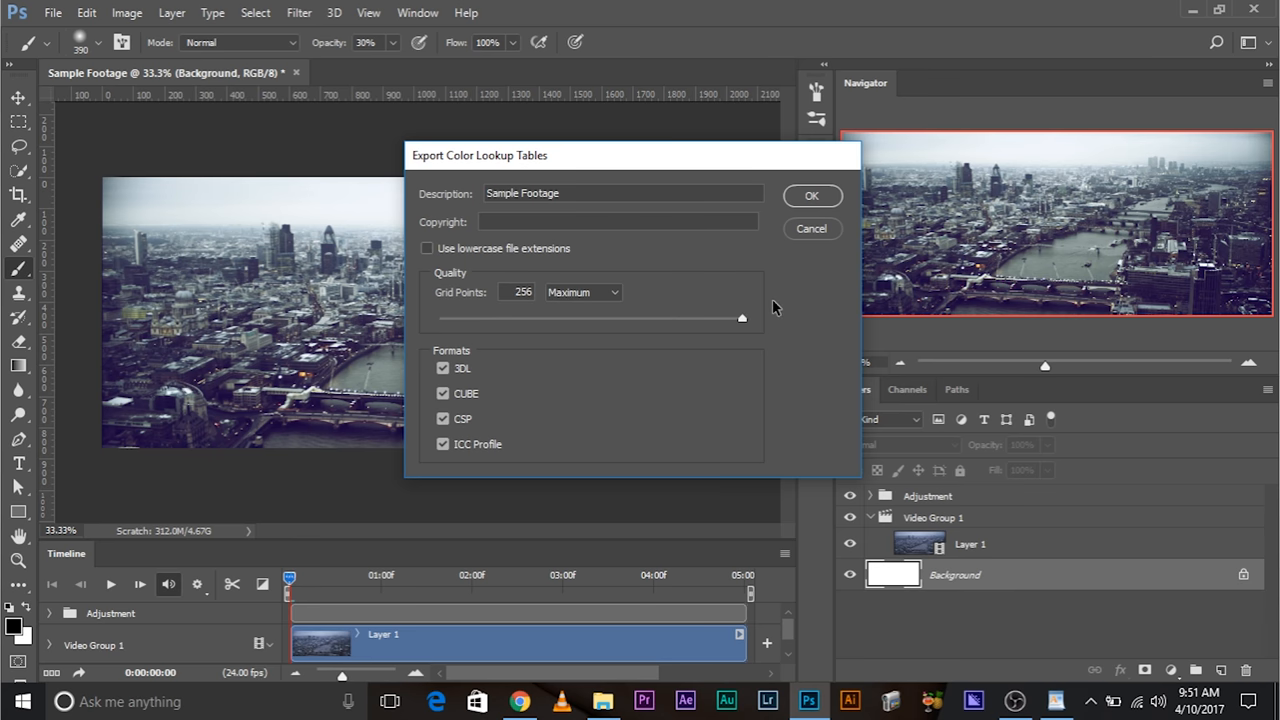
{"action": "mouse_move", "coordinate": [743, 296]}
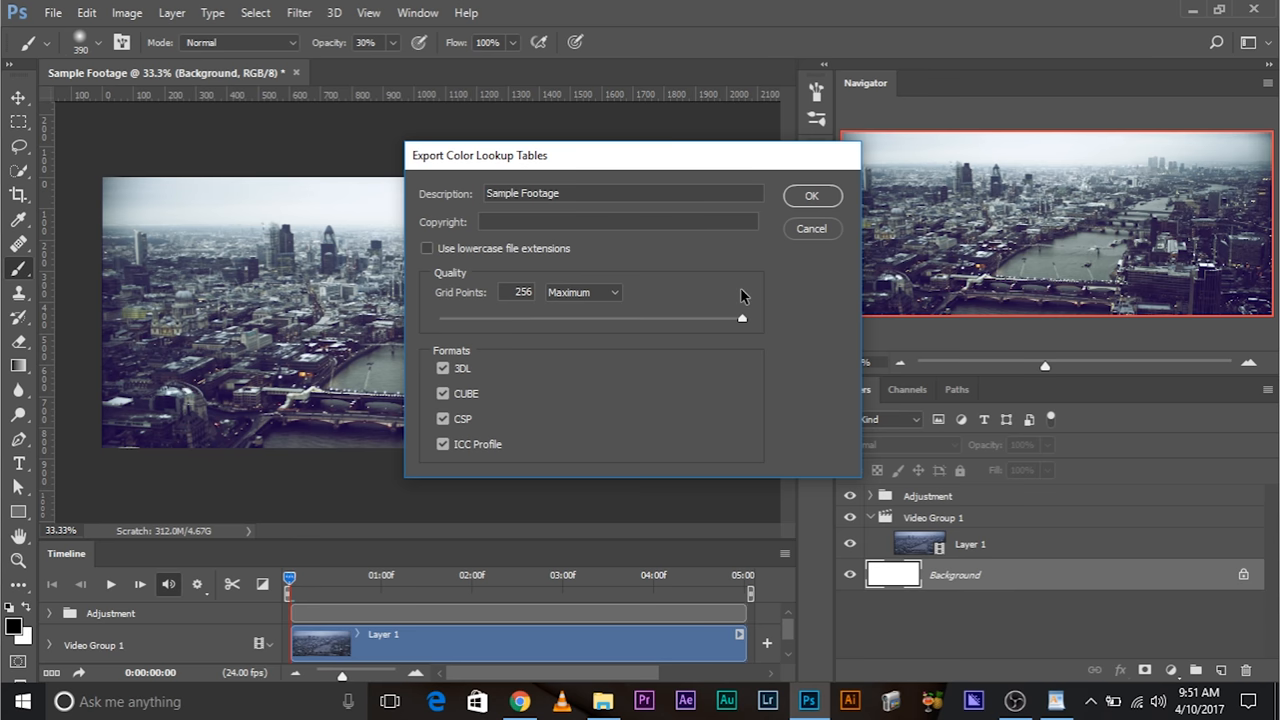
{"action": "mouse_move", "coordinate": [742, 297]}
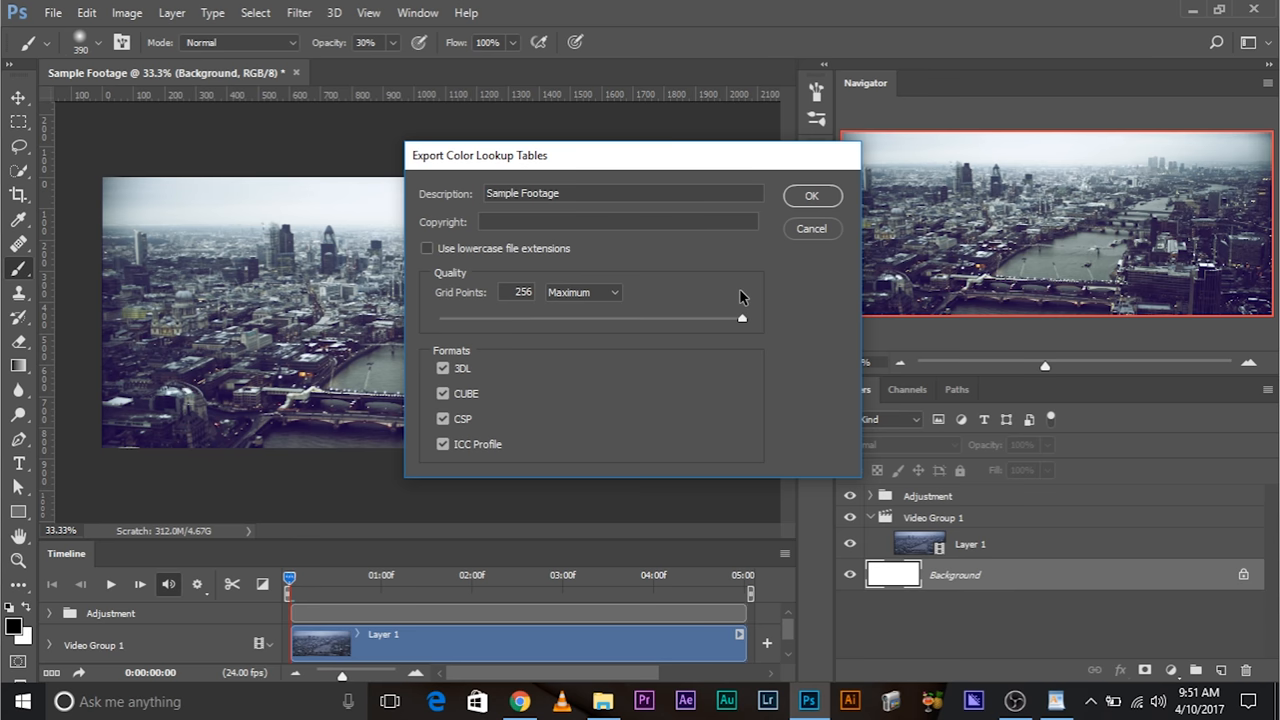
{"action": "mouse_move", "coordinate": [565, 296]}
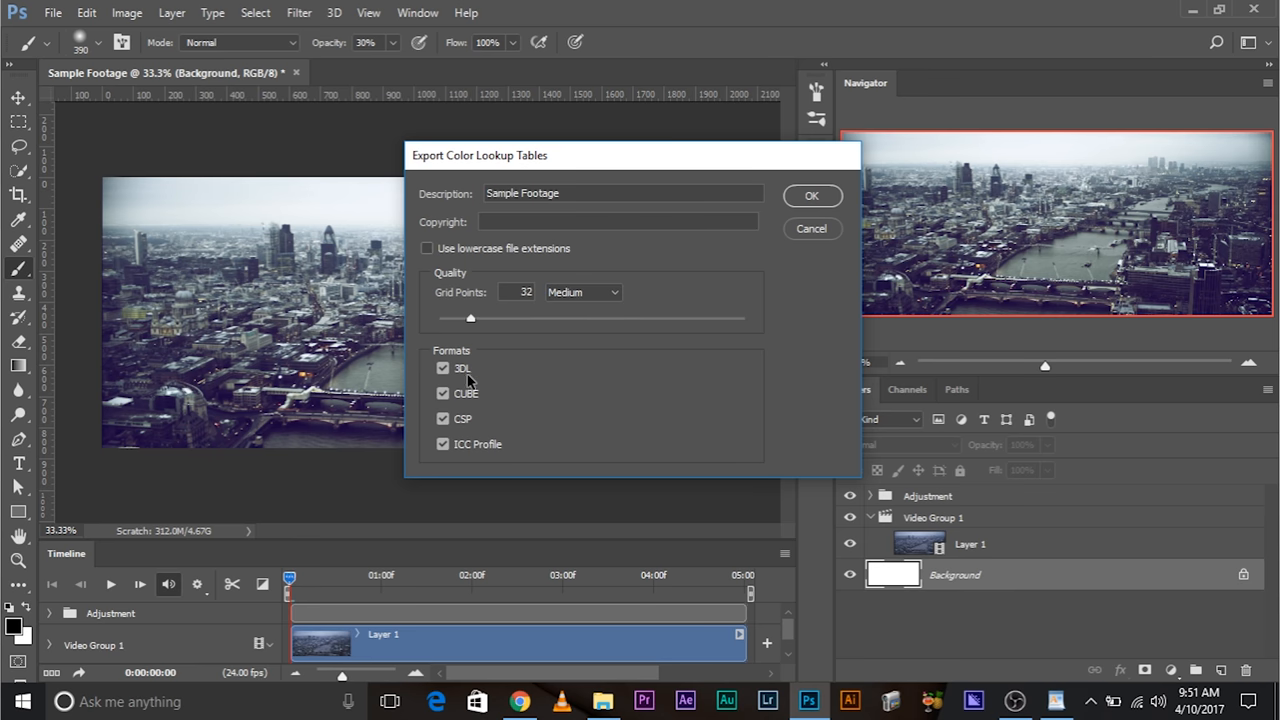
{"action": "mouse_move", "coordinate": [454, 434]}
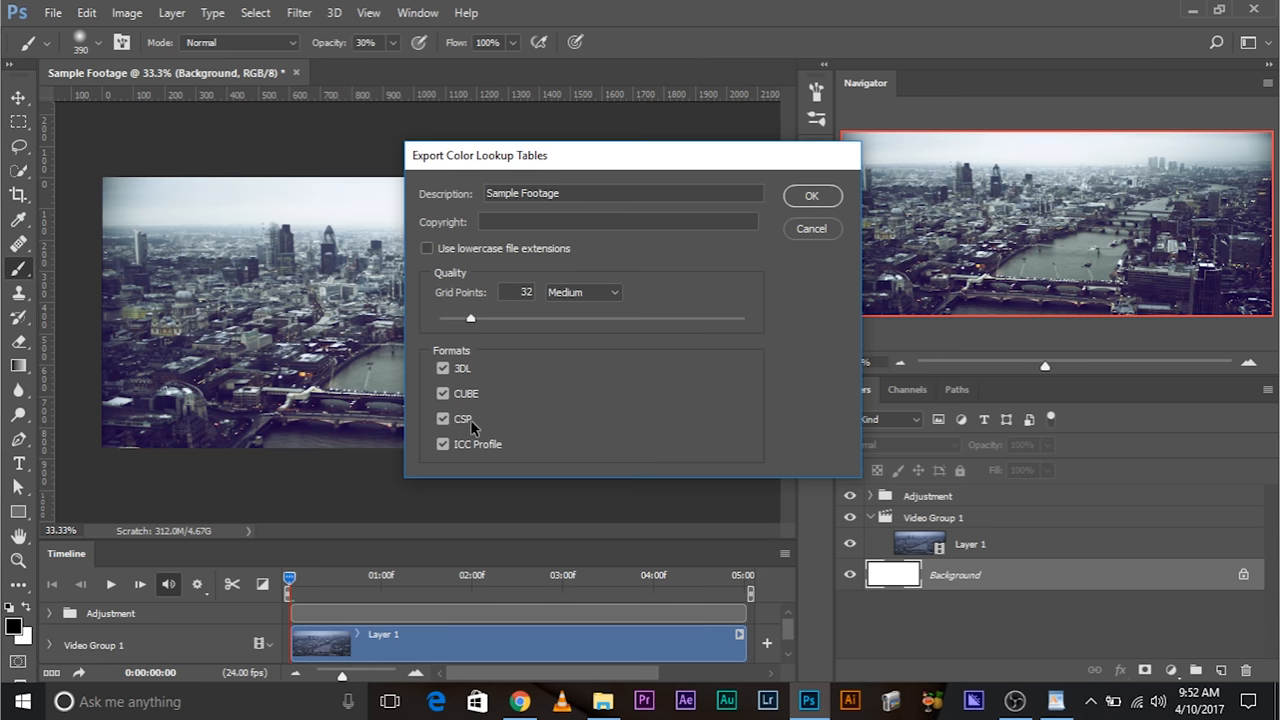
{"action": "mouse_move", "coordinate": [495, 451]}
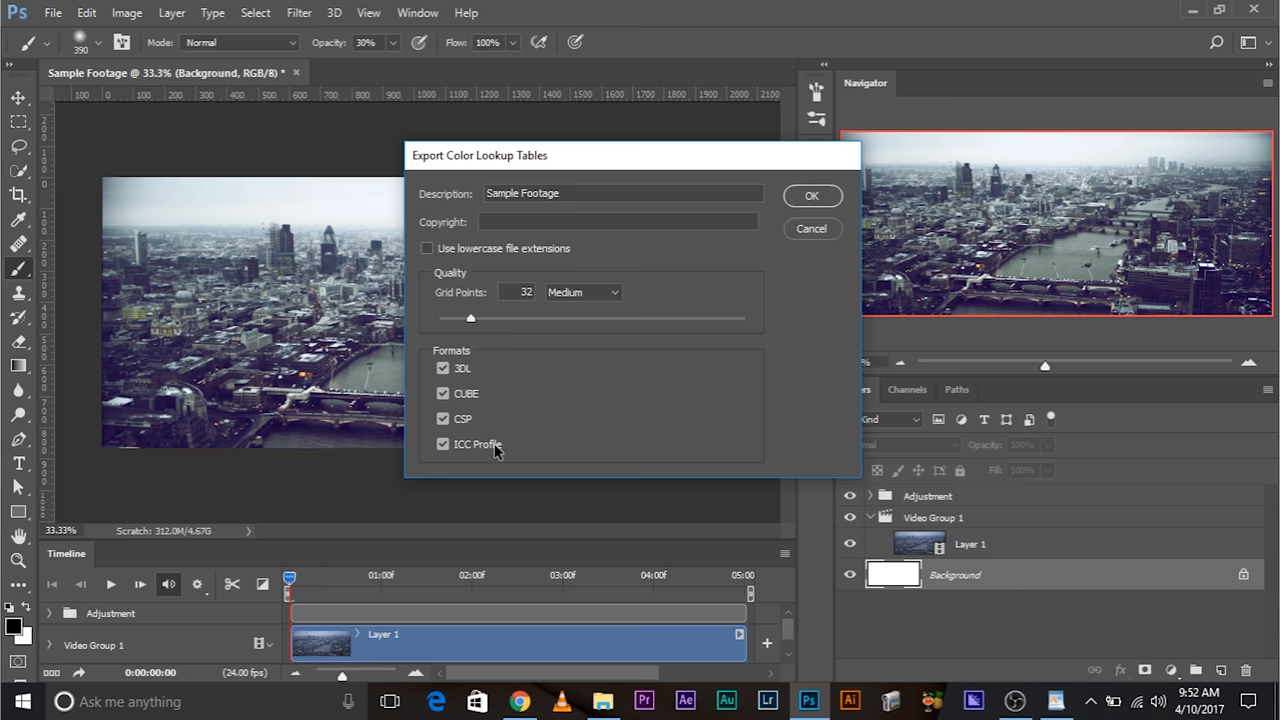
{"action": "mouse_move", "coordinate": [680, 252]}
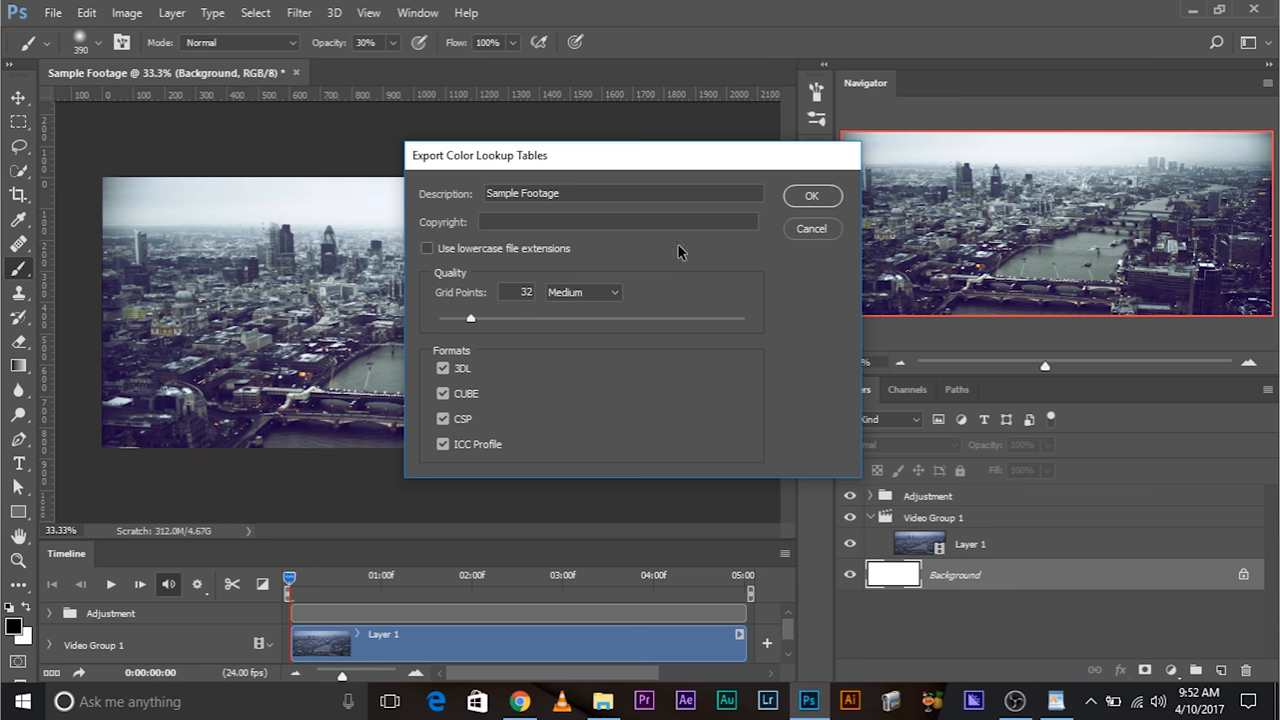
{"action": "left_click", "coordinate": [812, 195]}
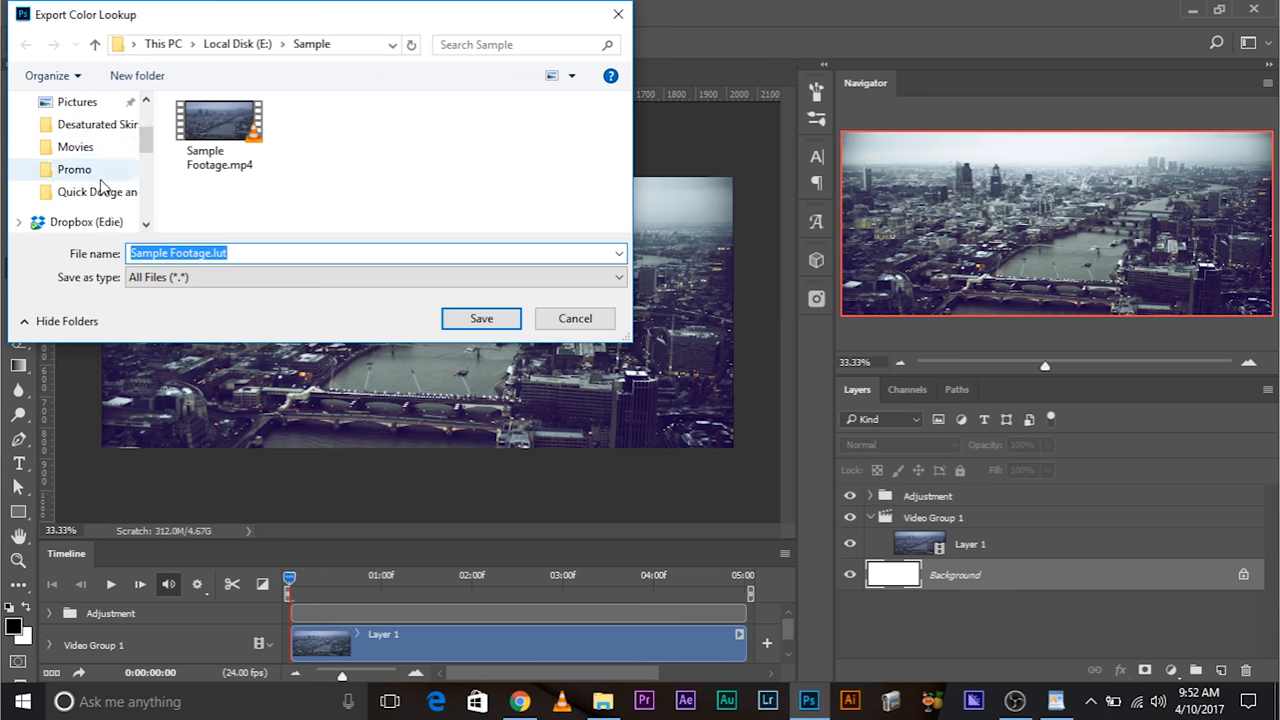
Save Sample Footage.lut into a new Desktop folder named 123
{"action": "left_click", "coordinate": [77, 139]}
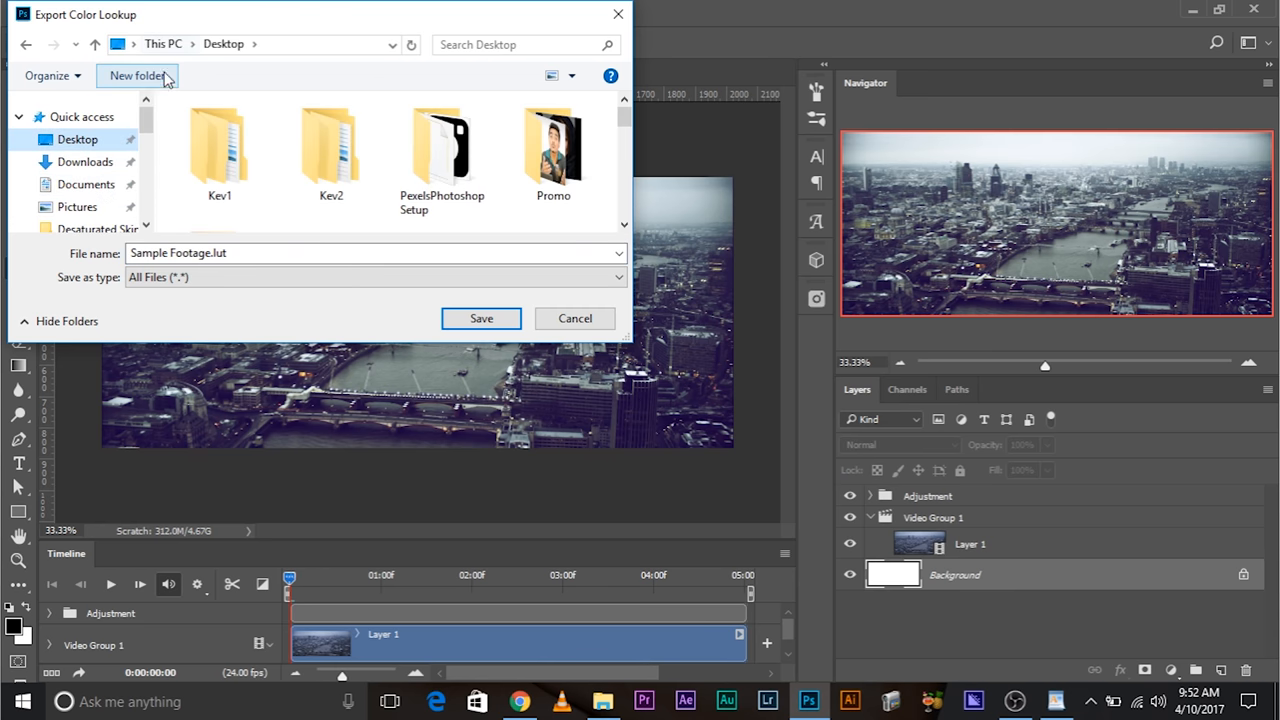
{"action": "left_click", "coordinate": [137, 75]}
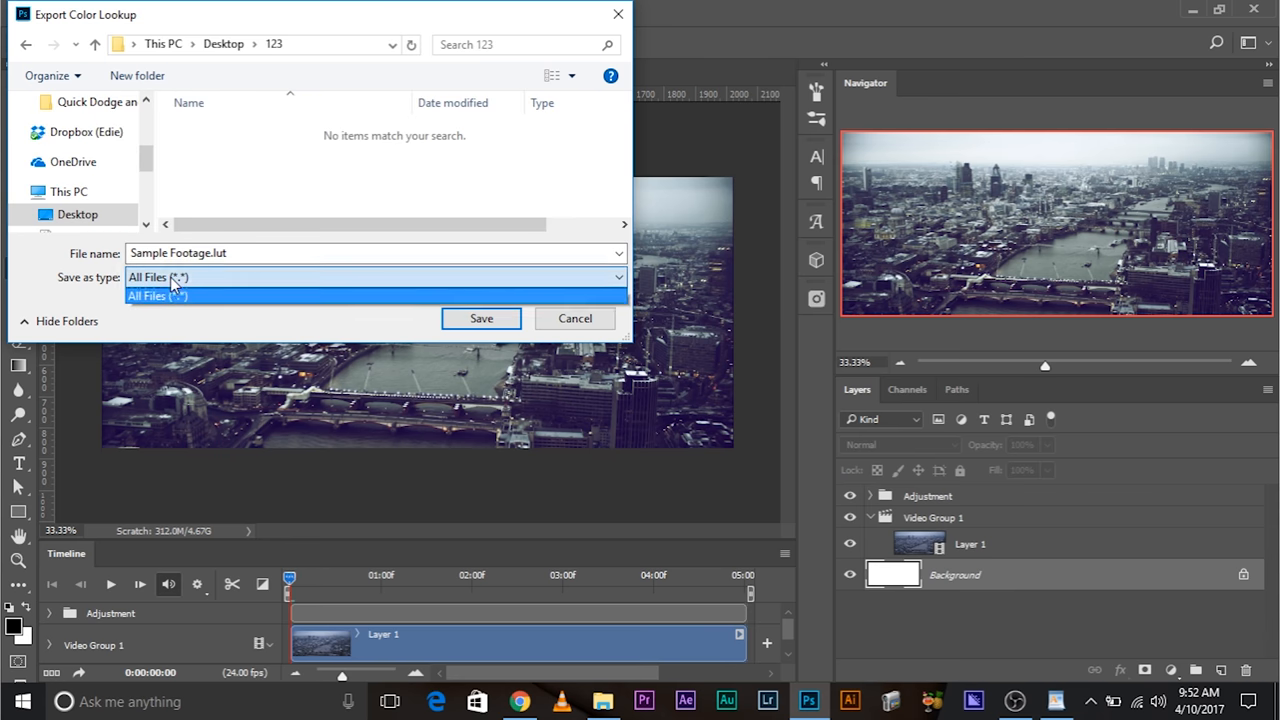
{"action": "left_click", "coordinate": [157, 295]}
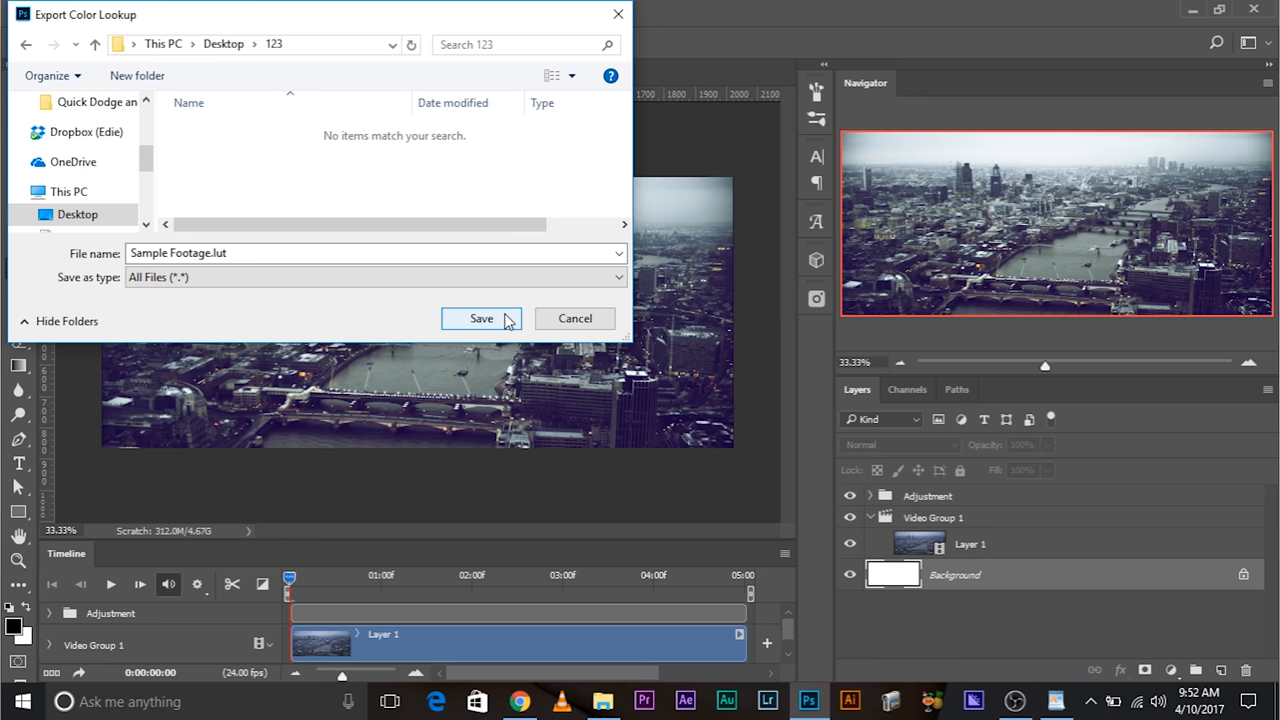
{"action": "left_click", "coordinate": [481, 318]}
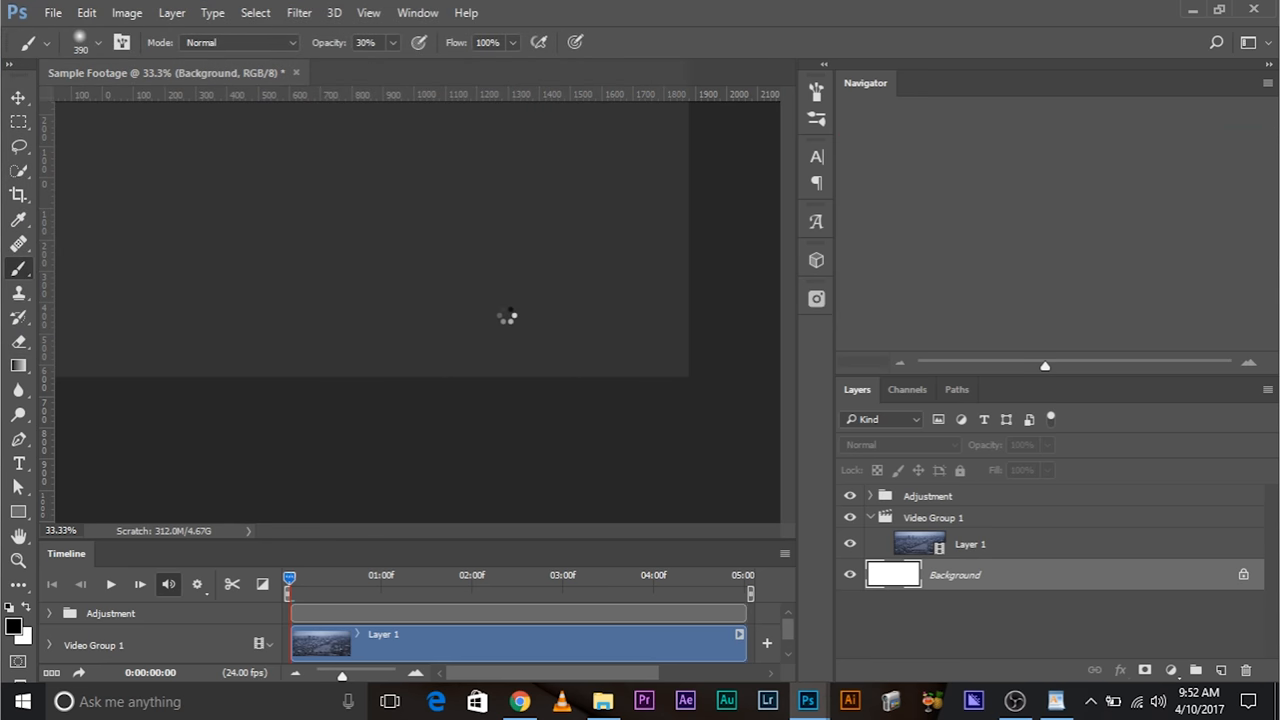